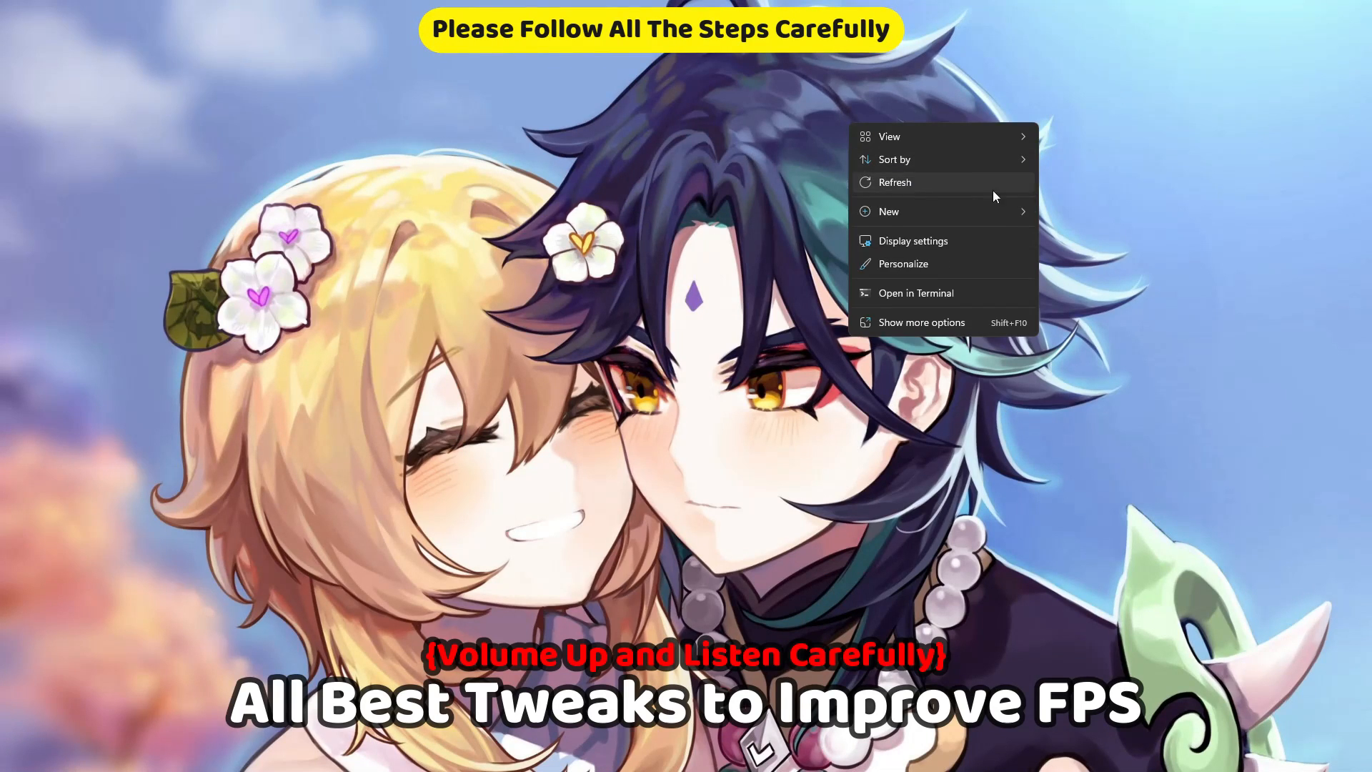
Search Windows for 'Edit power plan' to reach Power Options.
left_click(607, 755)
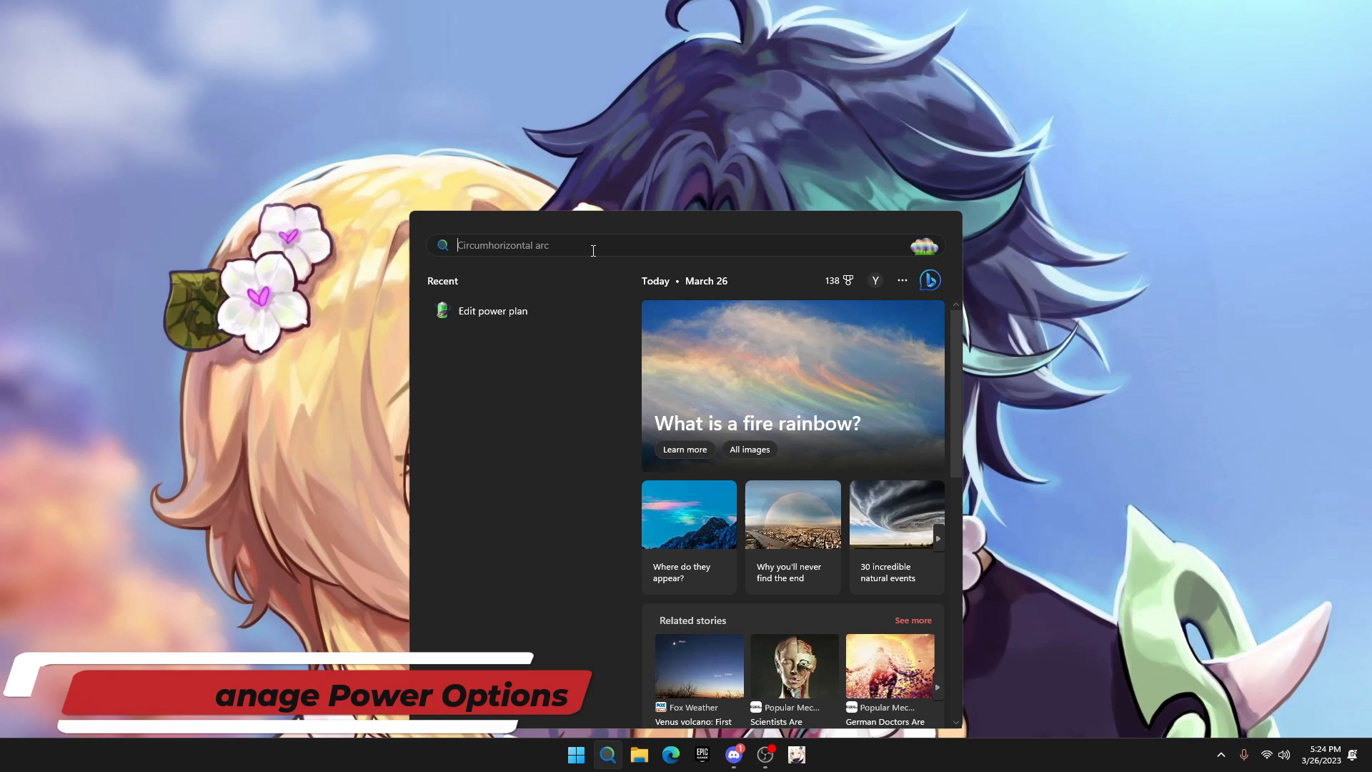
type("Edit power plan")
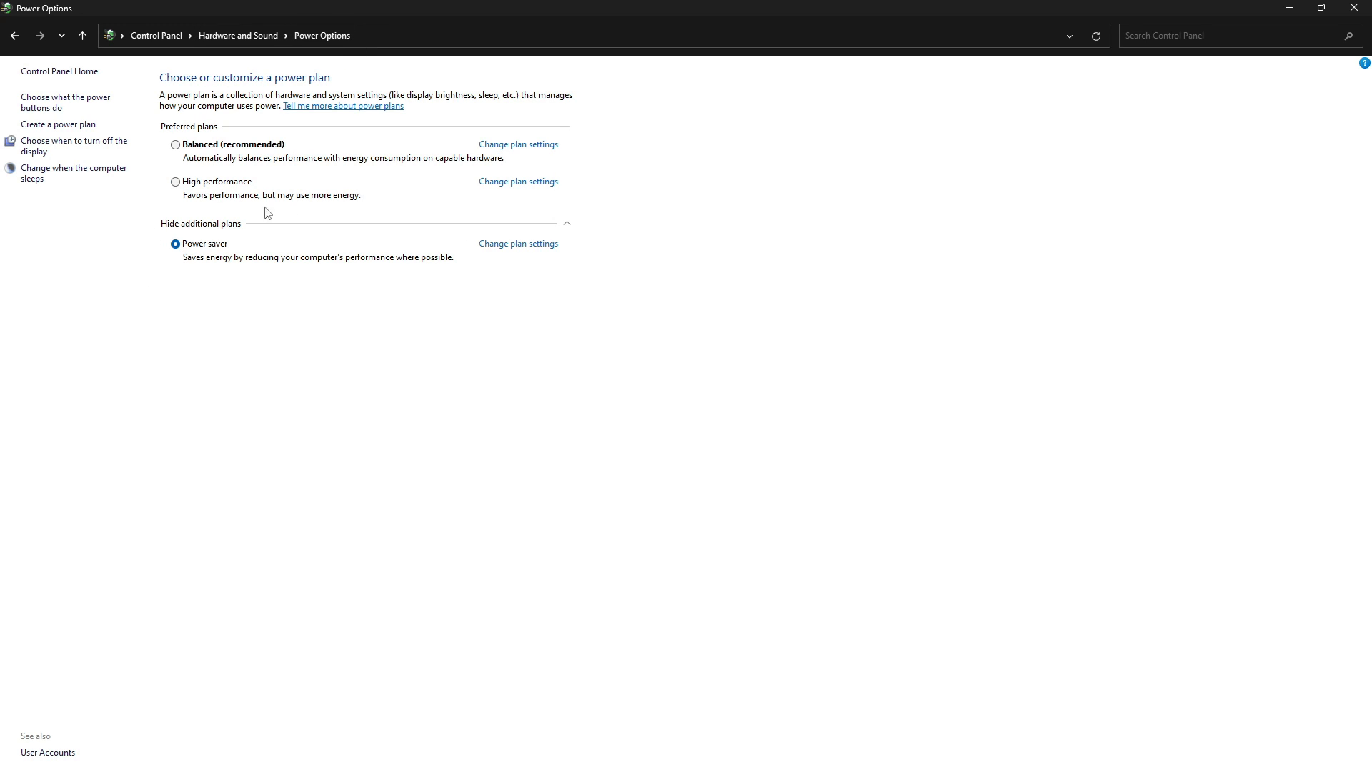
mouse_move(484, 256)
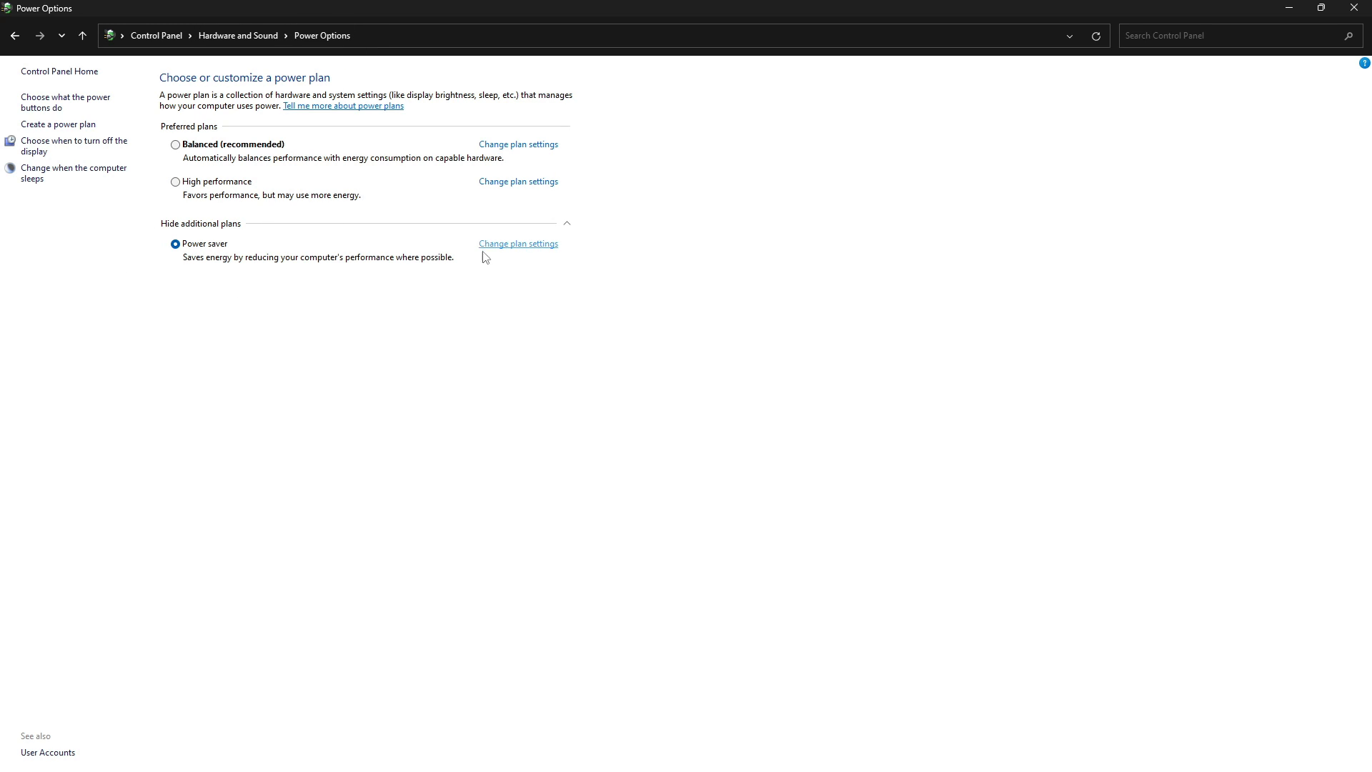
Switch the active power plan to High performance.
left_click(175, 182)
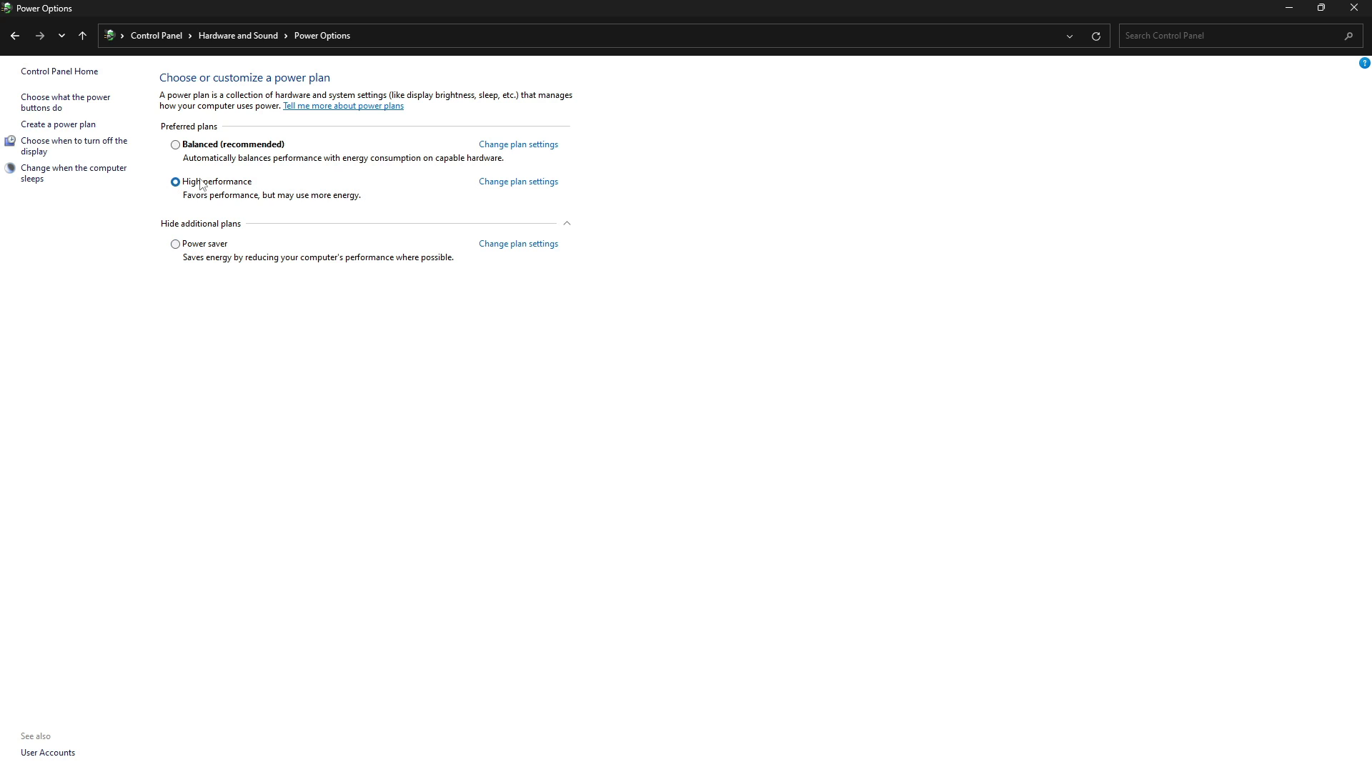
mouse_move(105, 176)
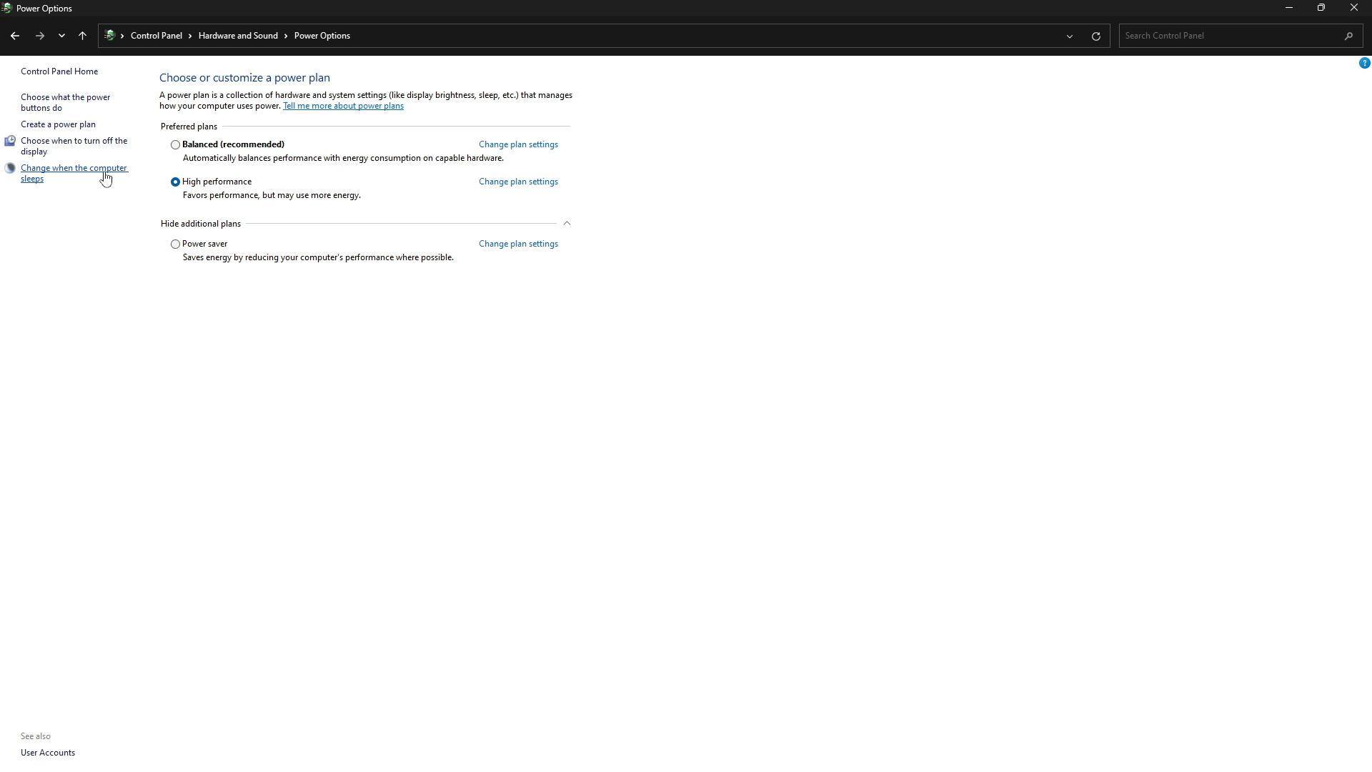
left_click(1320, 8)
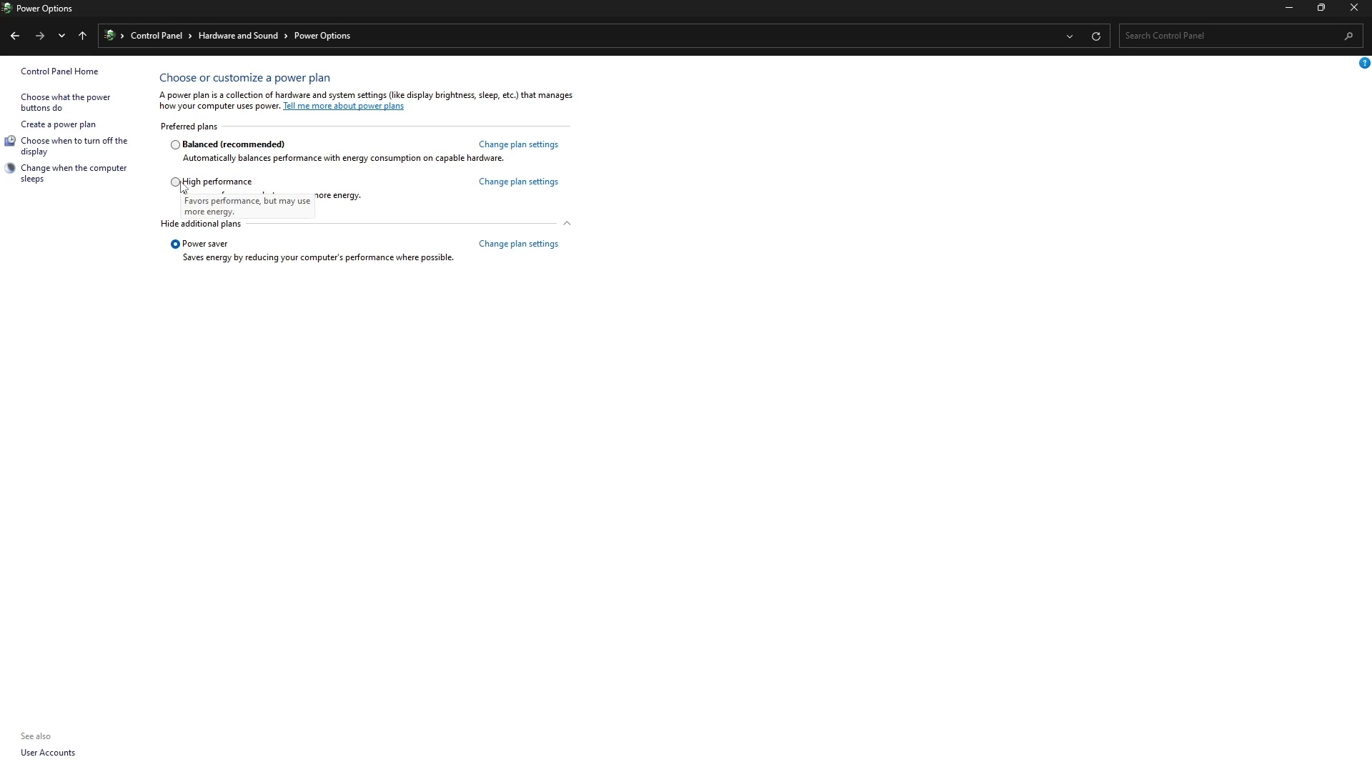
left_click(175, 181)
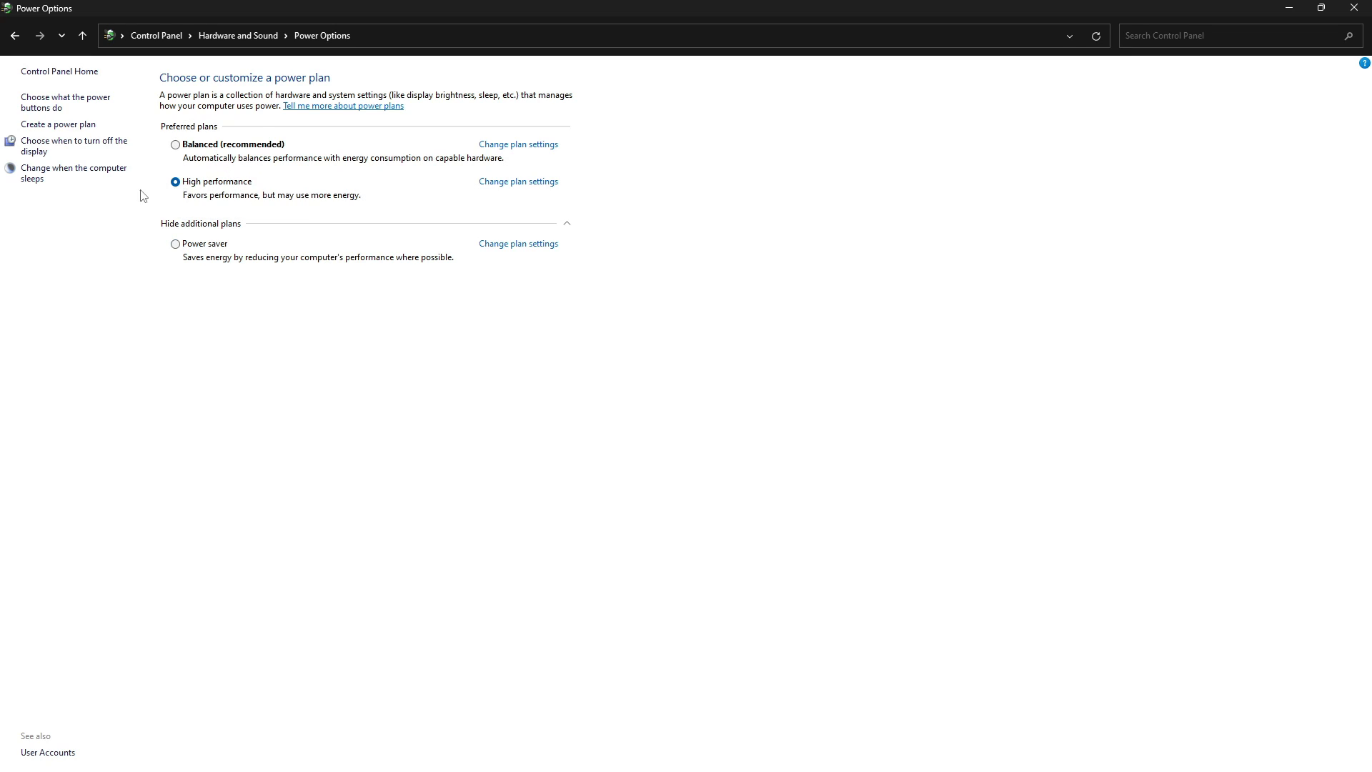
mouse_move(260, 194)
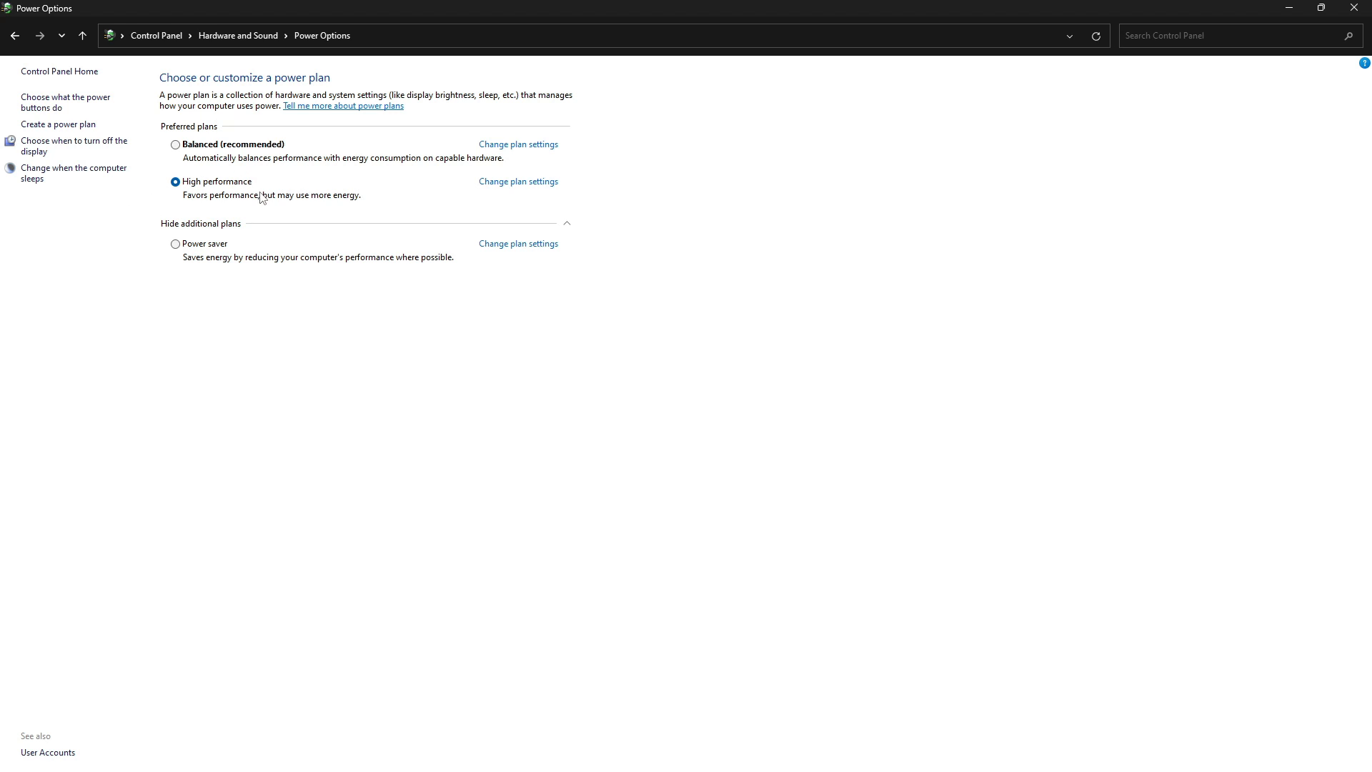
mouse_move(58, 124)
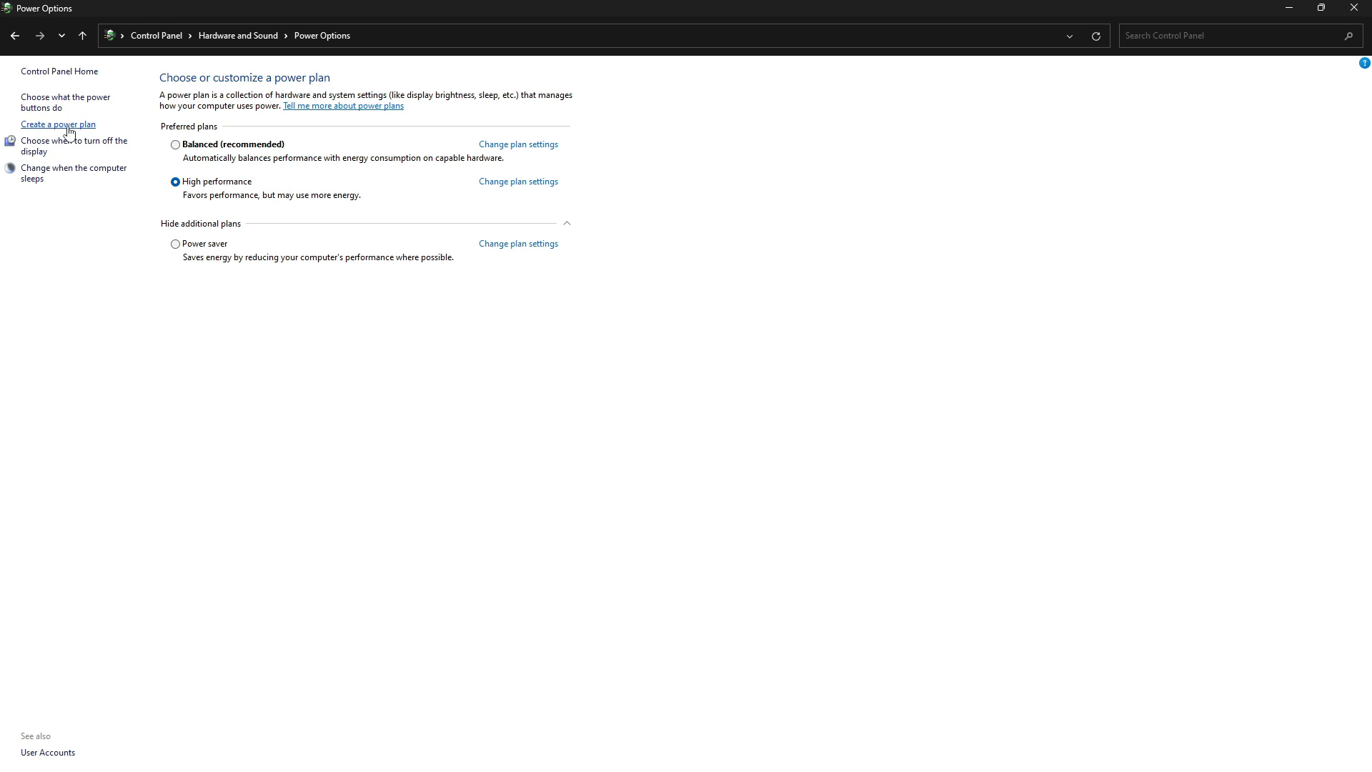
Create a new power plan named Gaming based on High performance with display and sleep never.
left_click(58, 124)
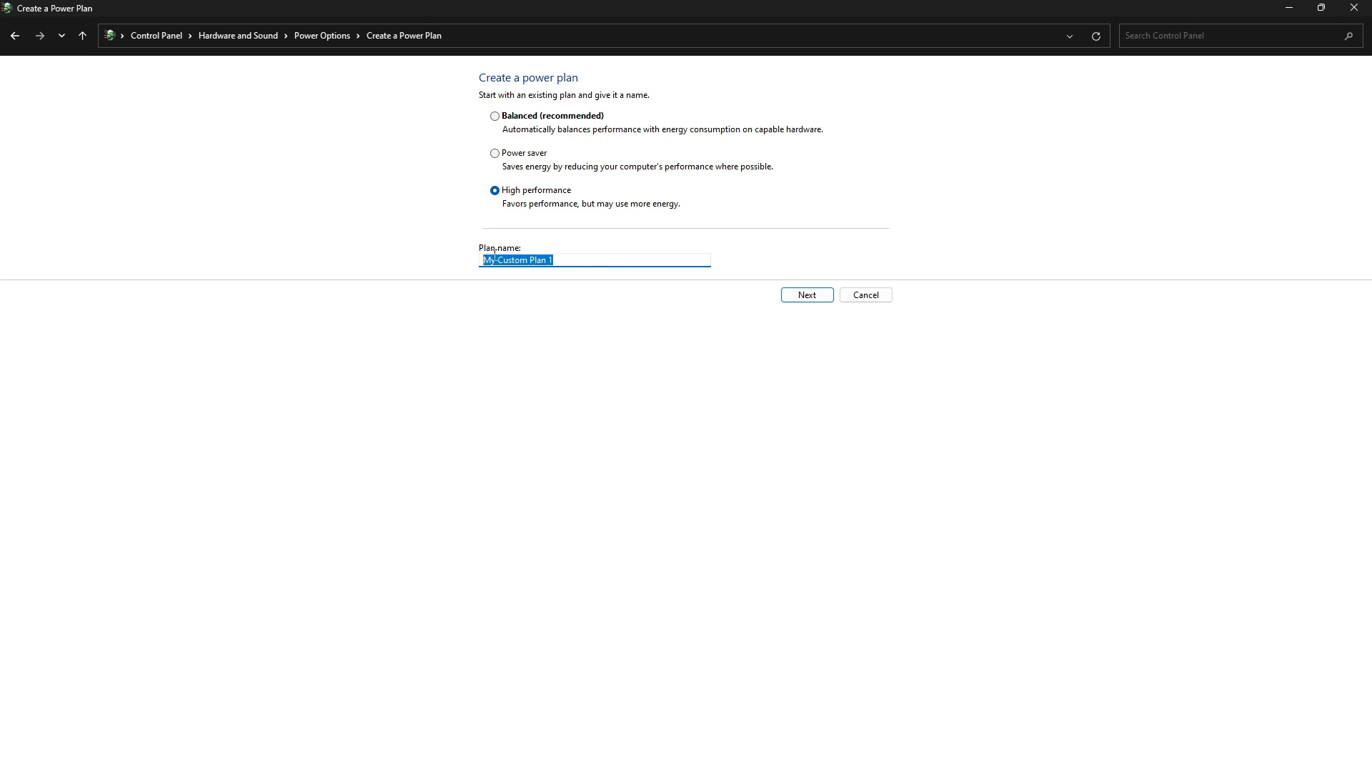
type("Gaming")
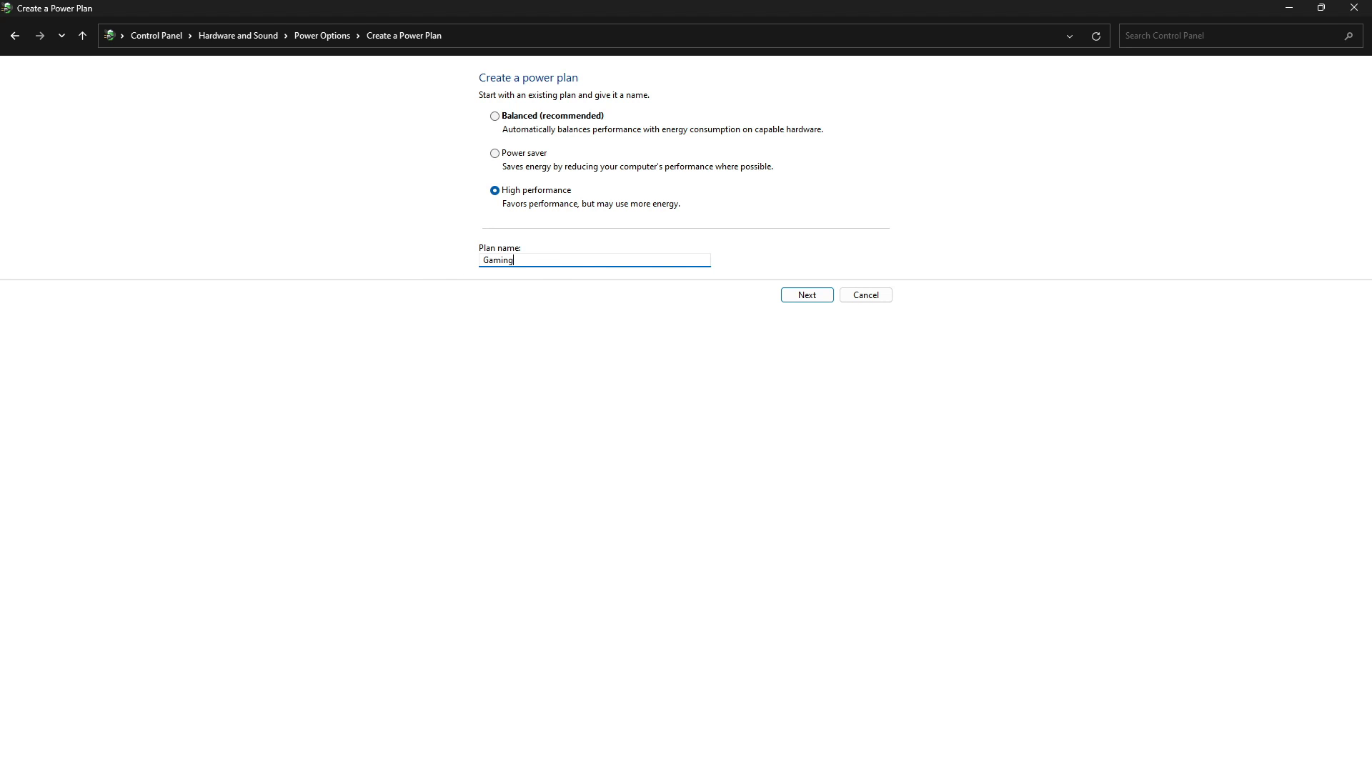
left_click(805, 294)
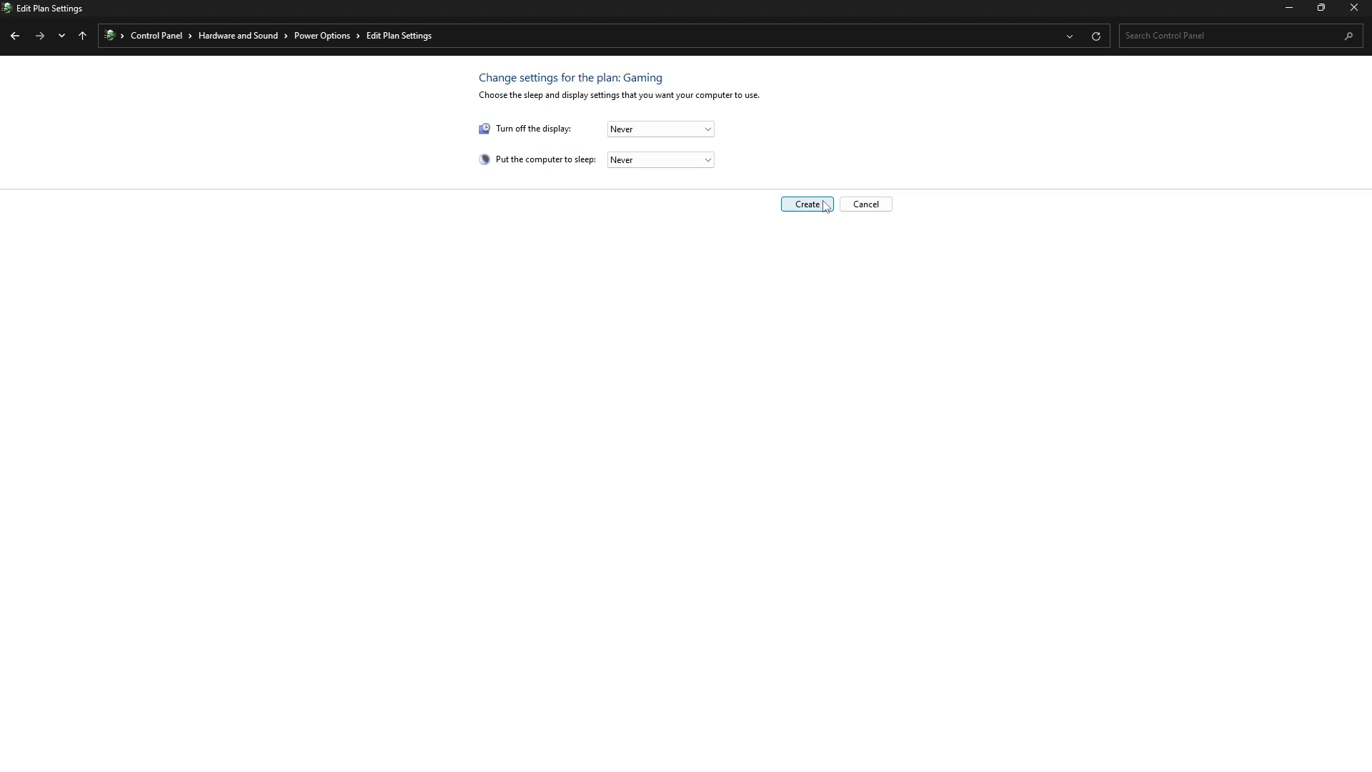
left_click(806, 203)
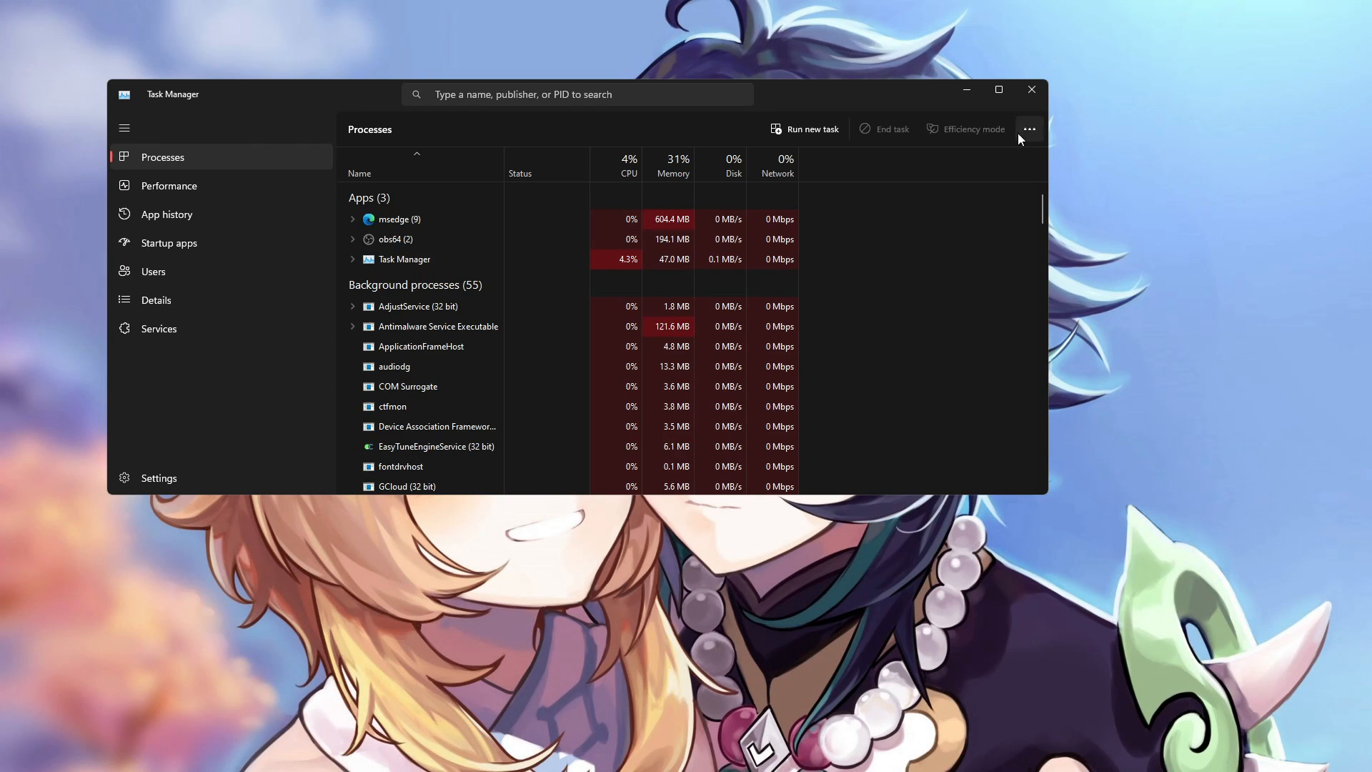
Maximize Task Manager and review the Startup apps list, leaving entries enabled.
left_click(997, 89)
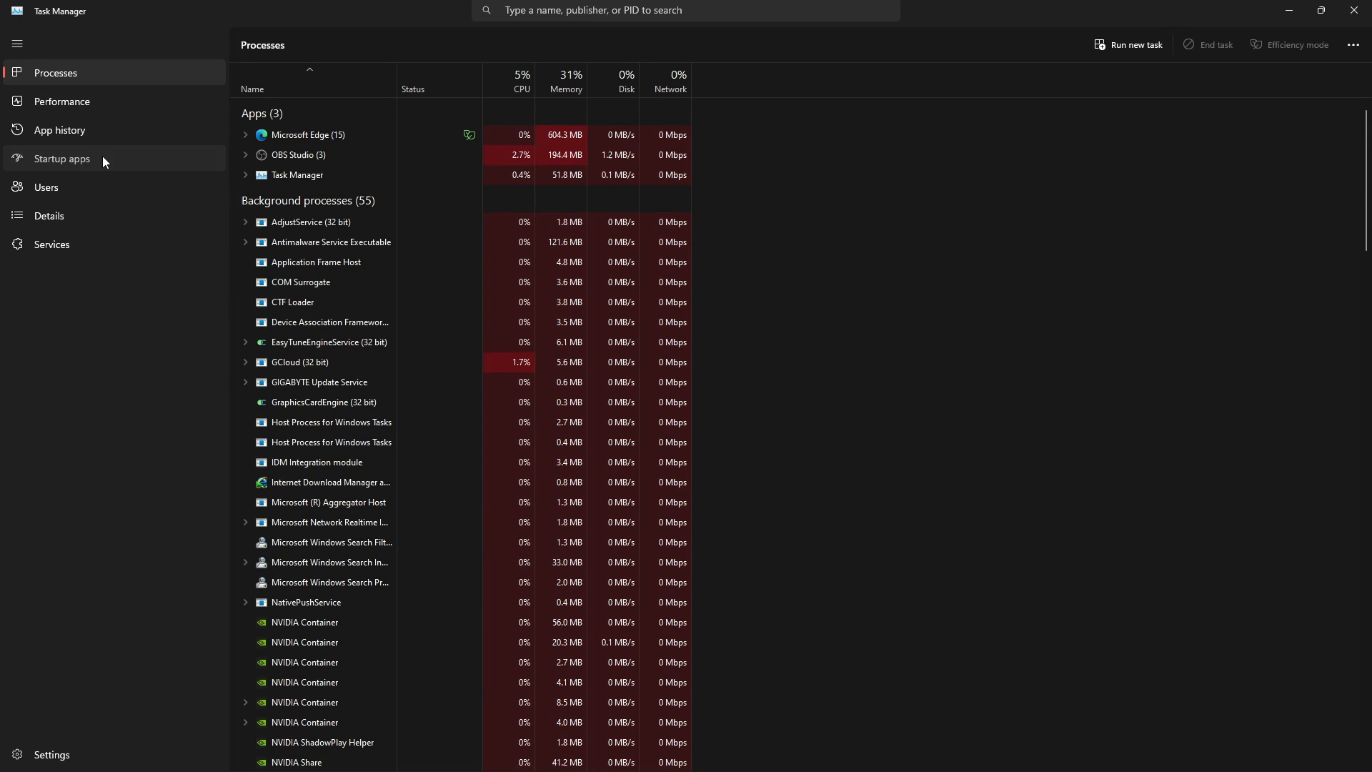
left_click(61, 158)
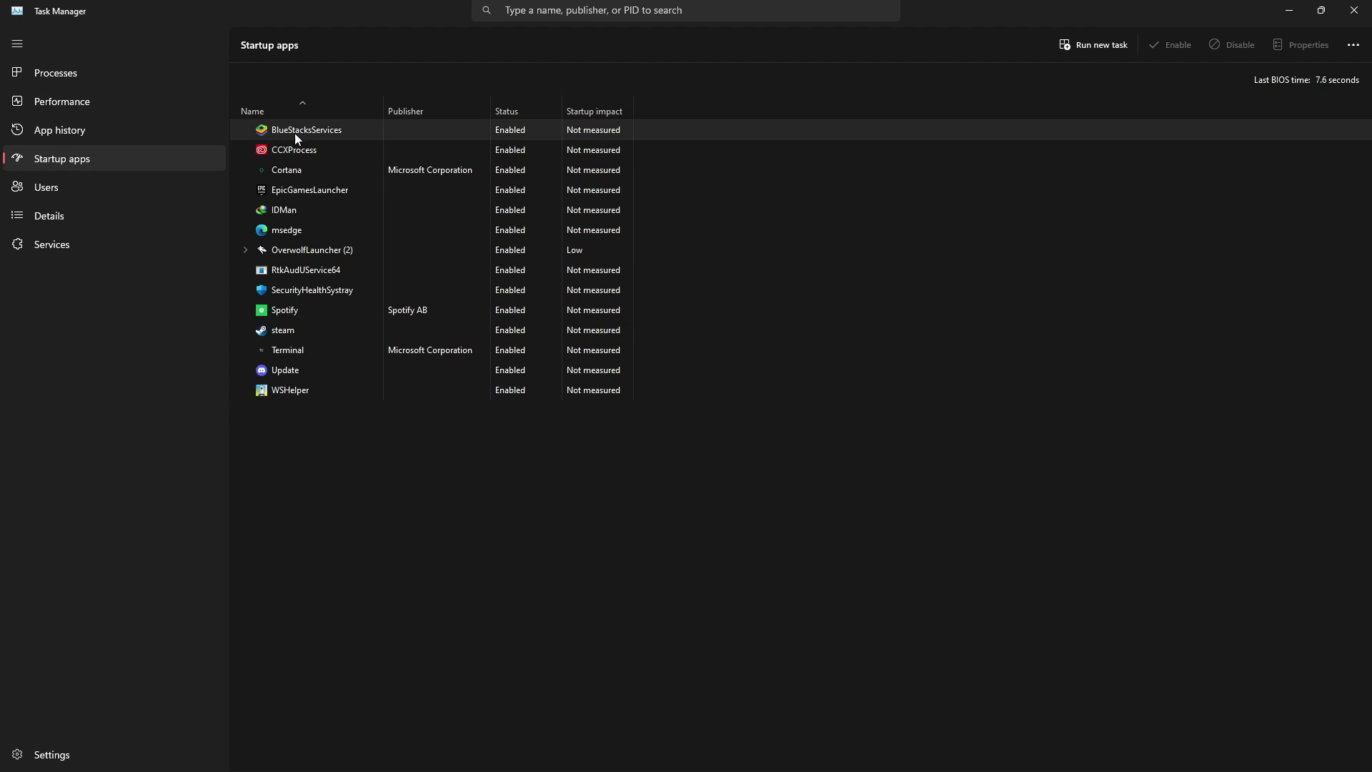
mouse_move(321, 389)
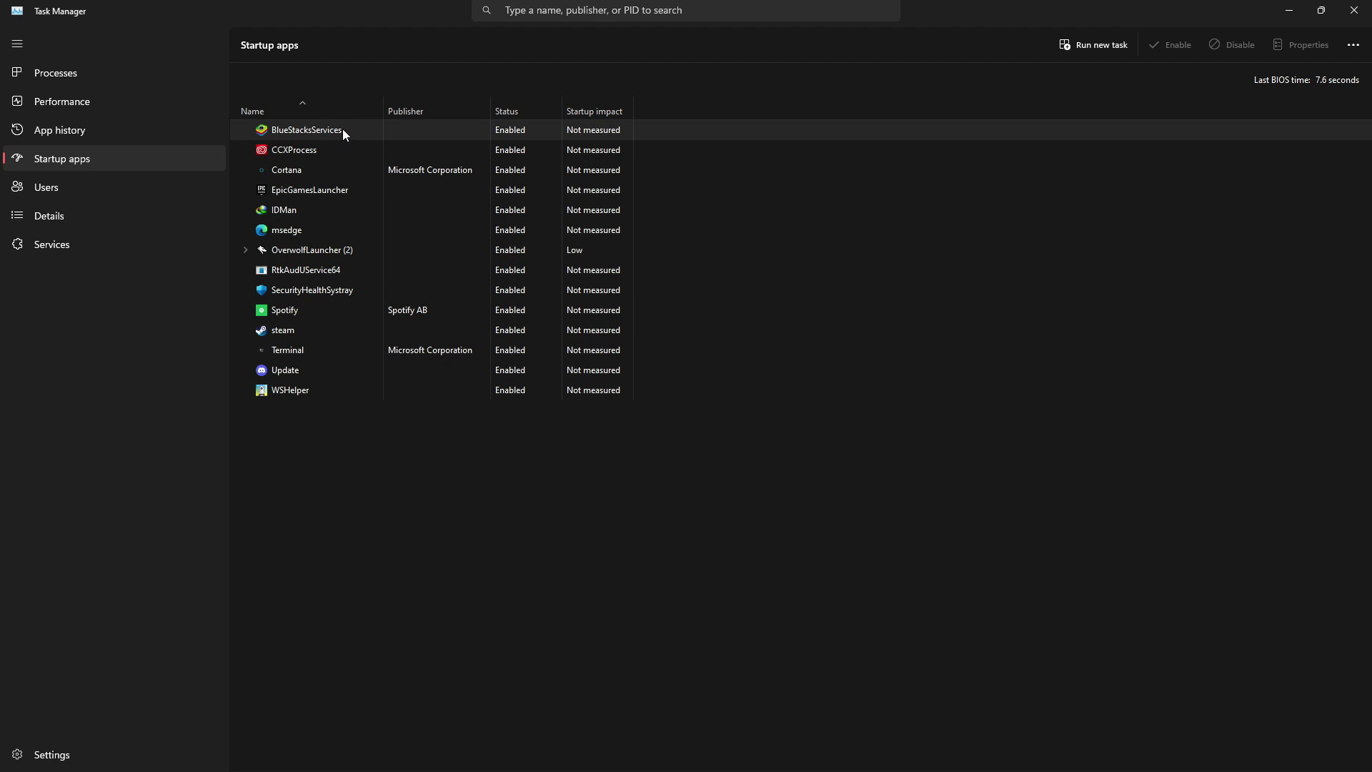
left_click(1240, 44)
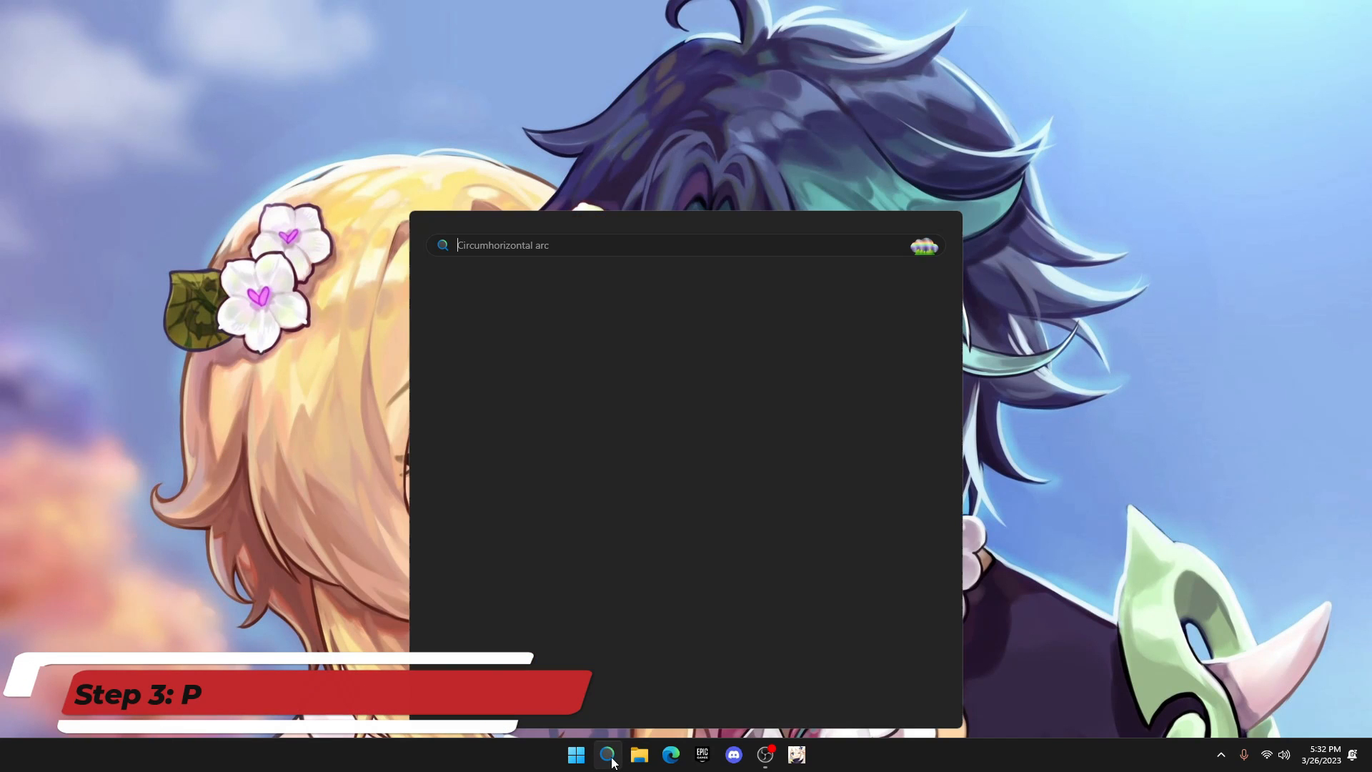
Search 'graphics settings' and save Fortnite's graphics preference as High performance.
type("graphics settings")
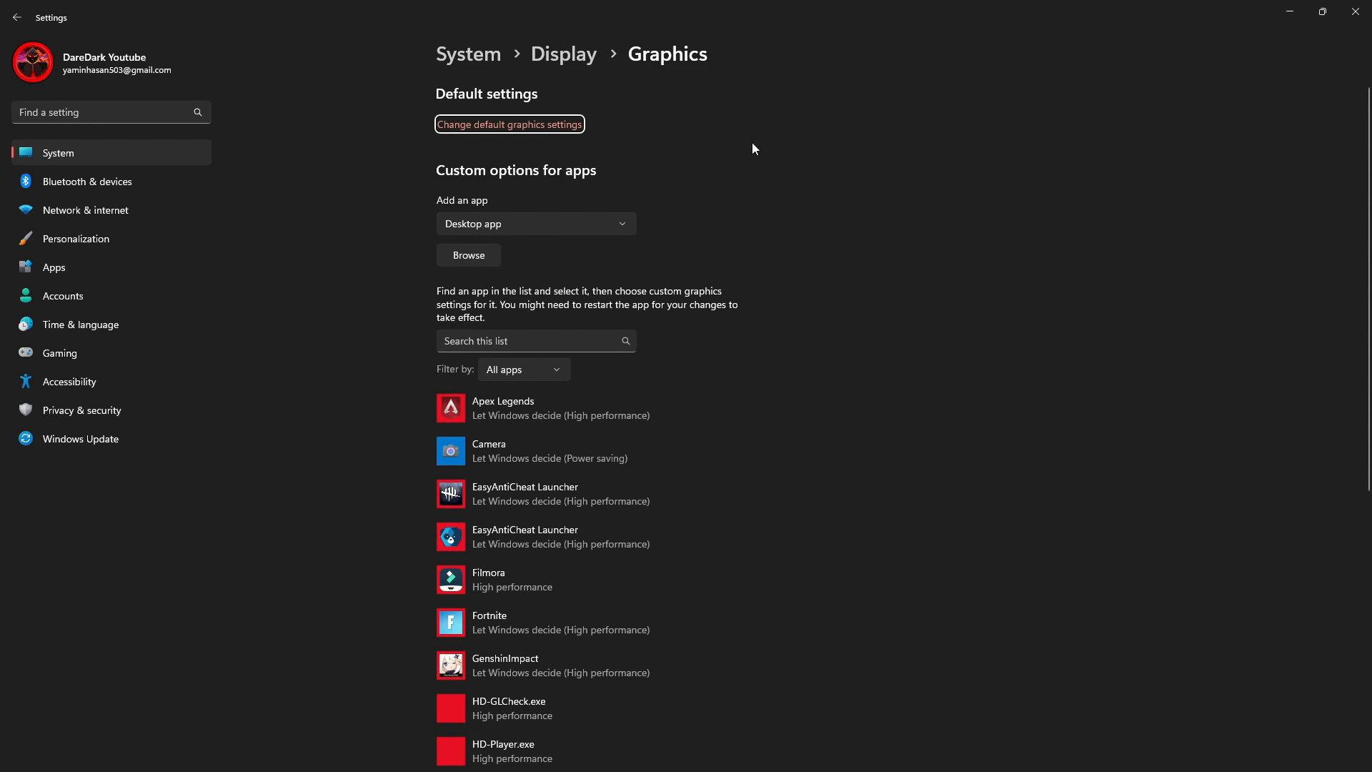
scroll("down", 3)
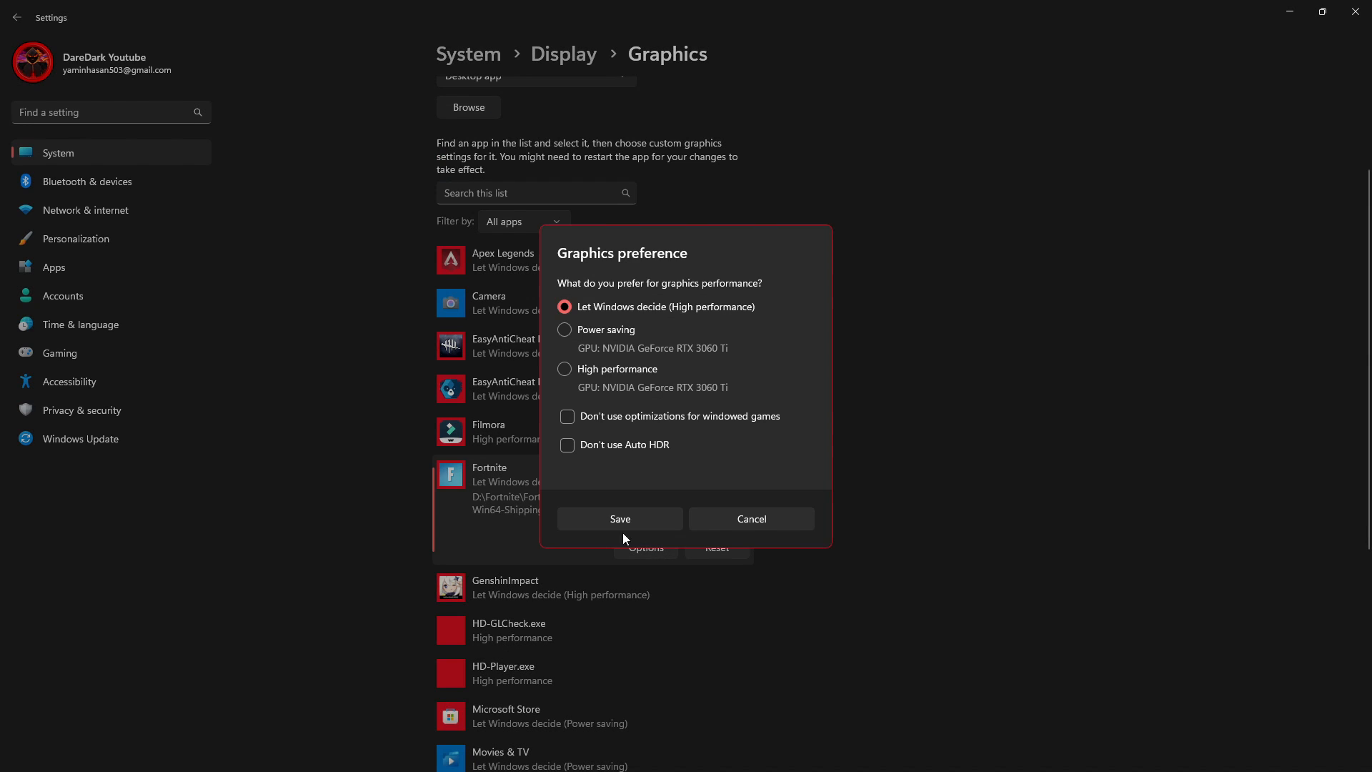
left_click(565, 369)
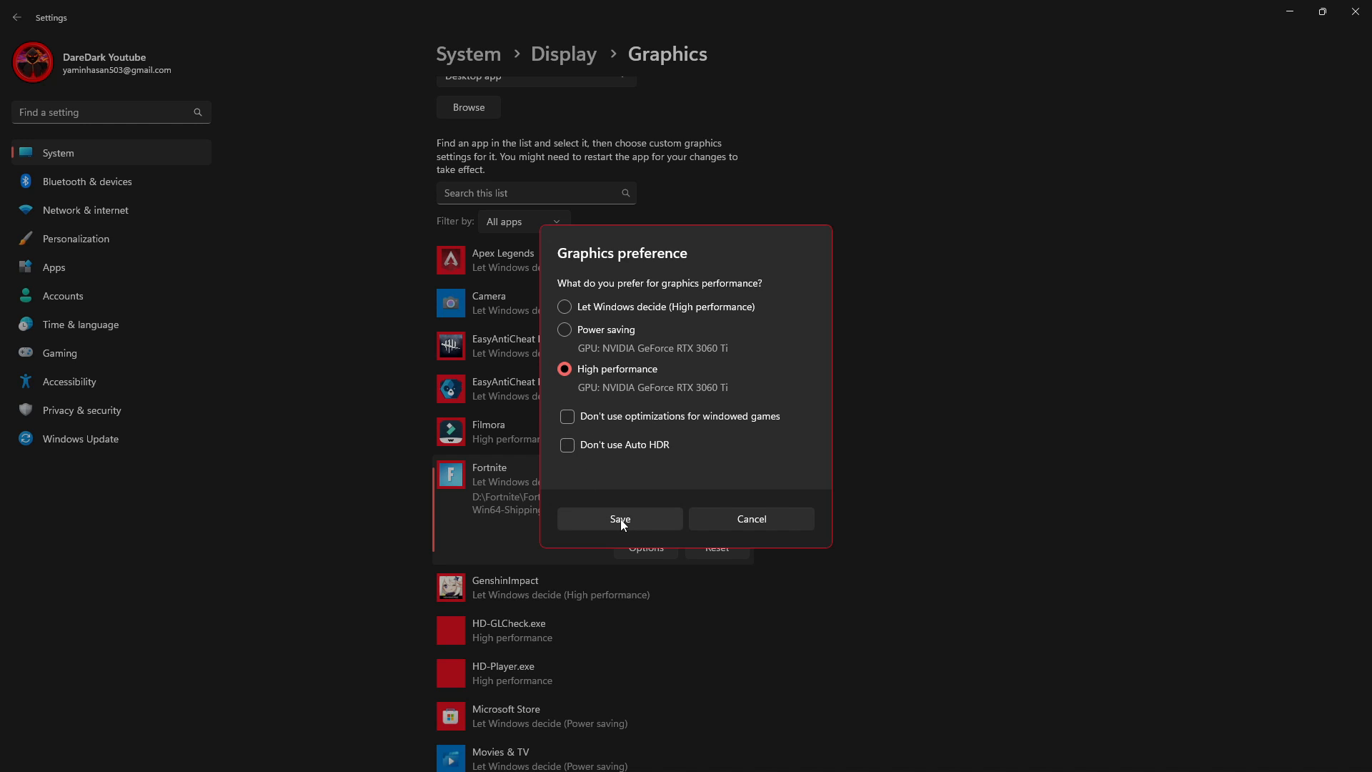
left_click(620, 518)
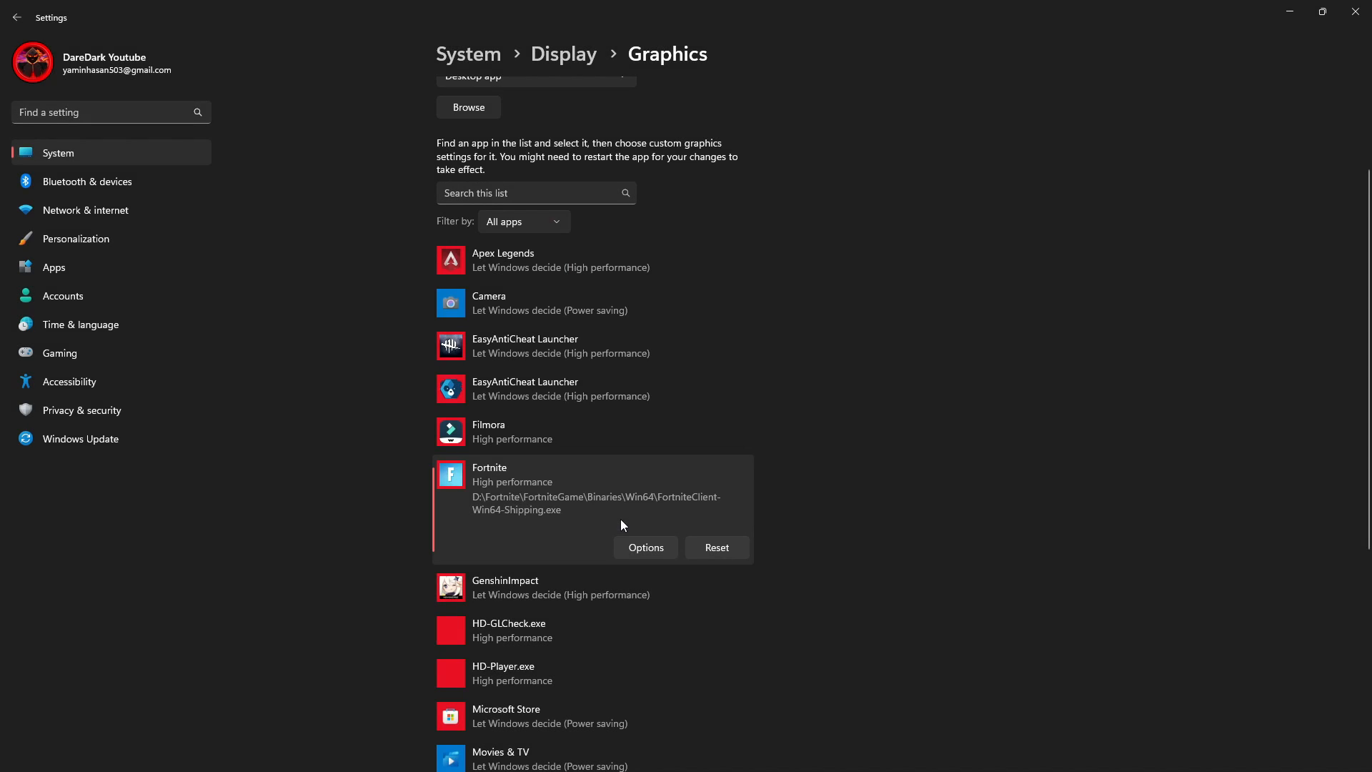
mouse_move(597, 496)
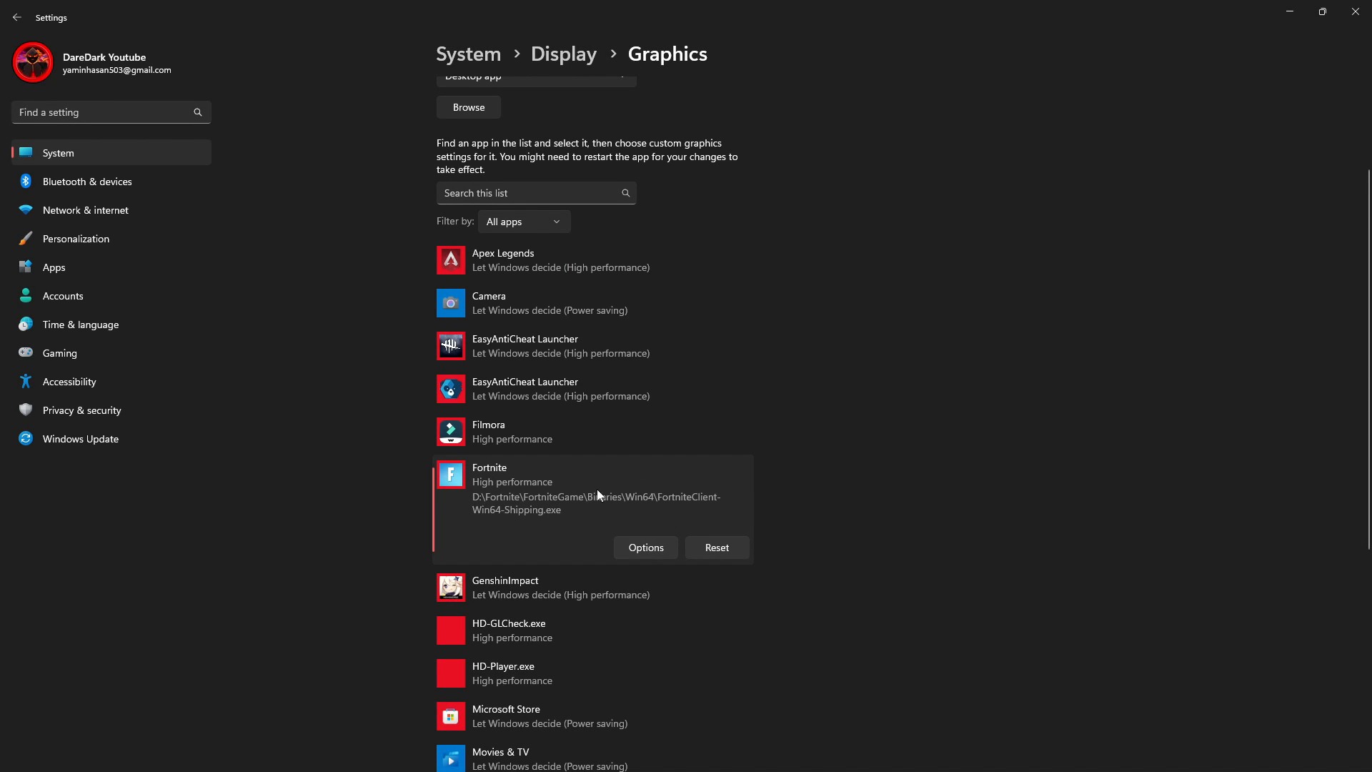
scroll("up", 3)
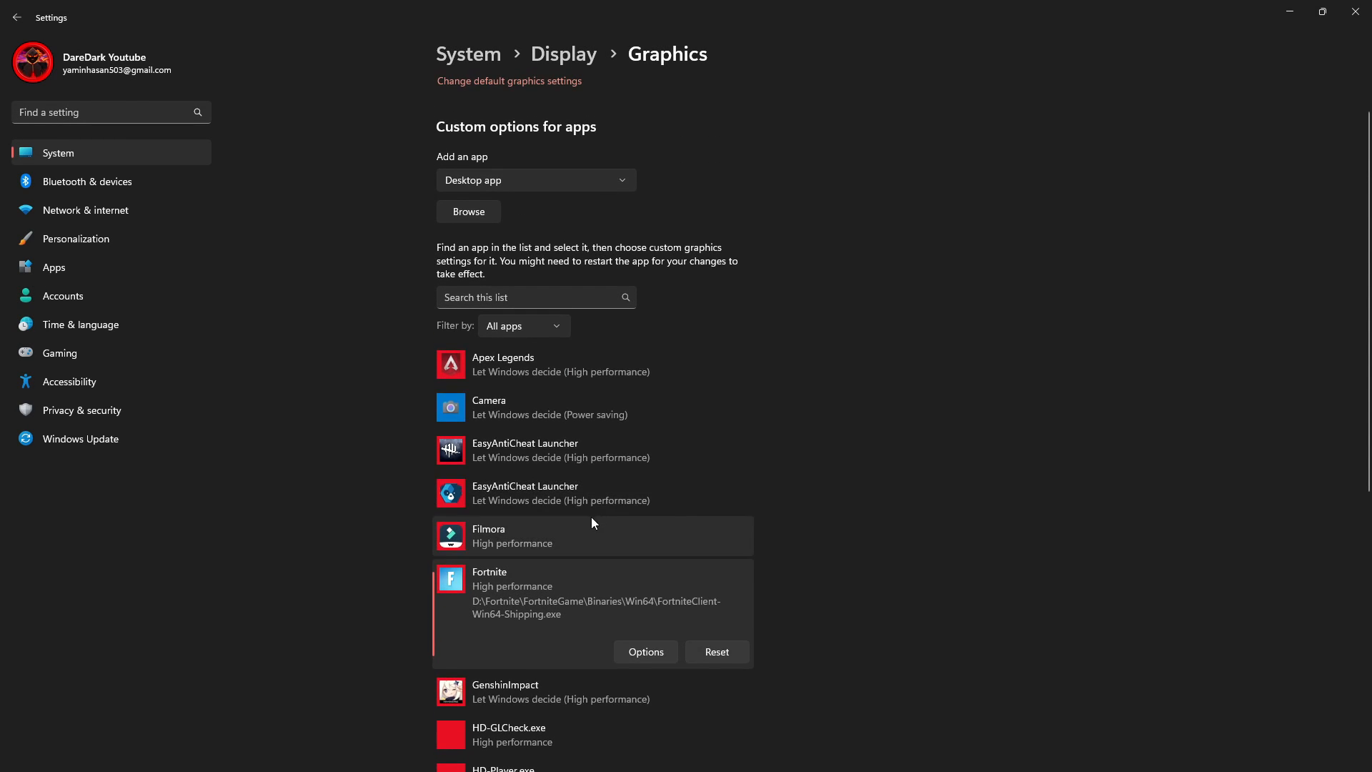
Browse to D:\Fortnite\FortniteGame\Binaries and add FortniteClient-Win64-Shipping to the app list.
left_click(468, 211)
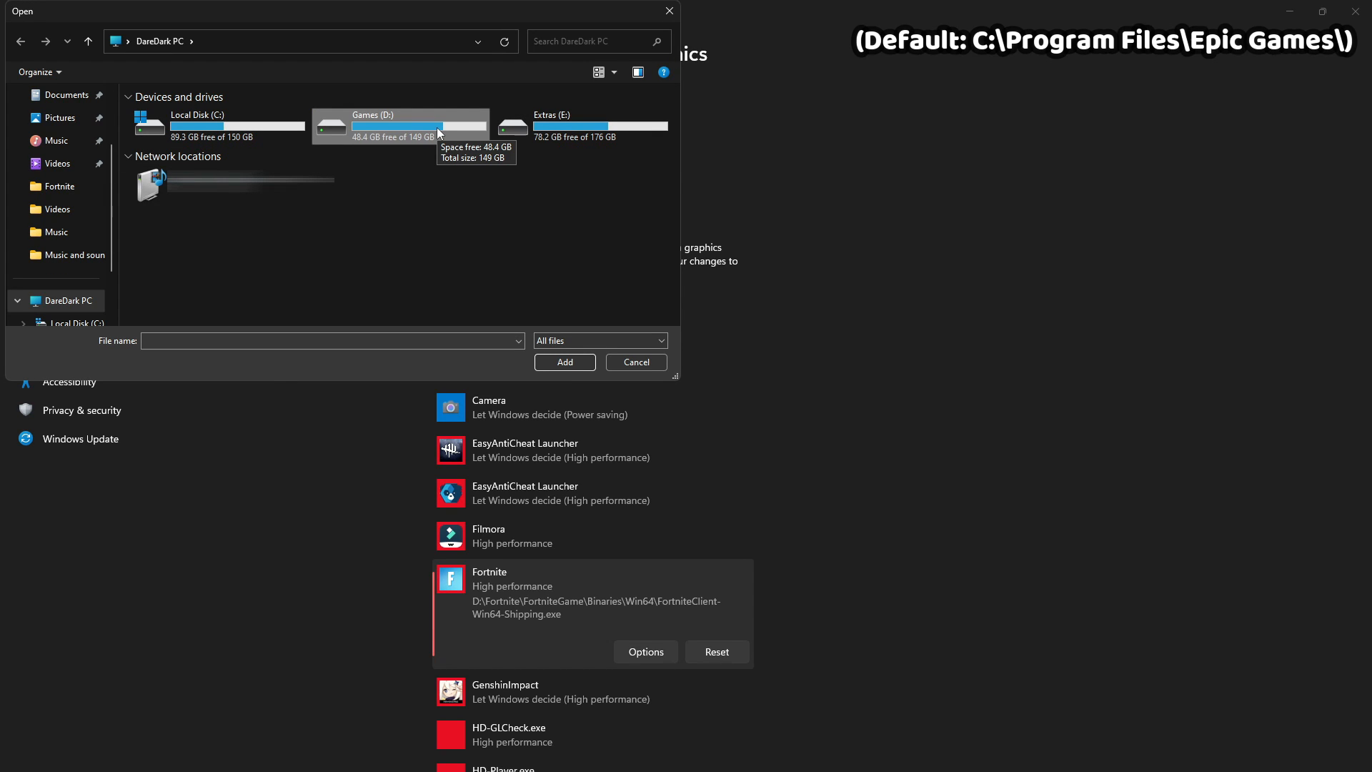
double_click(399, 125)
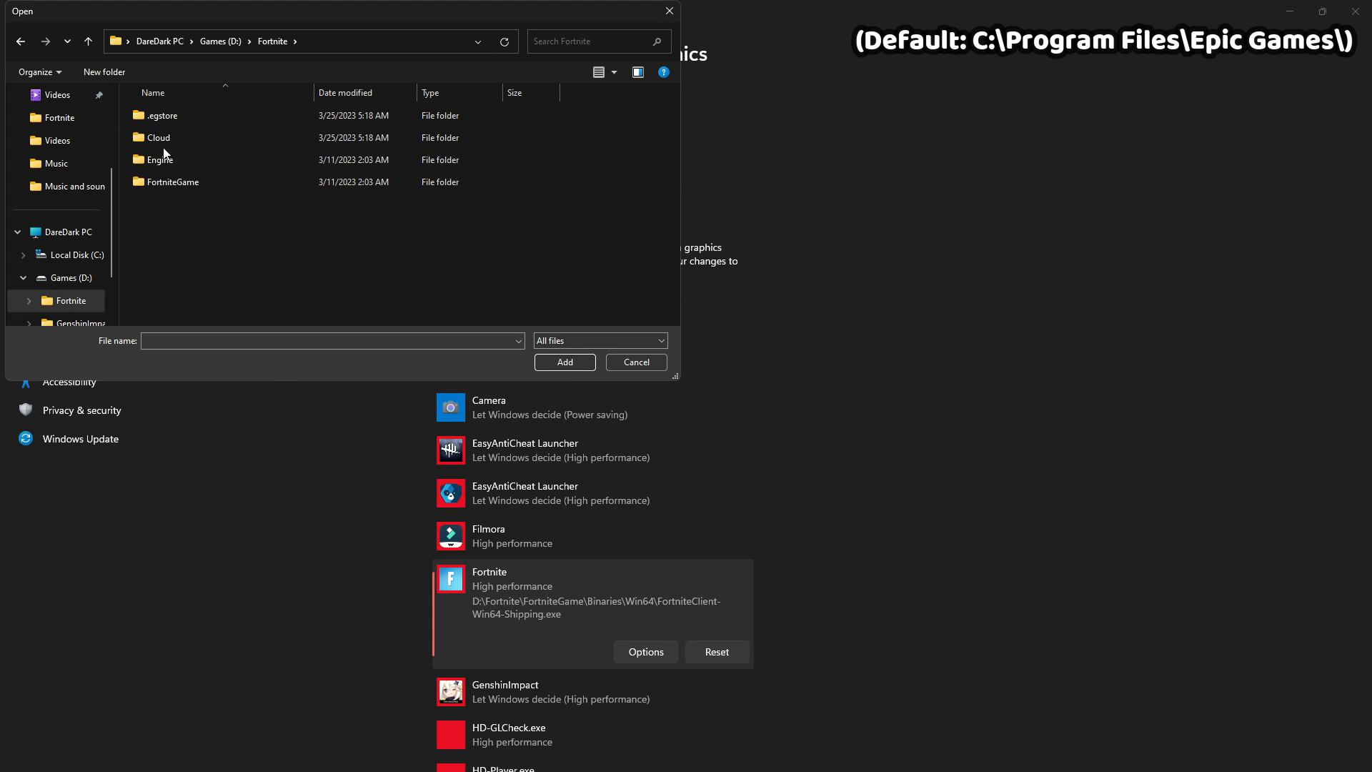
double_click(171, 181)
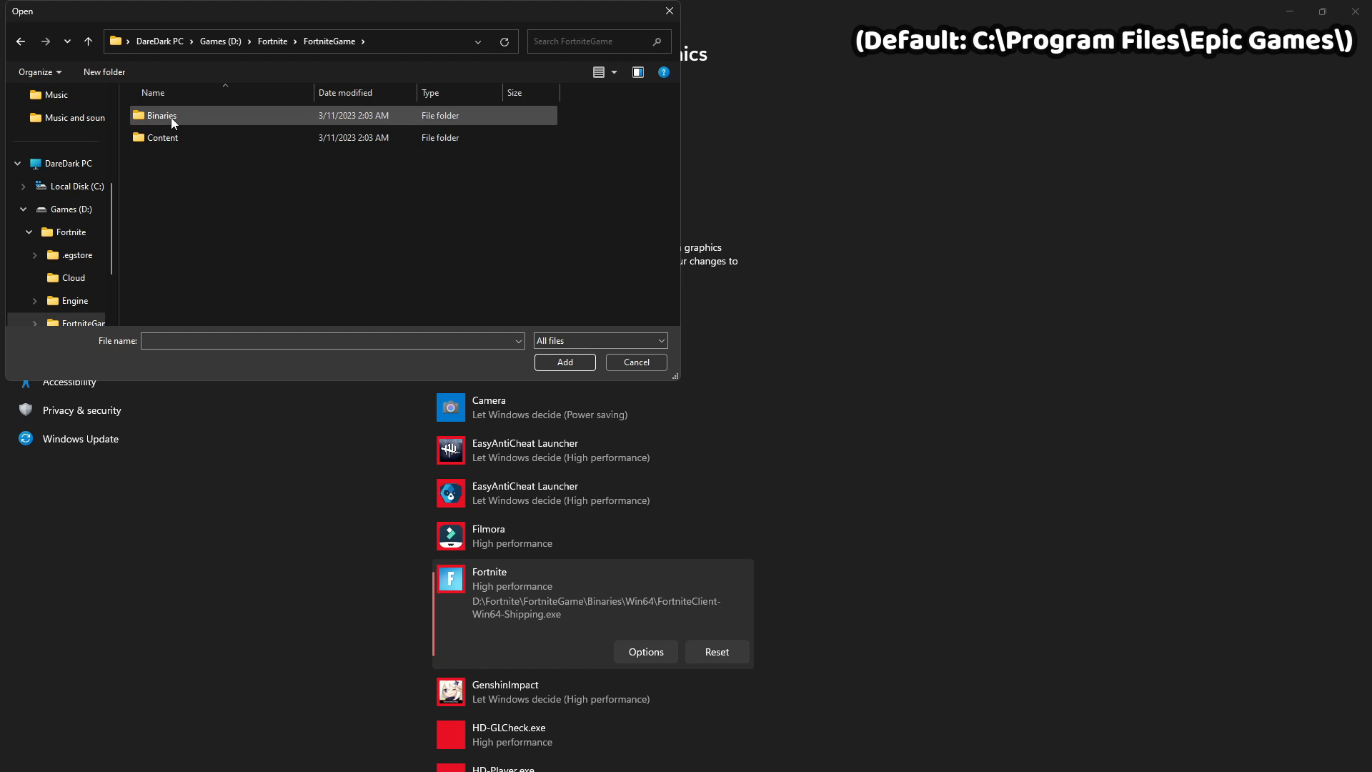
double_click(162, 114)
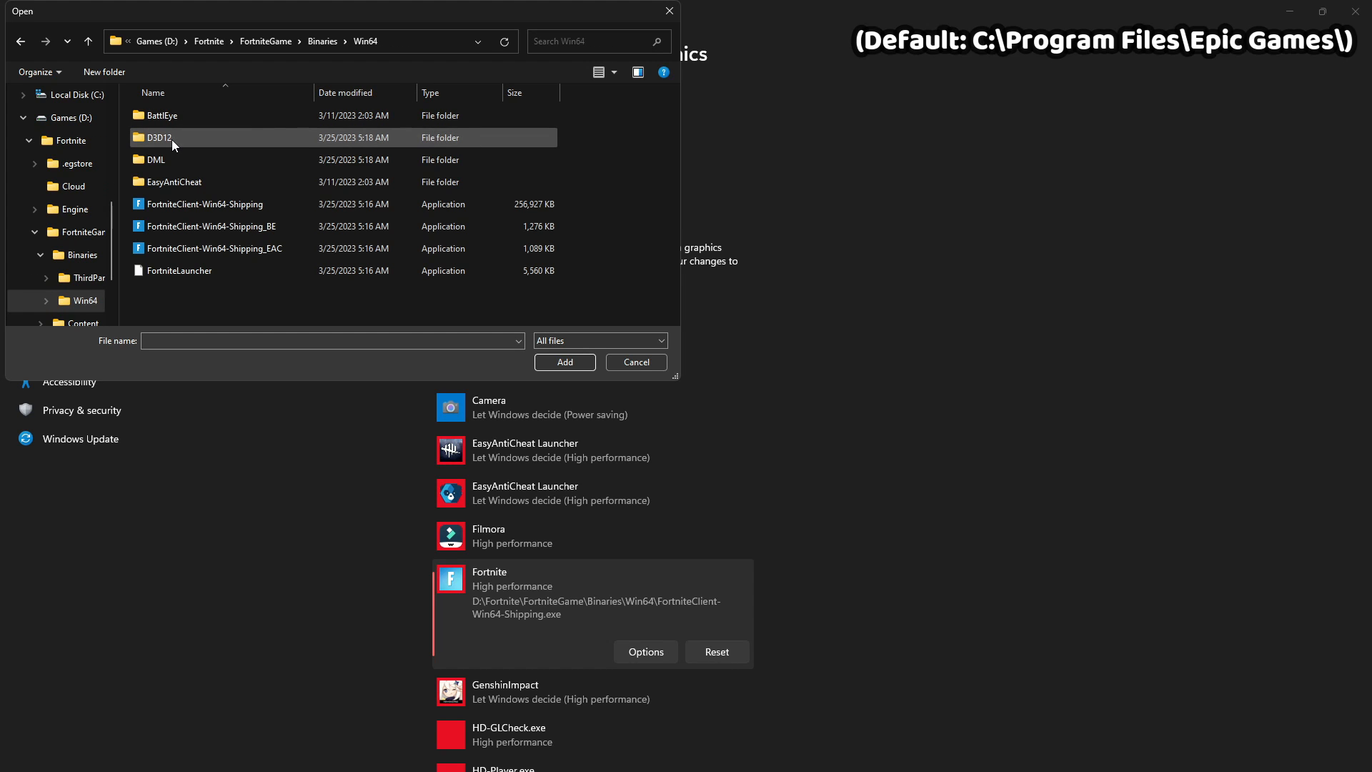
left_click(206, 204)
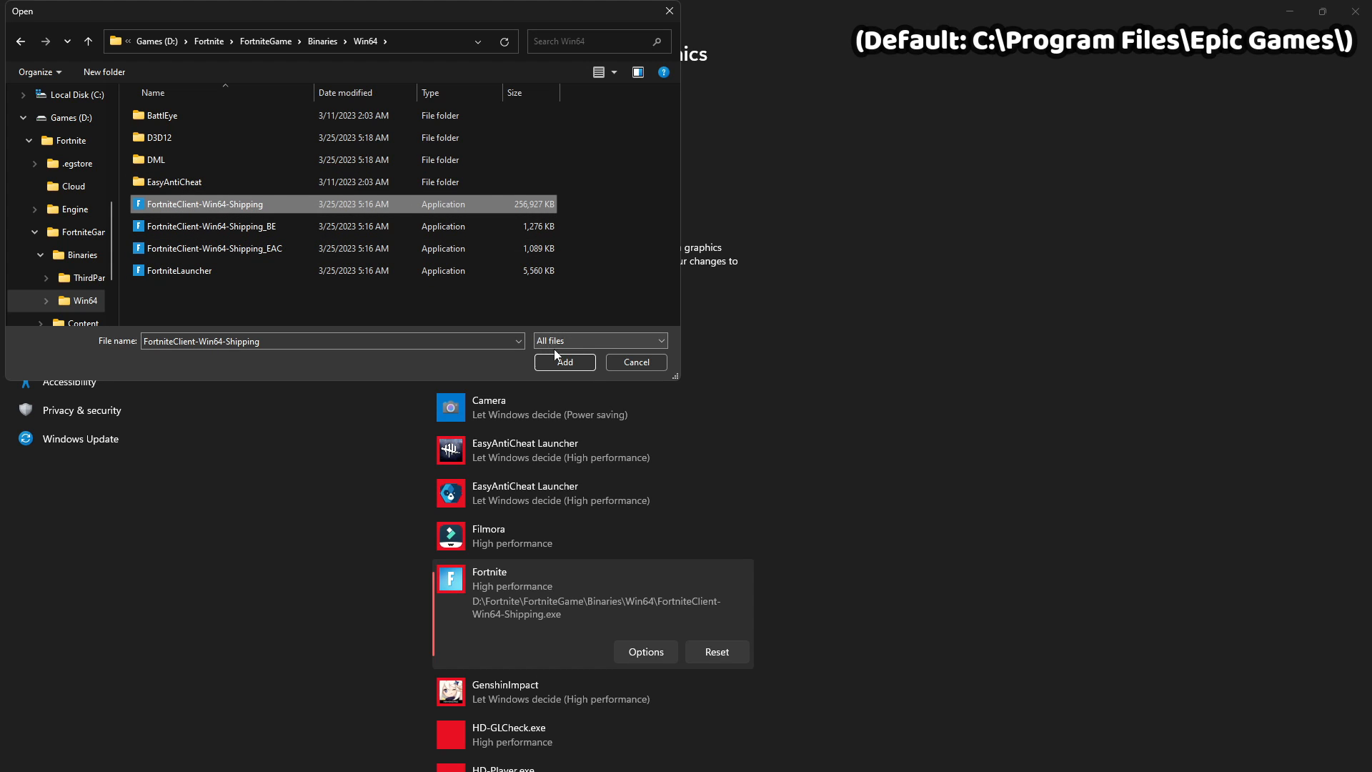
left_click(565, 362)
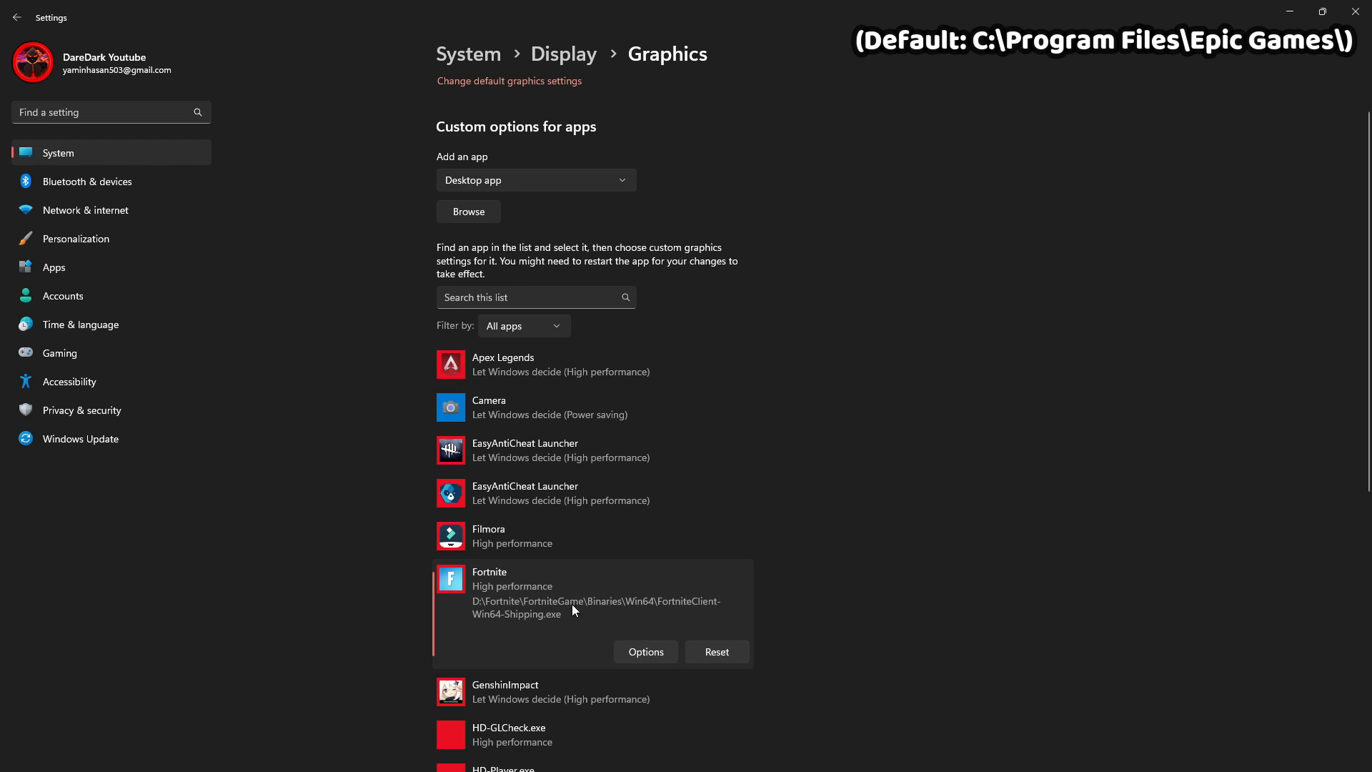
Scroll back up the Graphics page and close Settings.
left_click(1322, 11)
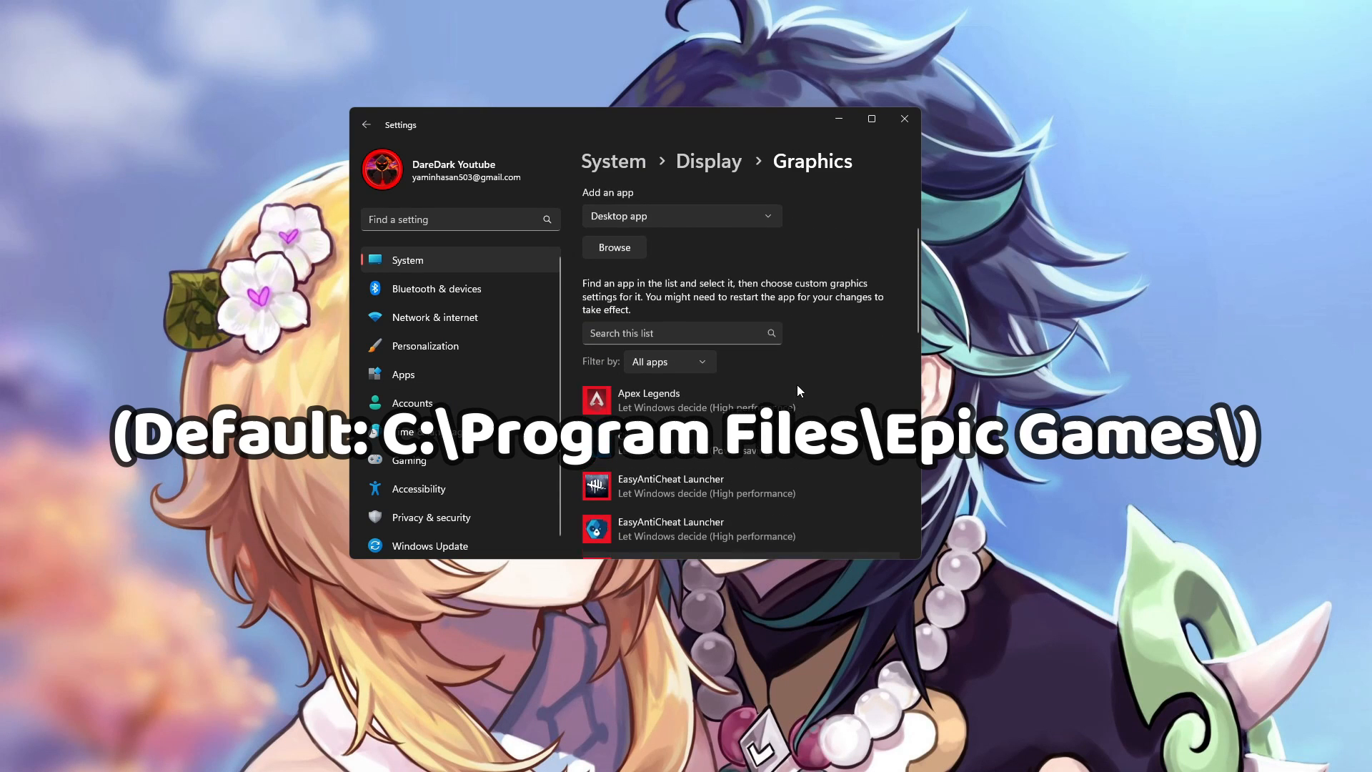
scroll("up", 3)
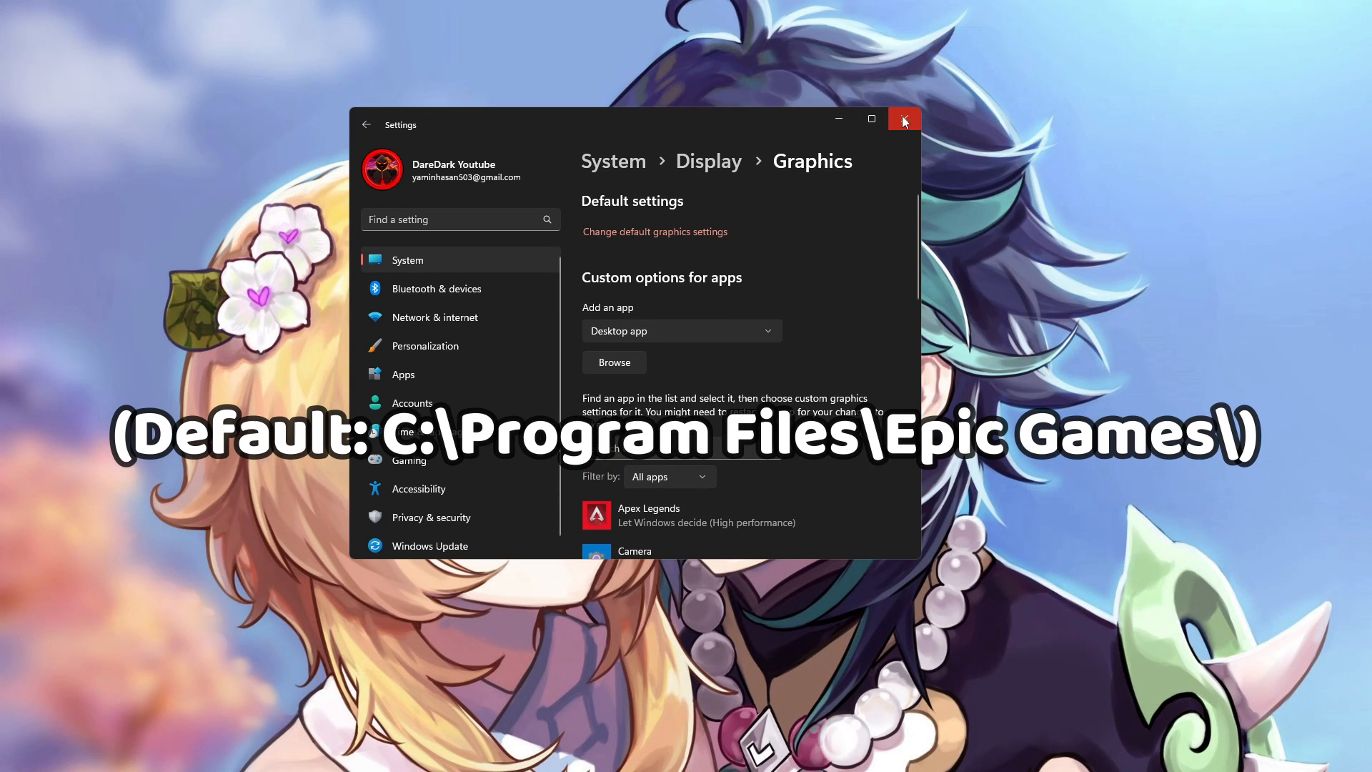
left_click(903, 119)
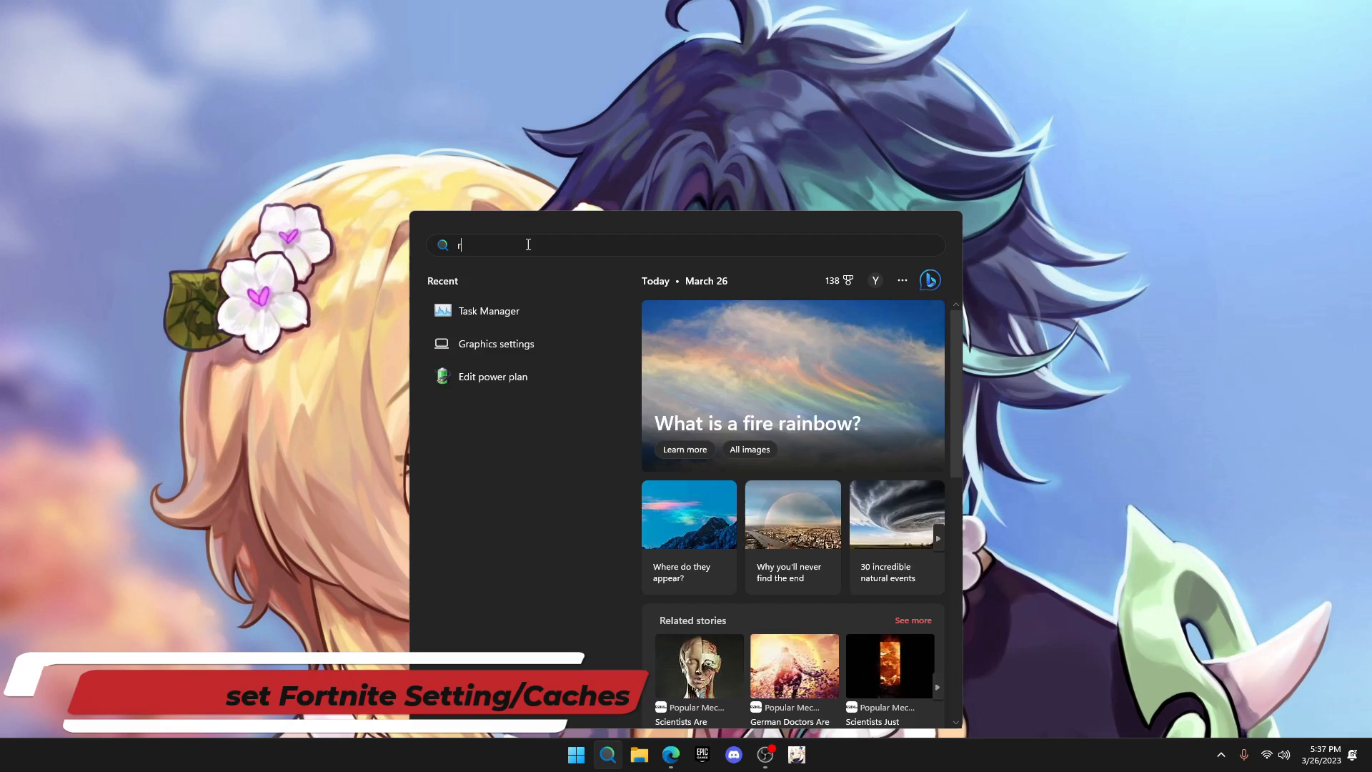
Run %USERPROFILE% to open the user profile folder in File Explorer.
key("Win+r")
type("%USERPROFILE%")
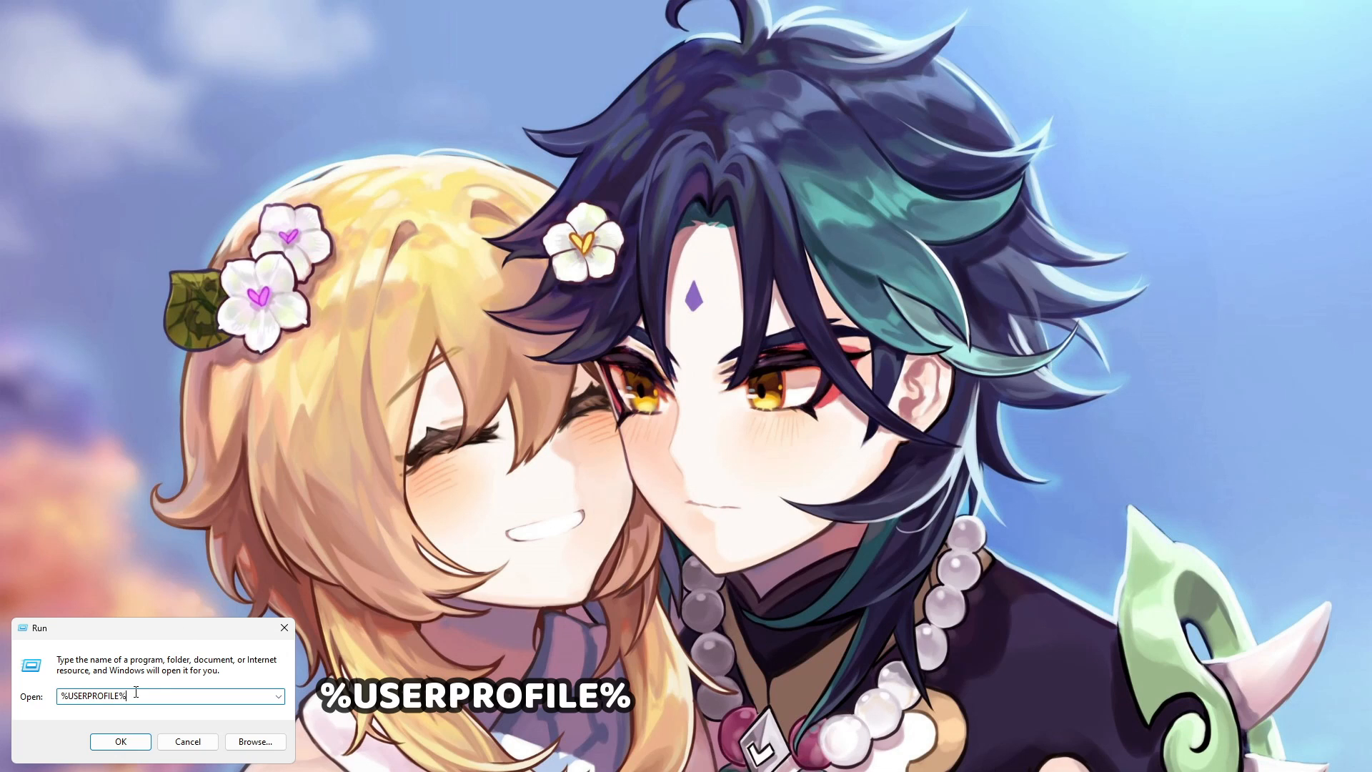
left_click(121, 741)
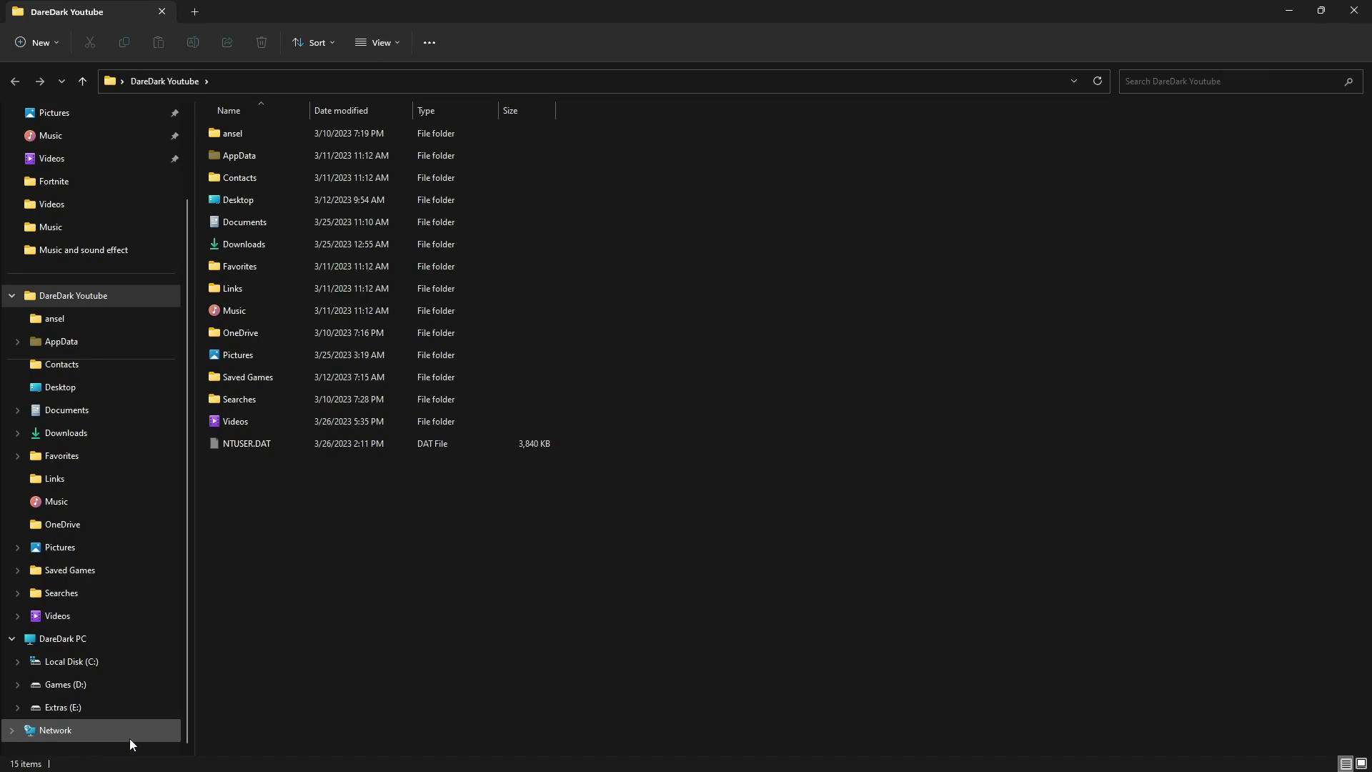
mouse_move(698, 220)
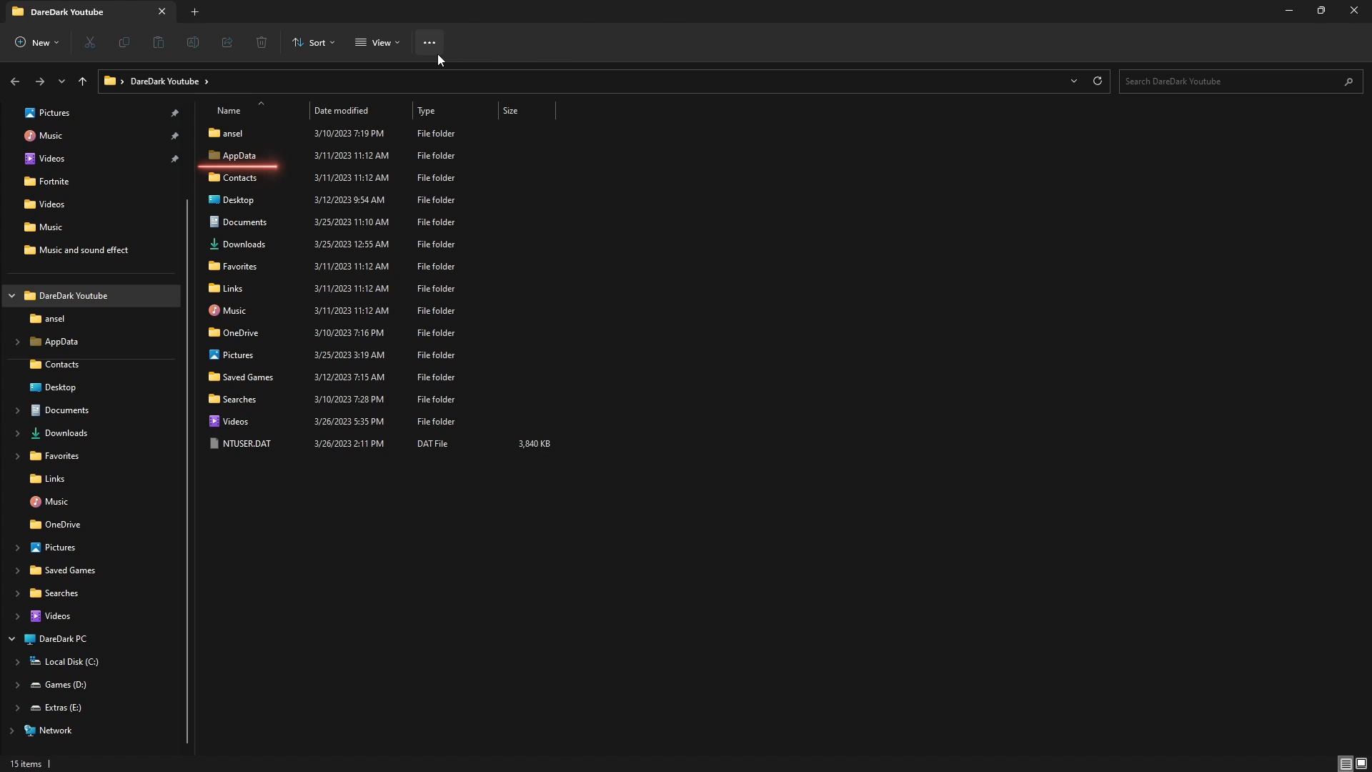
Search Windows for 'folder' and bring up File Explorer Options.
left_click(245, 222)
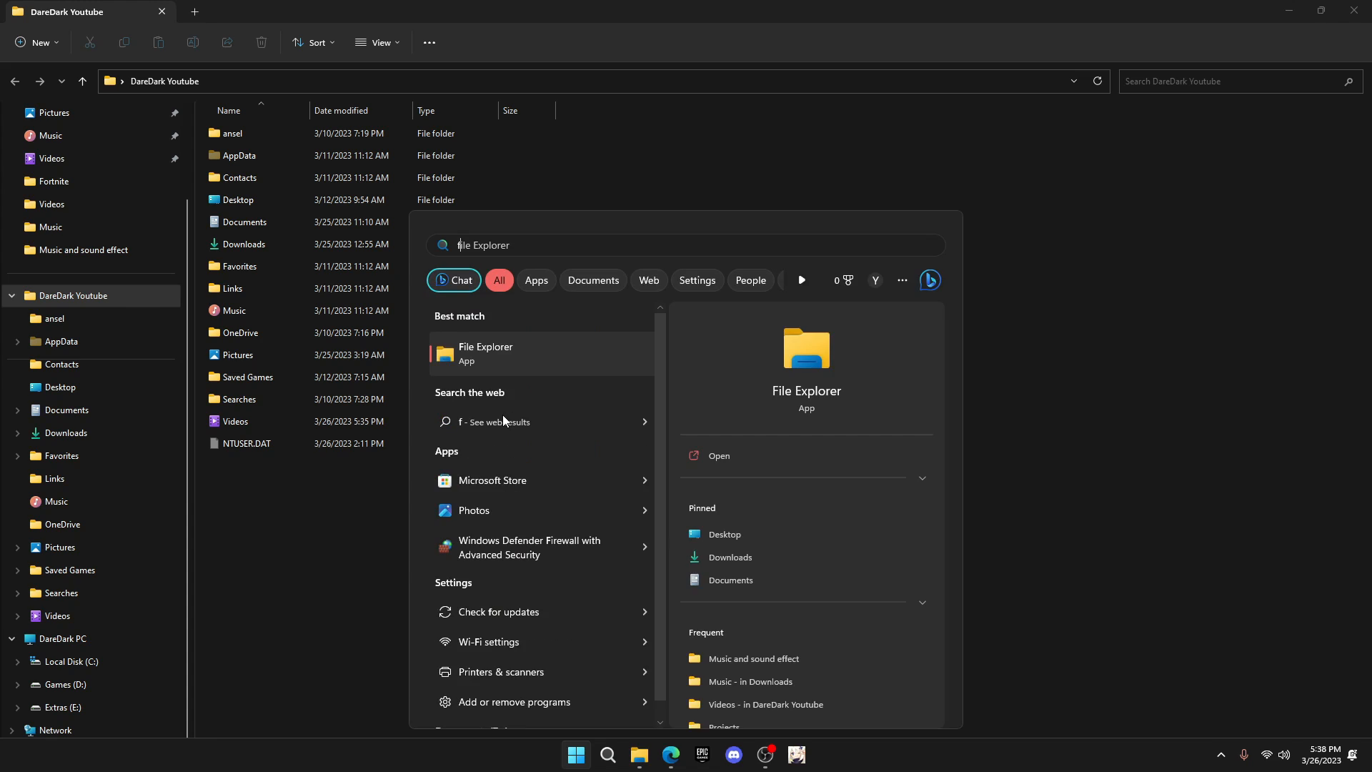
type("folder")
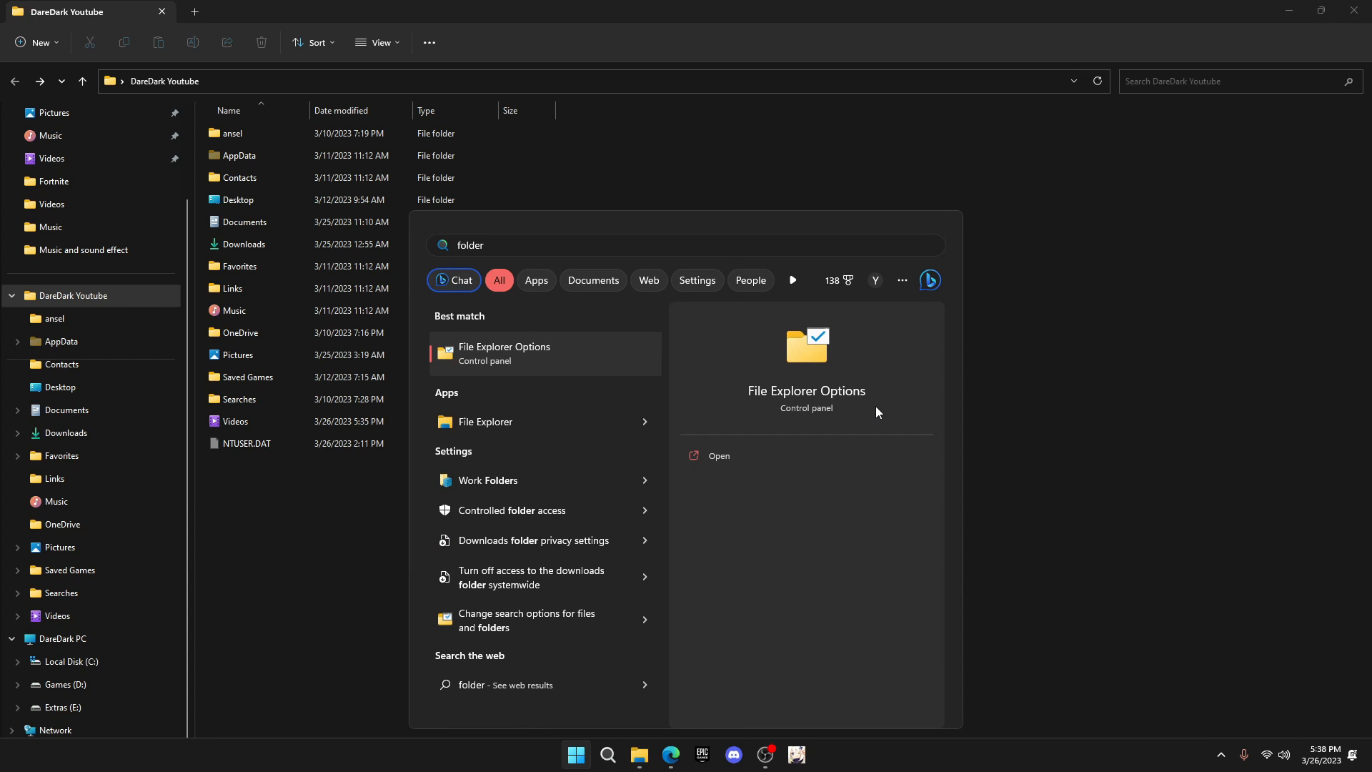
mouse_move(492, 360)
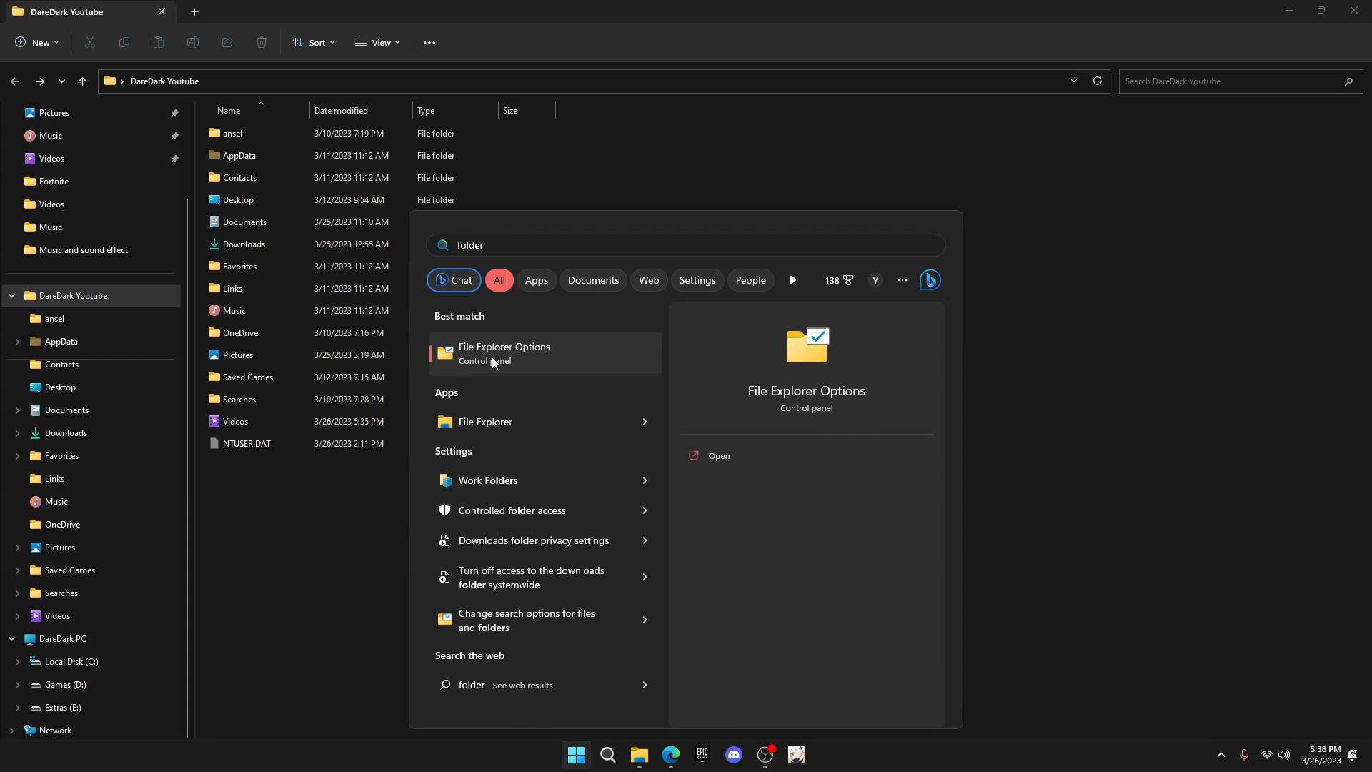
left_click(504, 353)
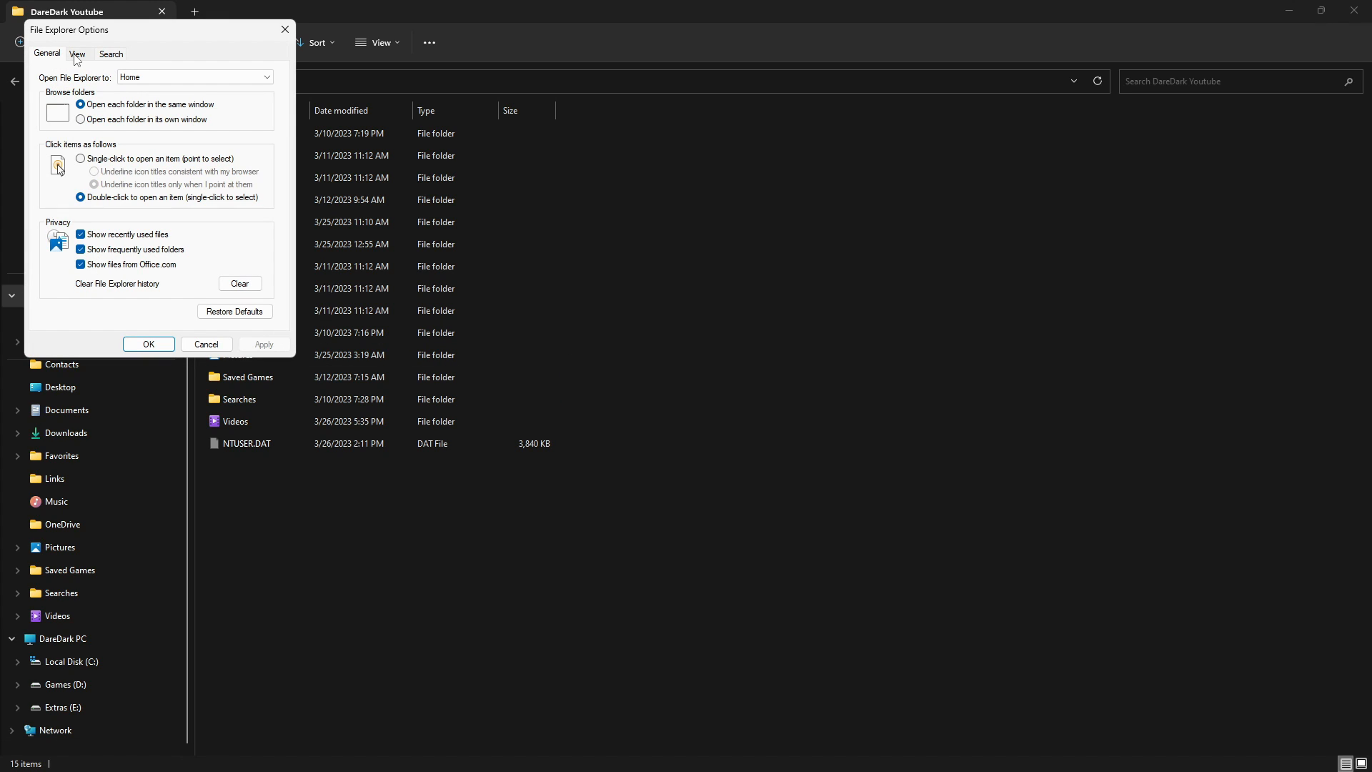
Enable showing hidden files and folders in the View settings.
left_click(77, 54)
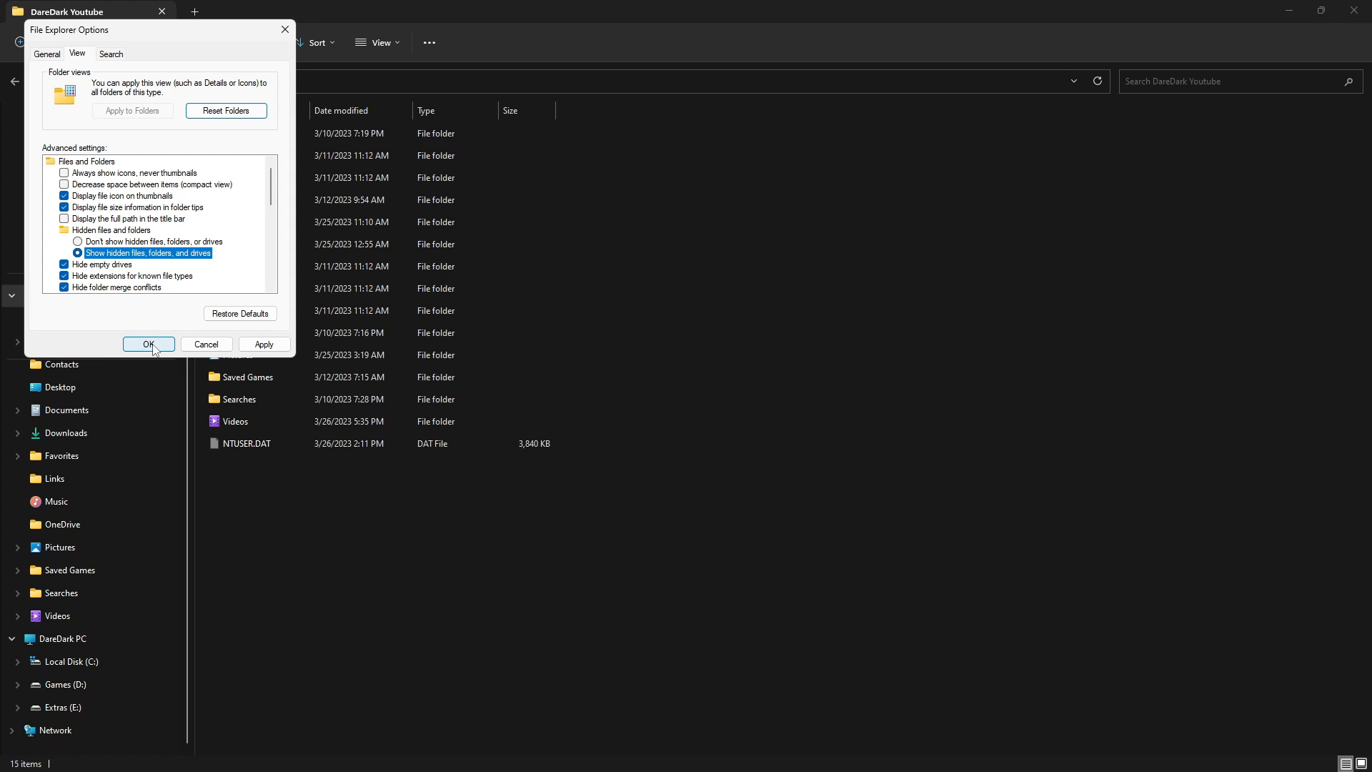
left_click(148, 344)
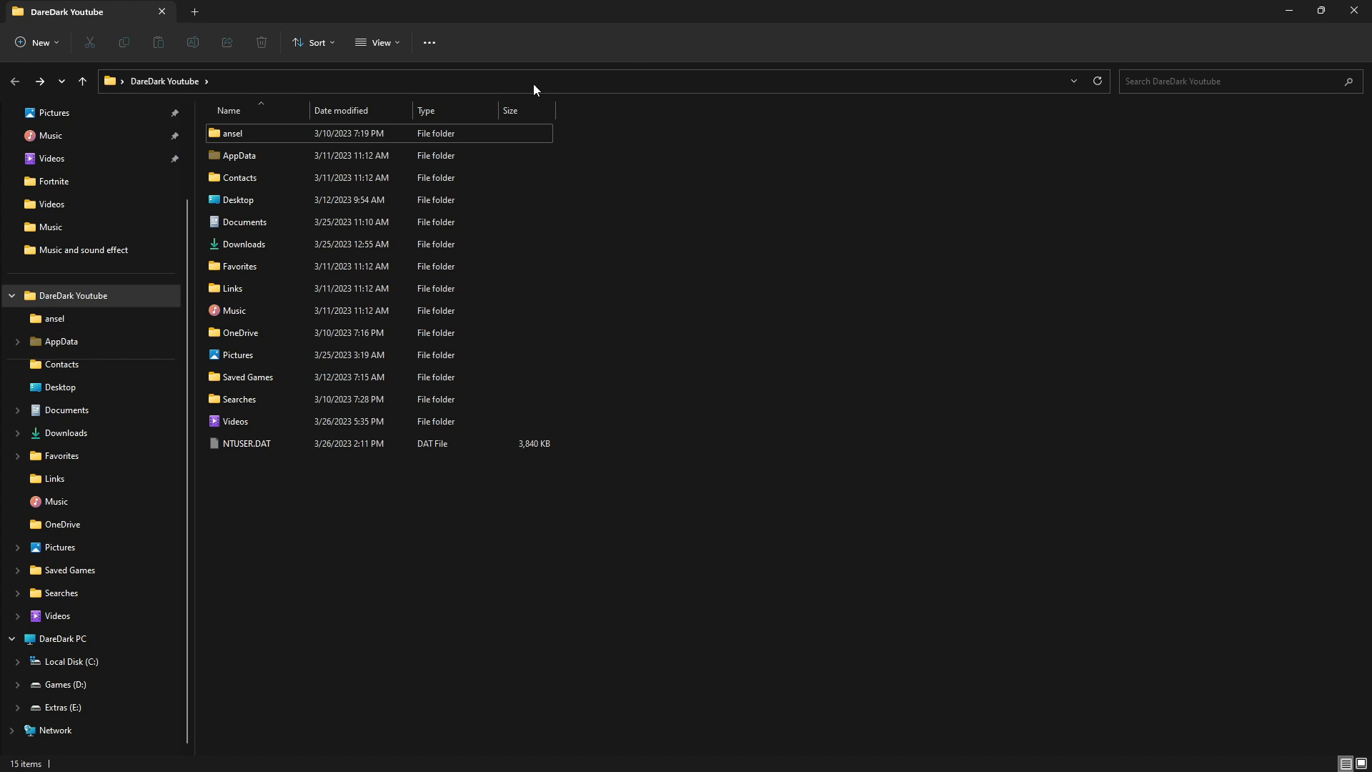
Permanently delete the FortniteGame folder inside AppData\Local and close Explorer.
left_click(238, 155)
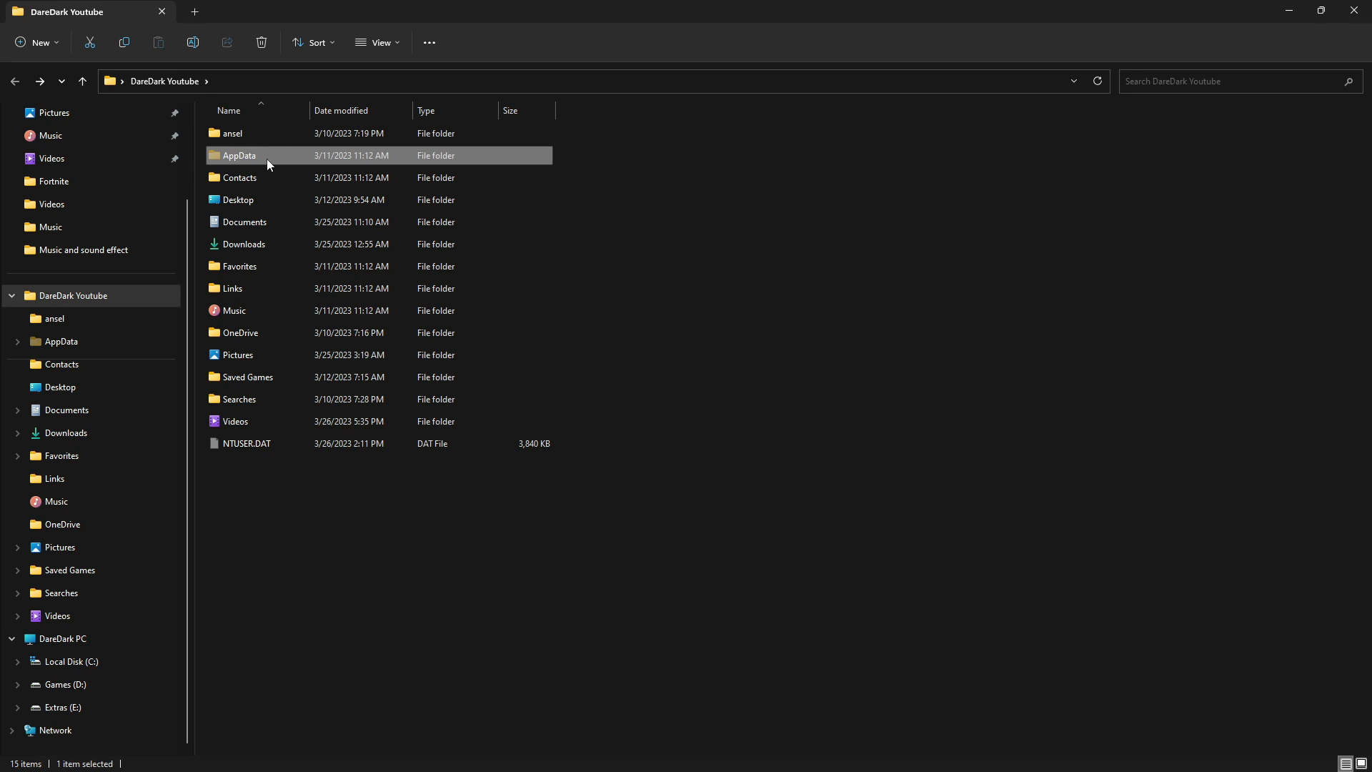
double_click(239, 155)
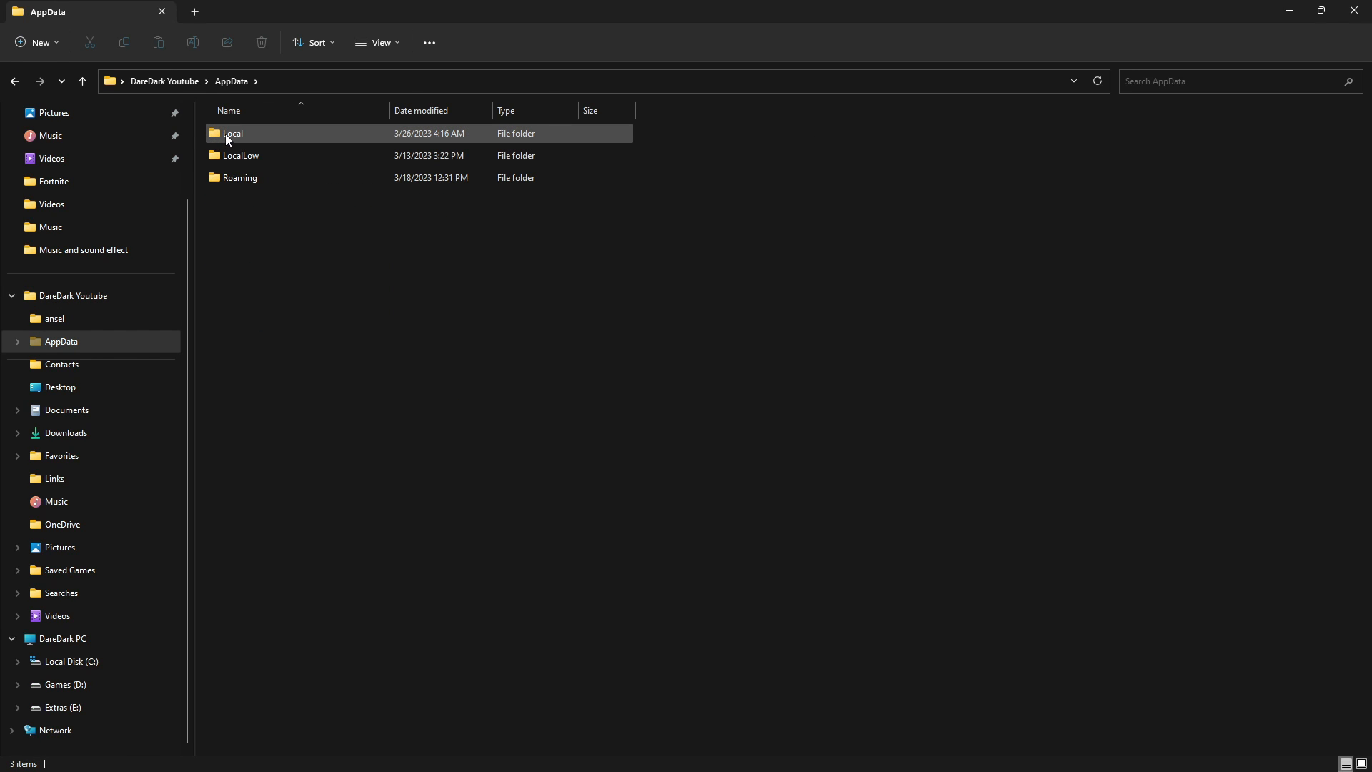
double_click(231, 133)
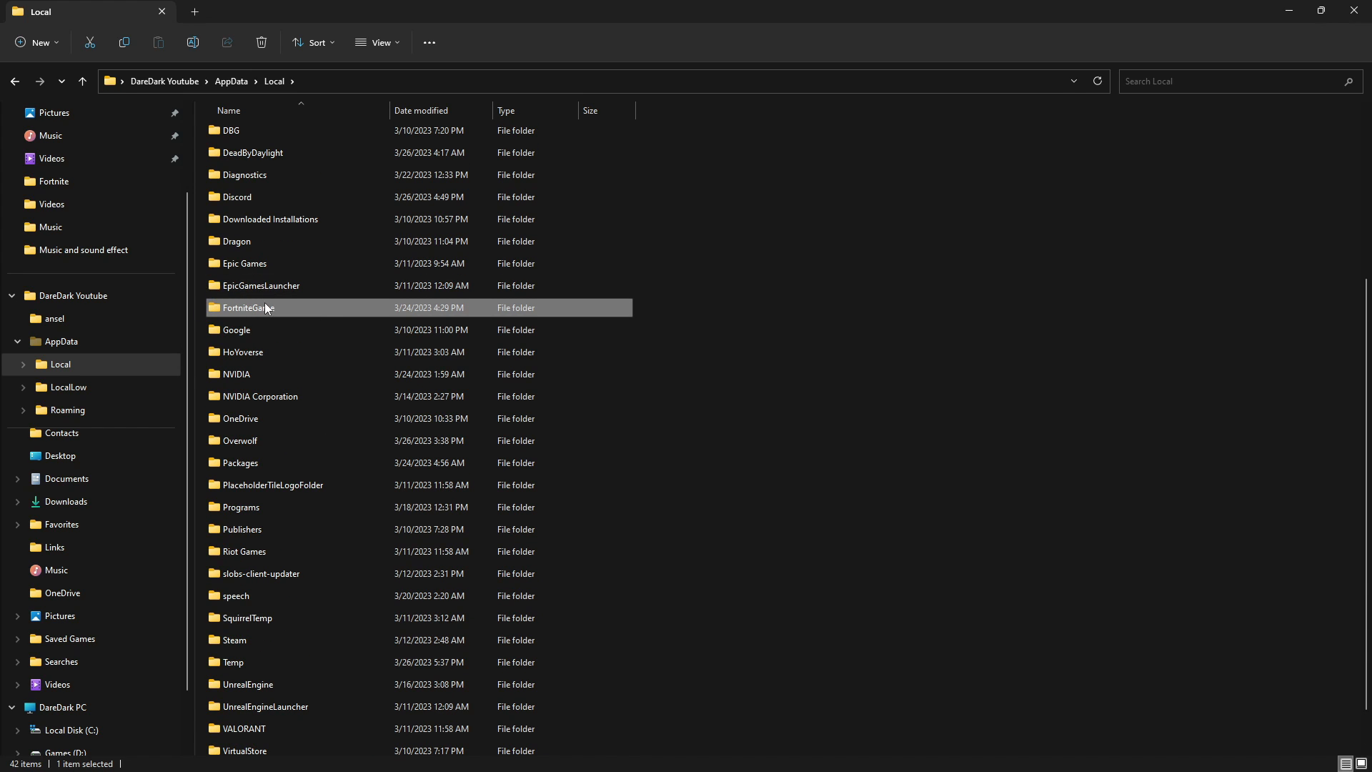
key("shift+delete")
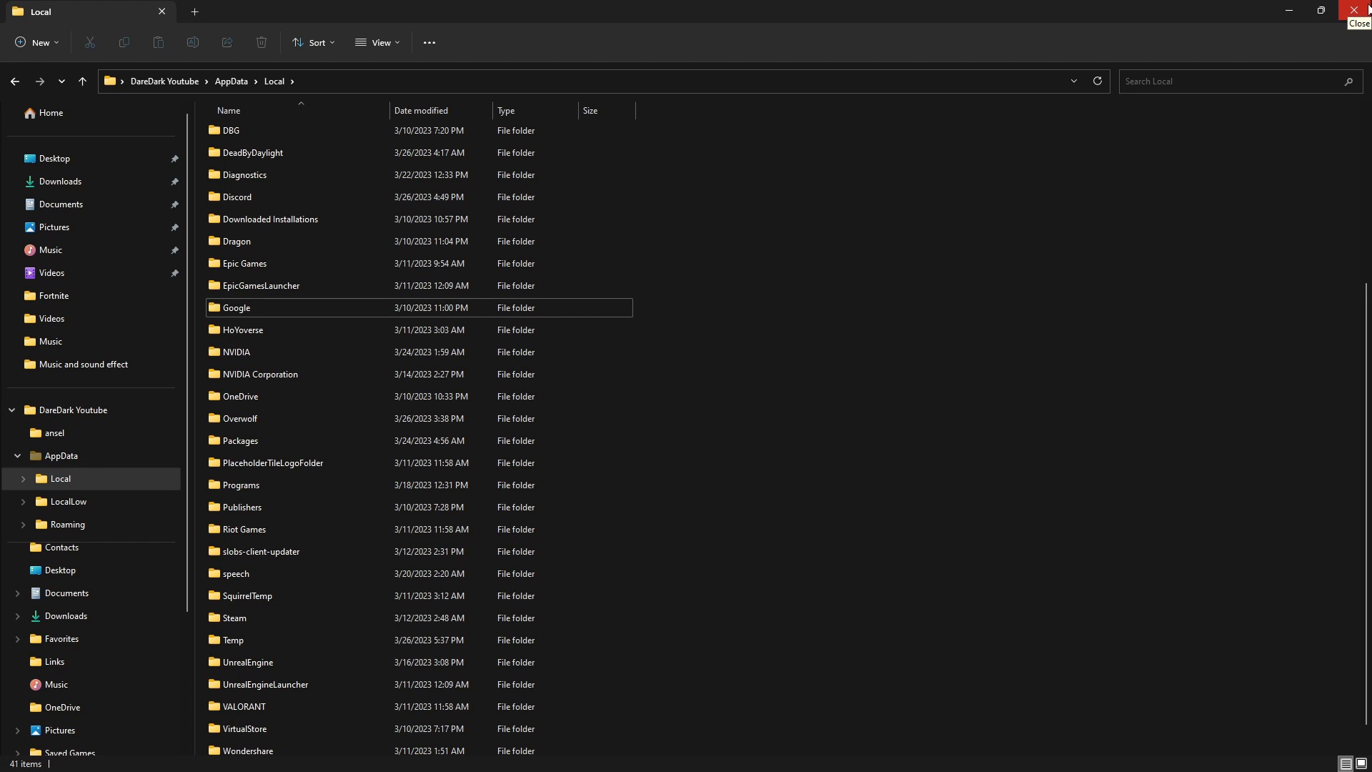
left_click(1358, 9)
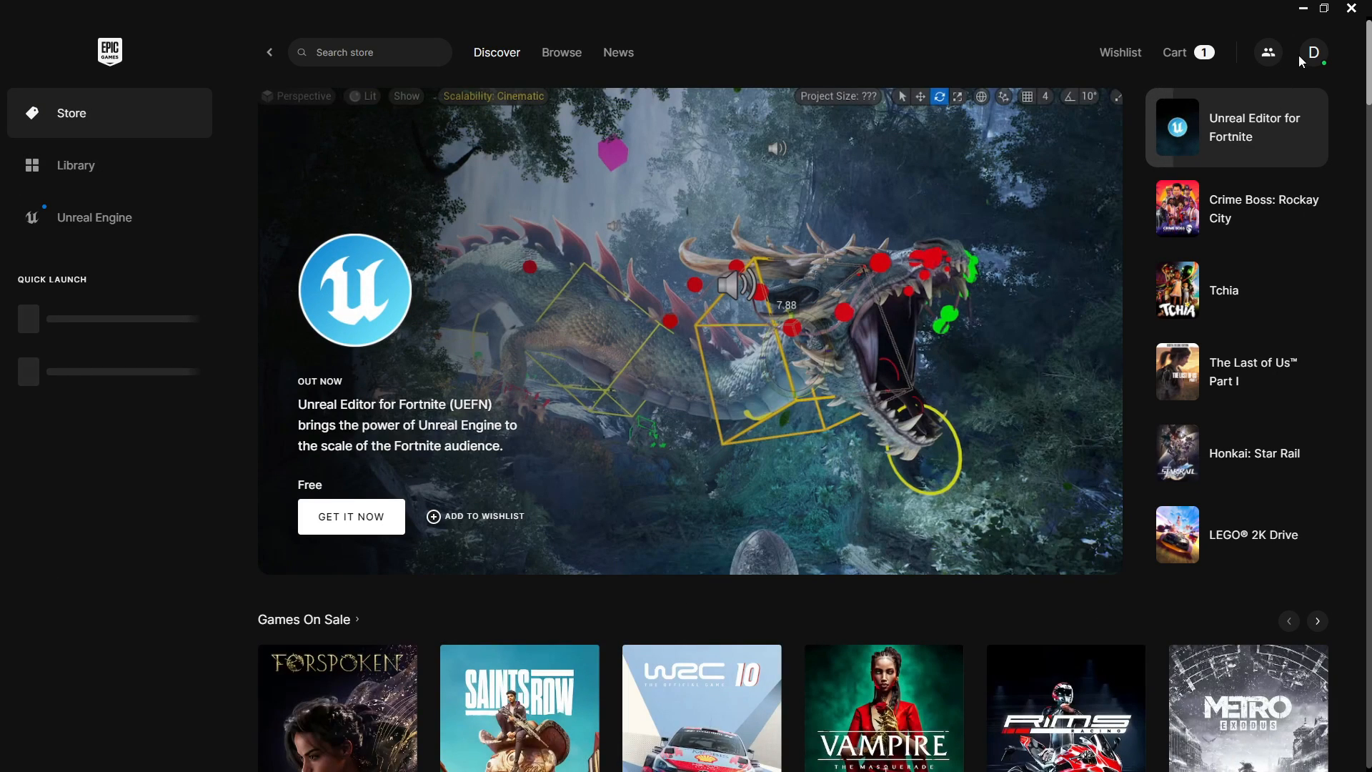
Enable Fortnite's Additional Command Line Arguments in launcher settings with FeatureLevelEs31.
left_click(1313, 52)
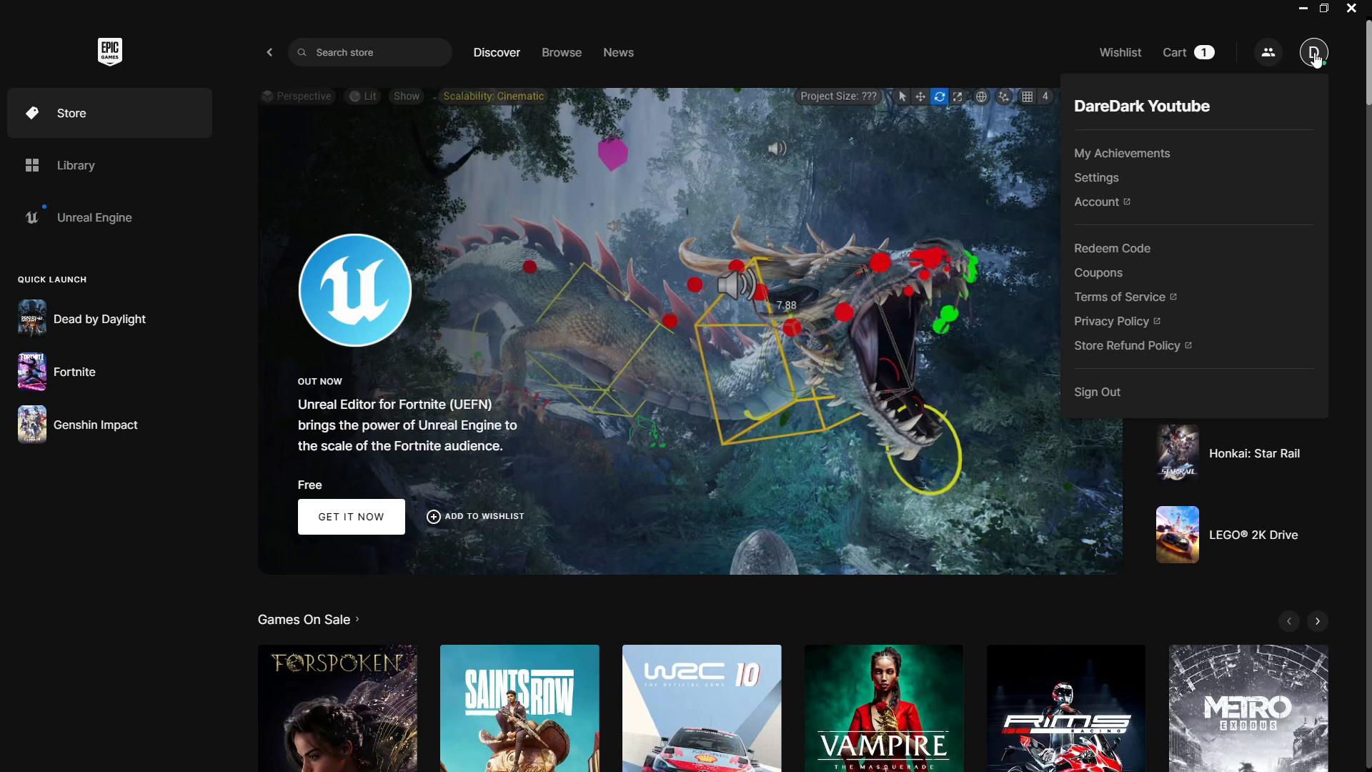
left_click(1096, 178)
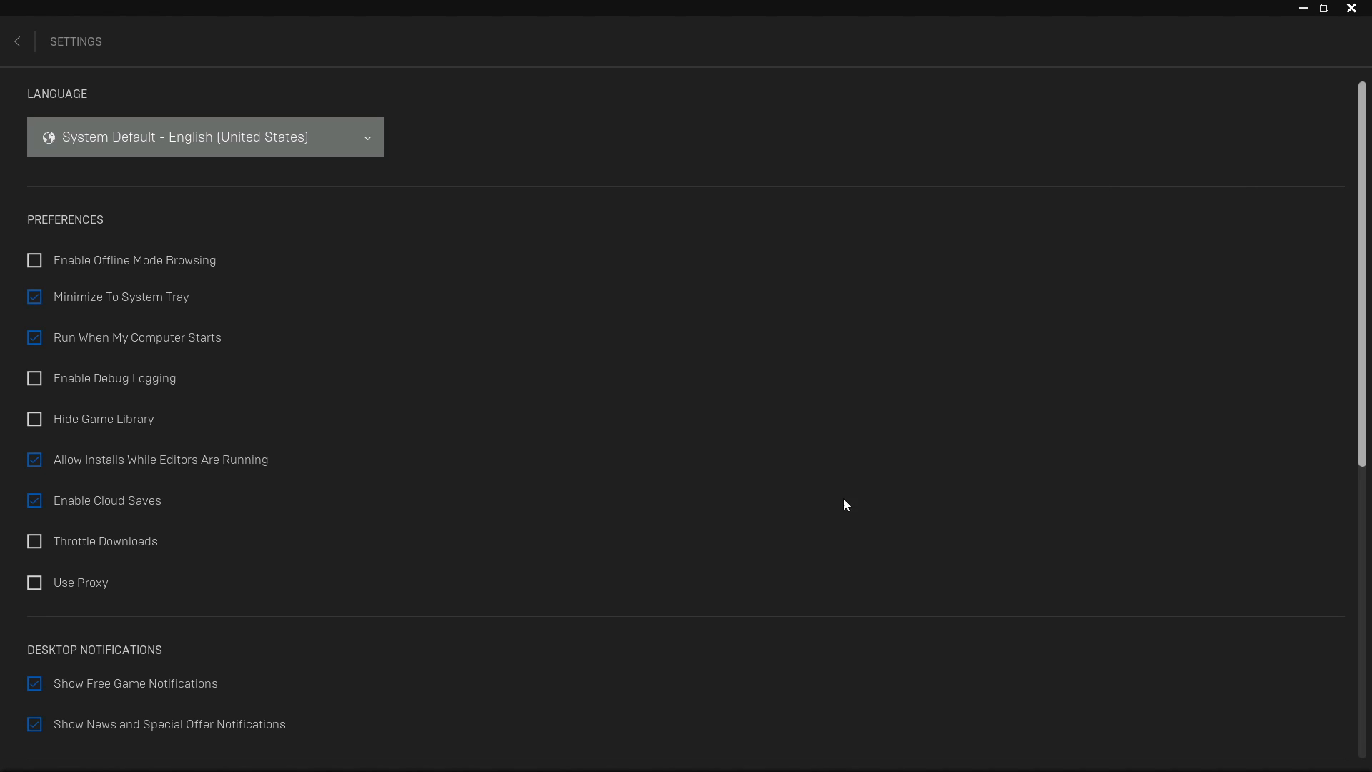
scroll("down", 3)
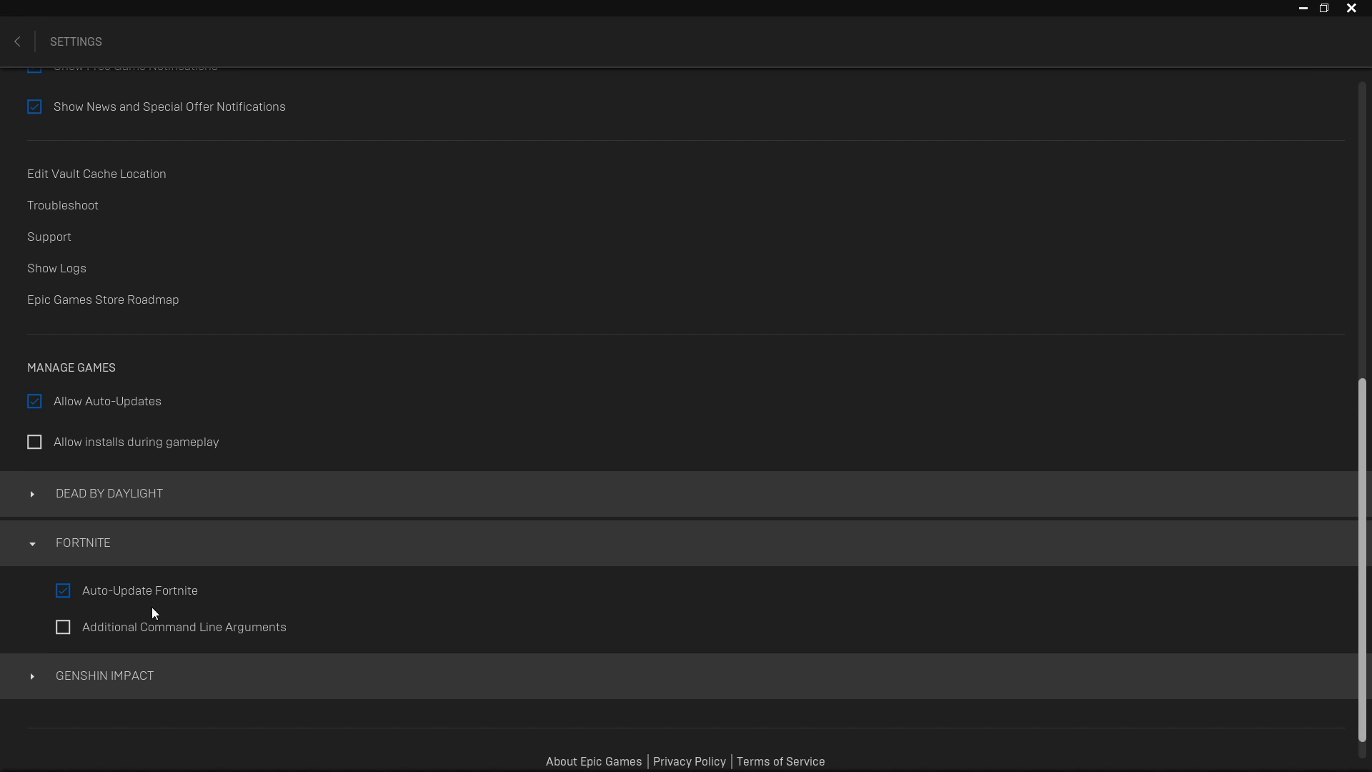
left_click(63, 627)
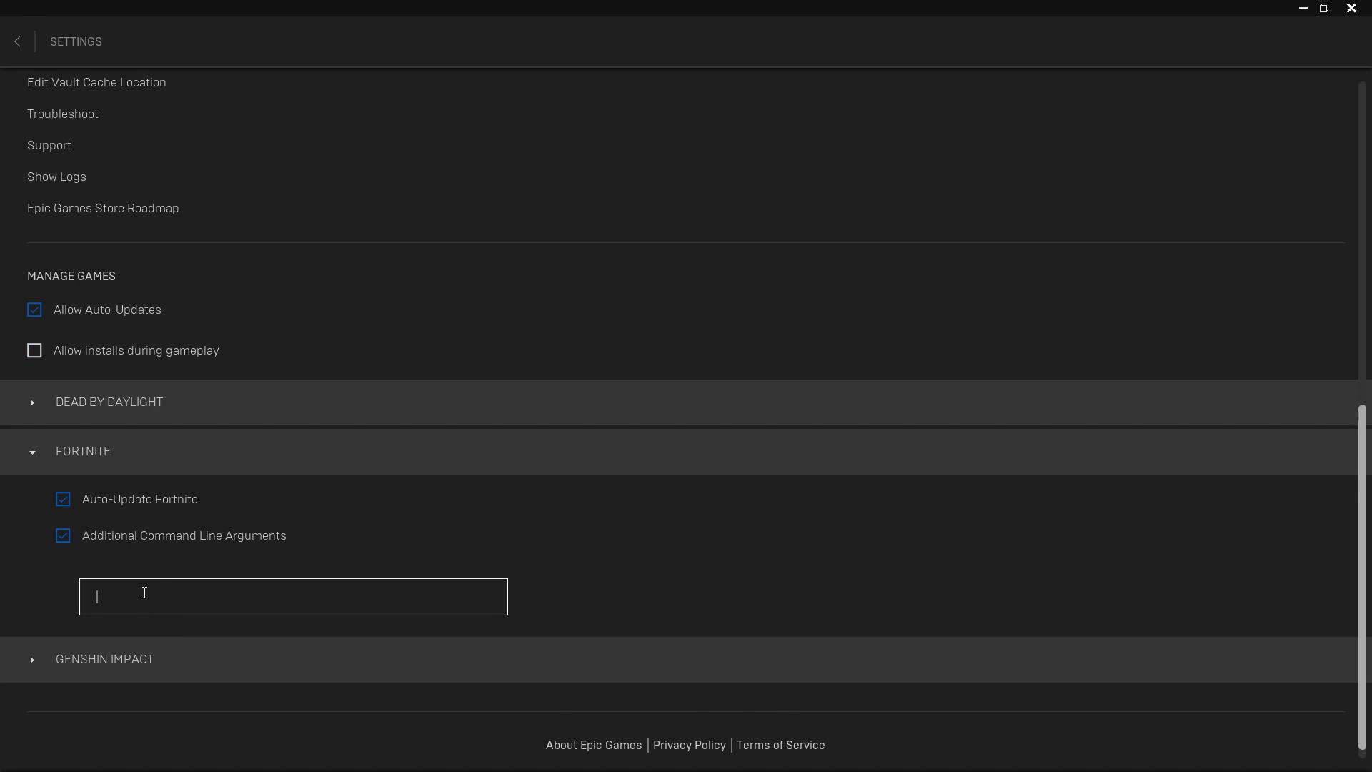
type("FeatureLevelEs31")
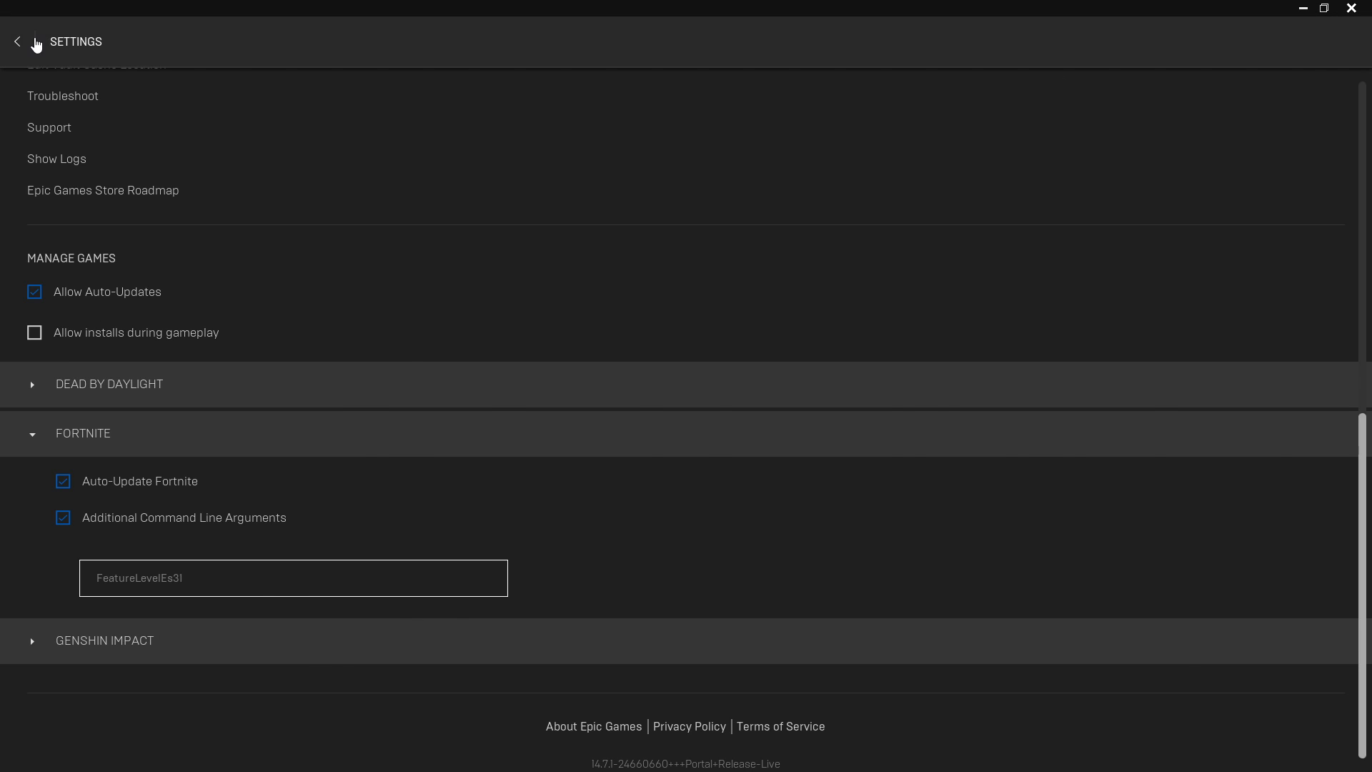
Leave settings and go to the game Library.
left_click(17, 42)
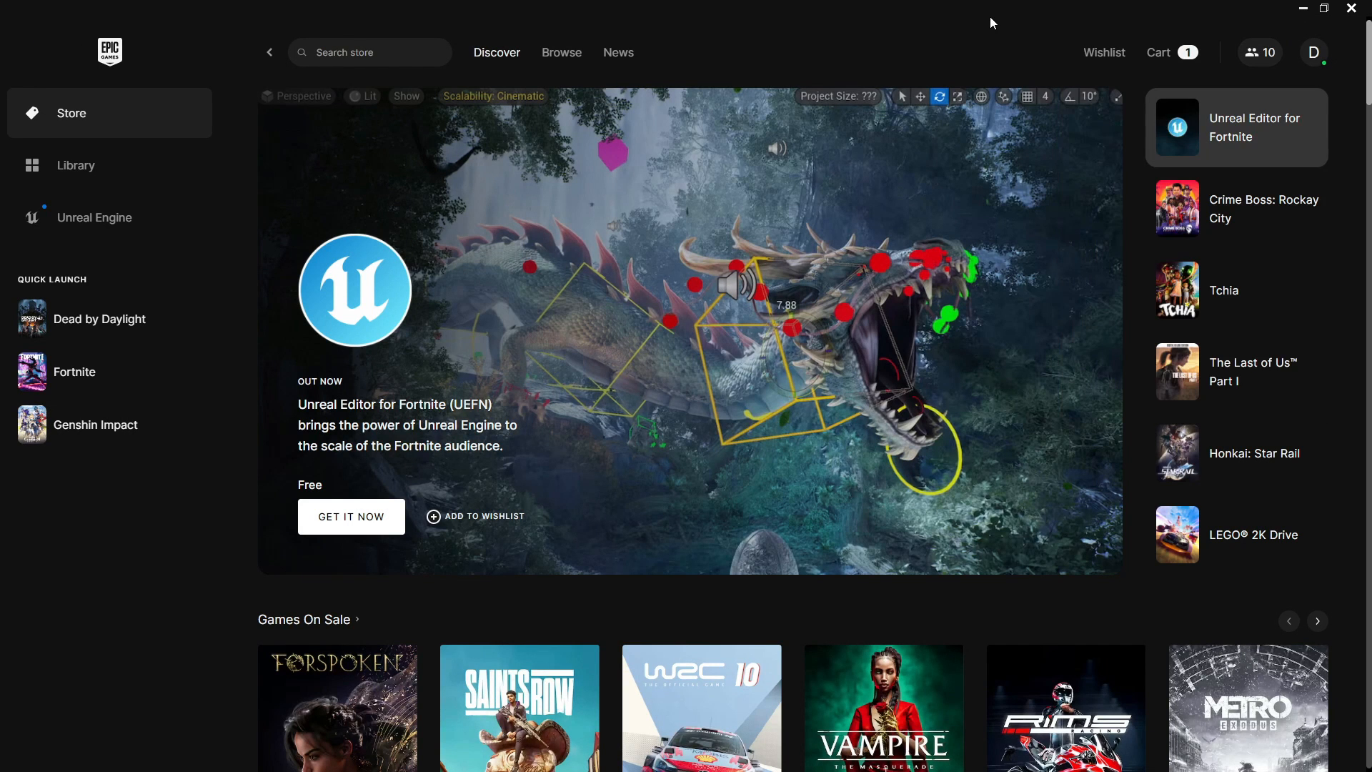
left_click(75, 165)
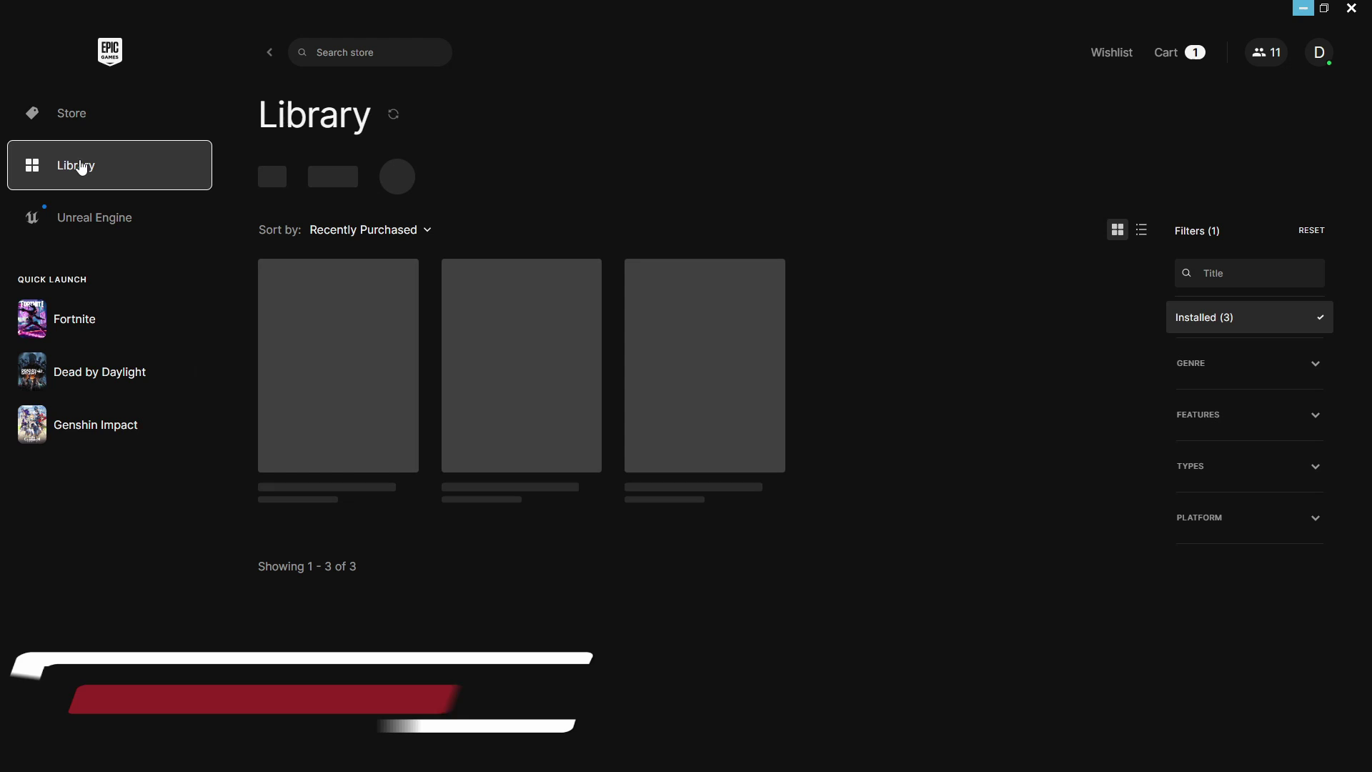
Untick High Resolution Textures in Fortnite's installation options and apply.
left_click(773, 479)
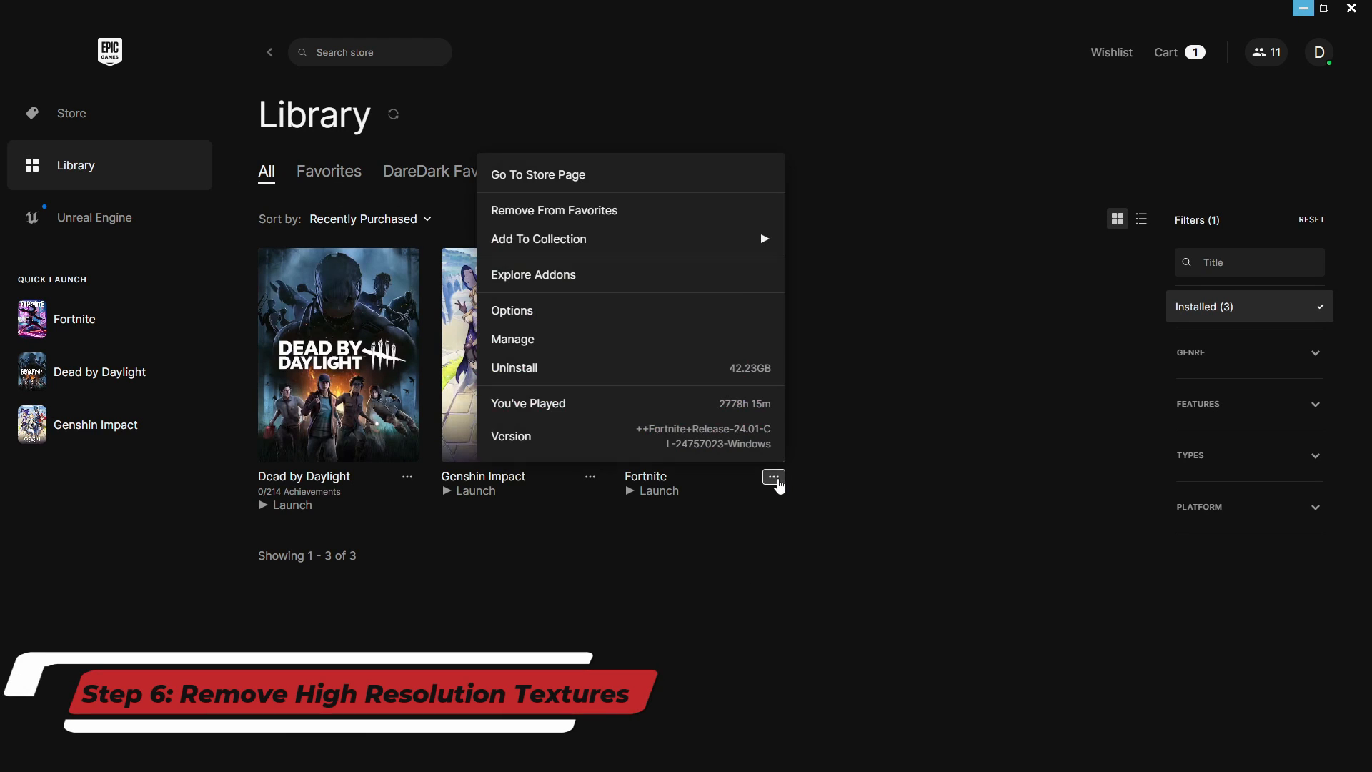
mouse_move(565, 311)
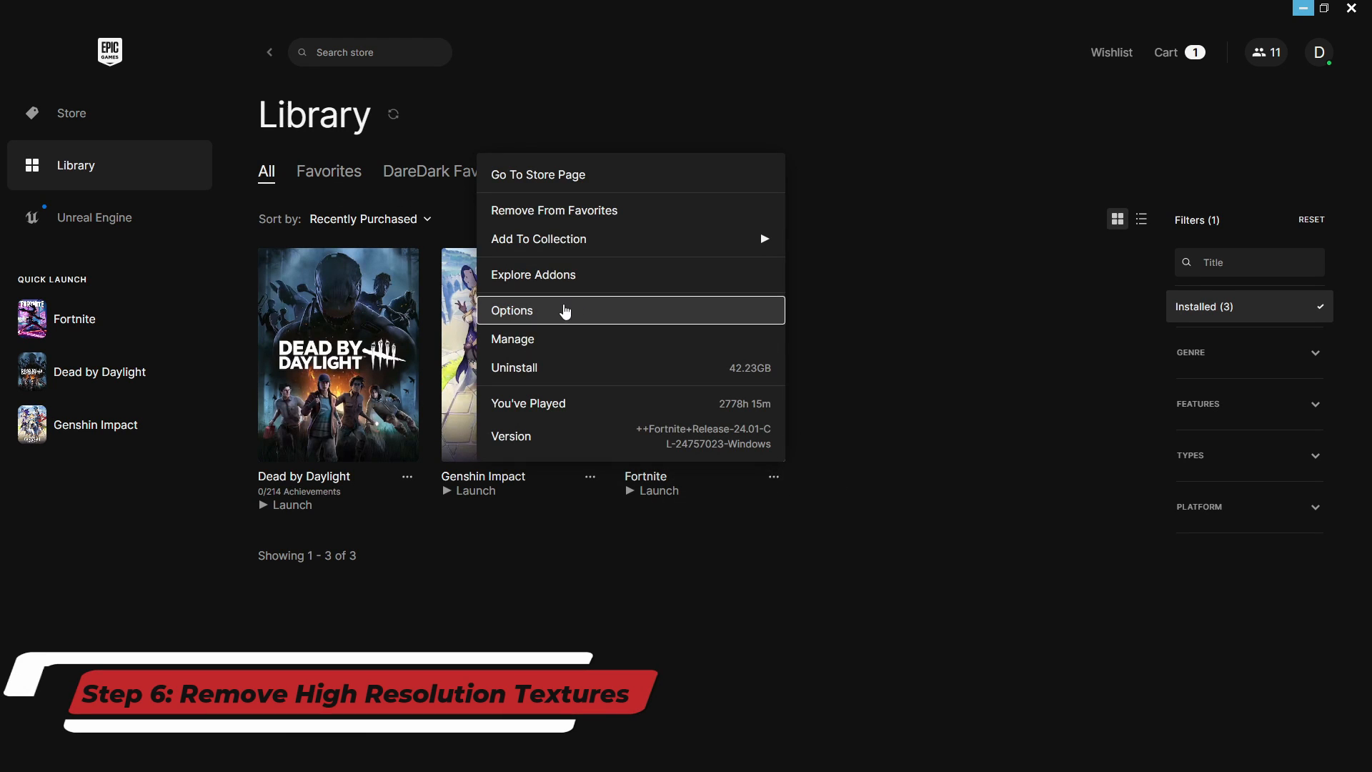
left_click(512, 311)
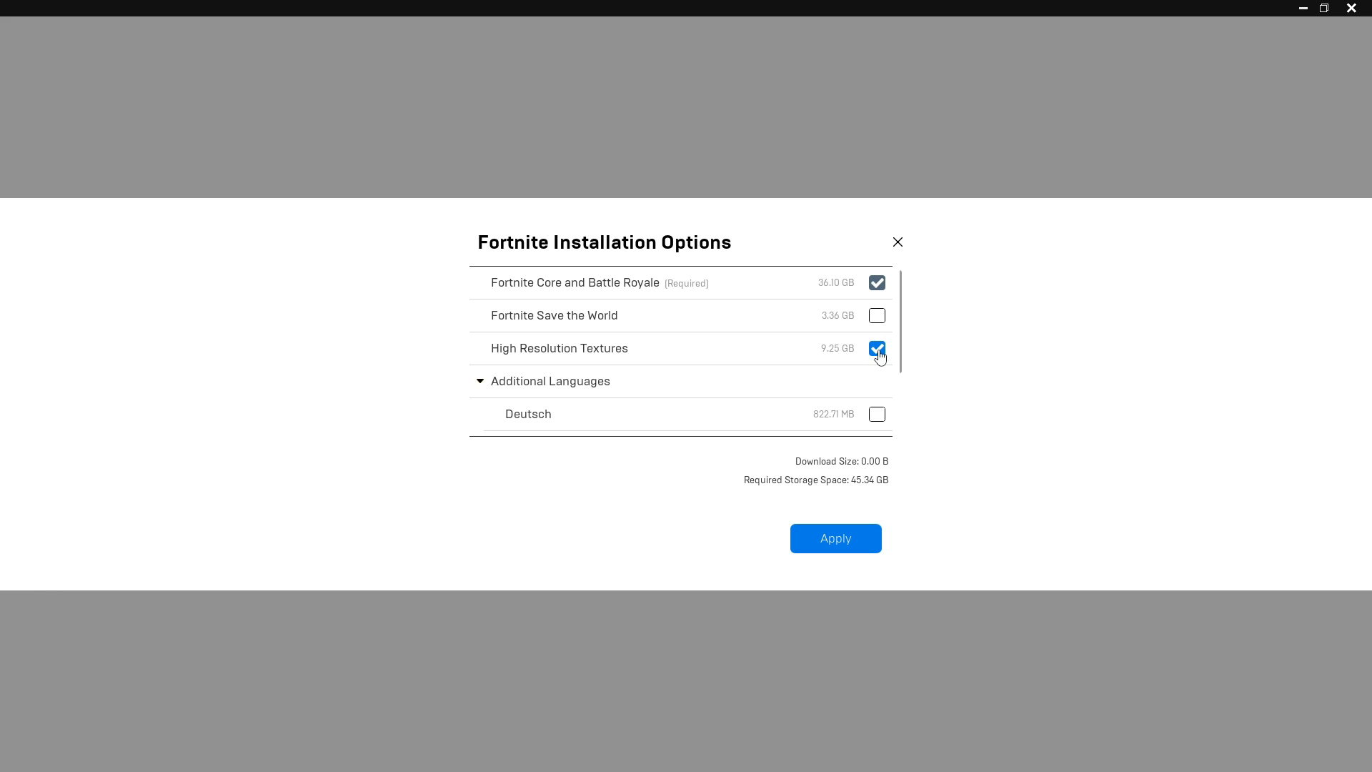
left_click(877, 348)
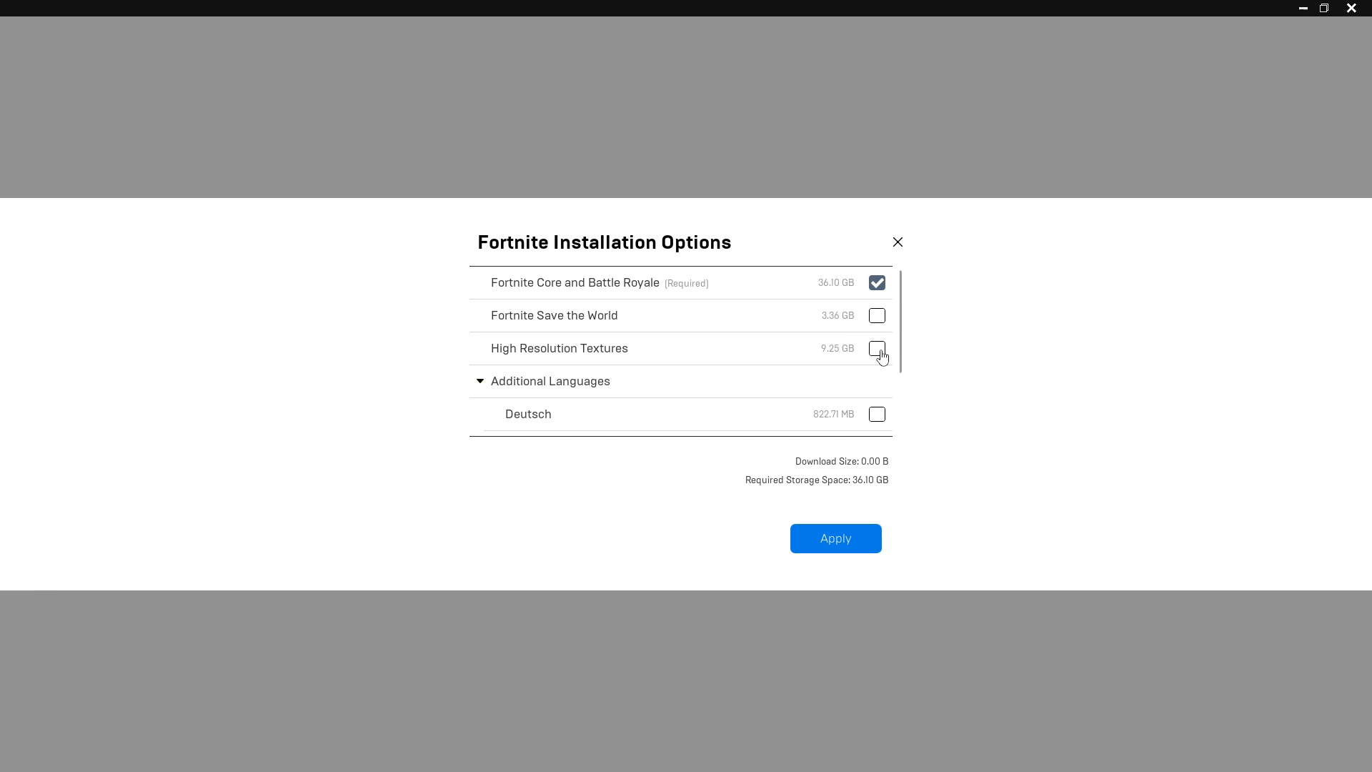
left_click(878, 348)
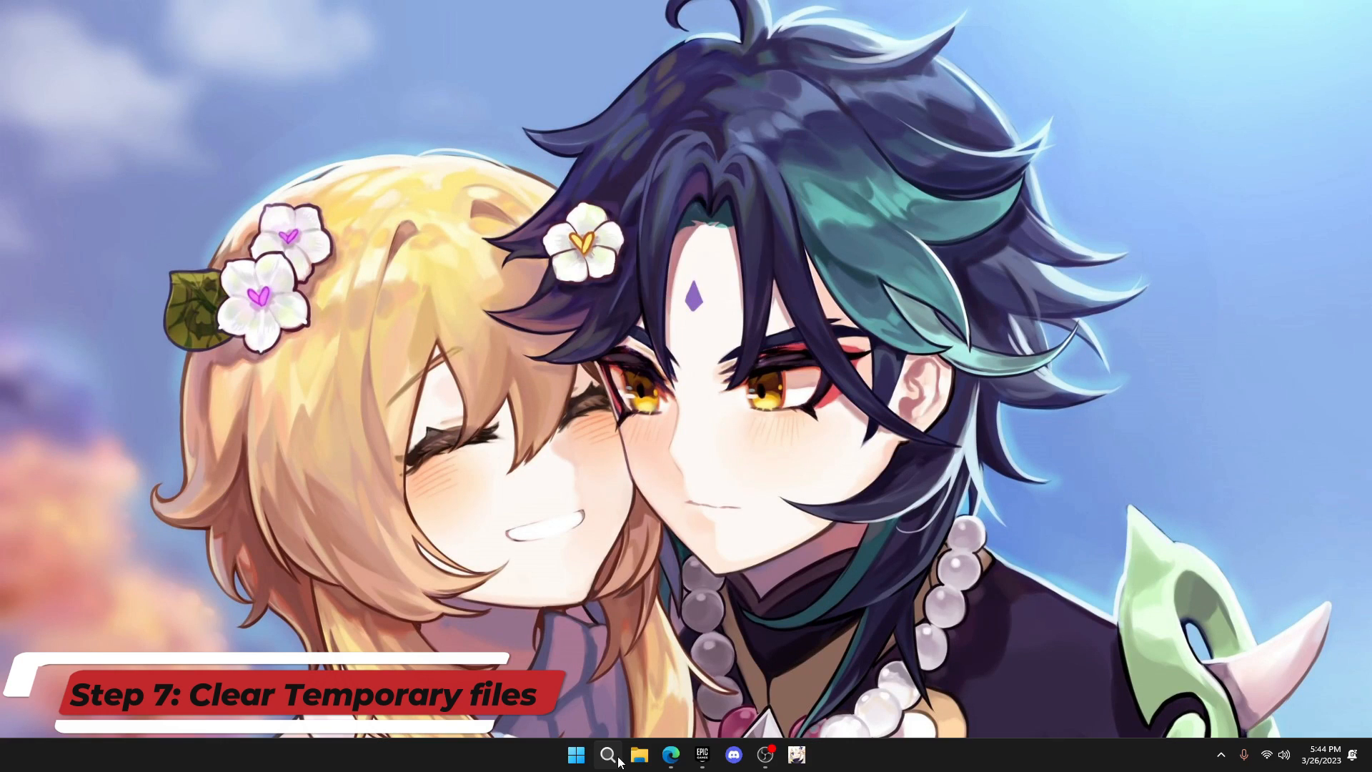
Search 'temp' and remove the checked temporary files, leaving Downloads untouched.
left_click(608, 754)
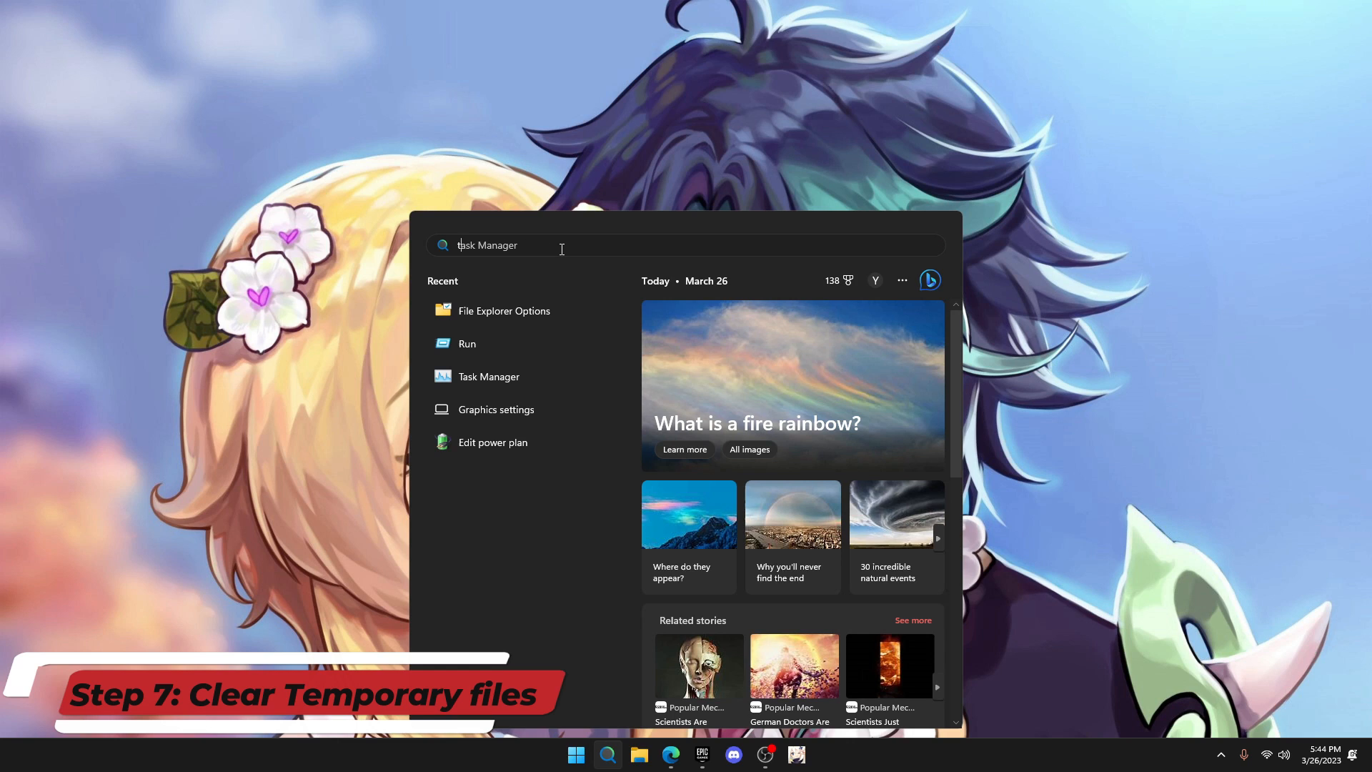
type("temp")
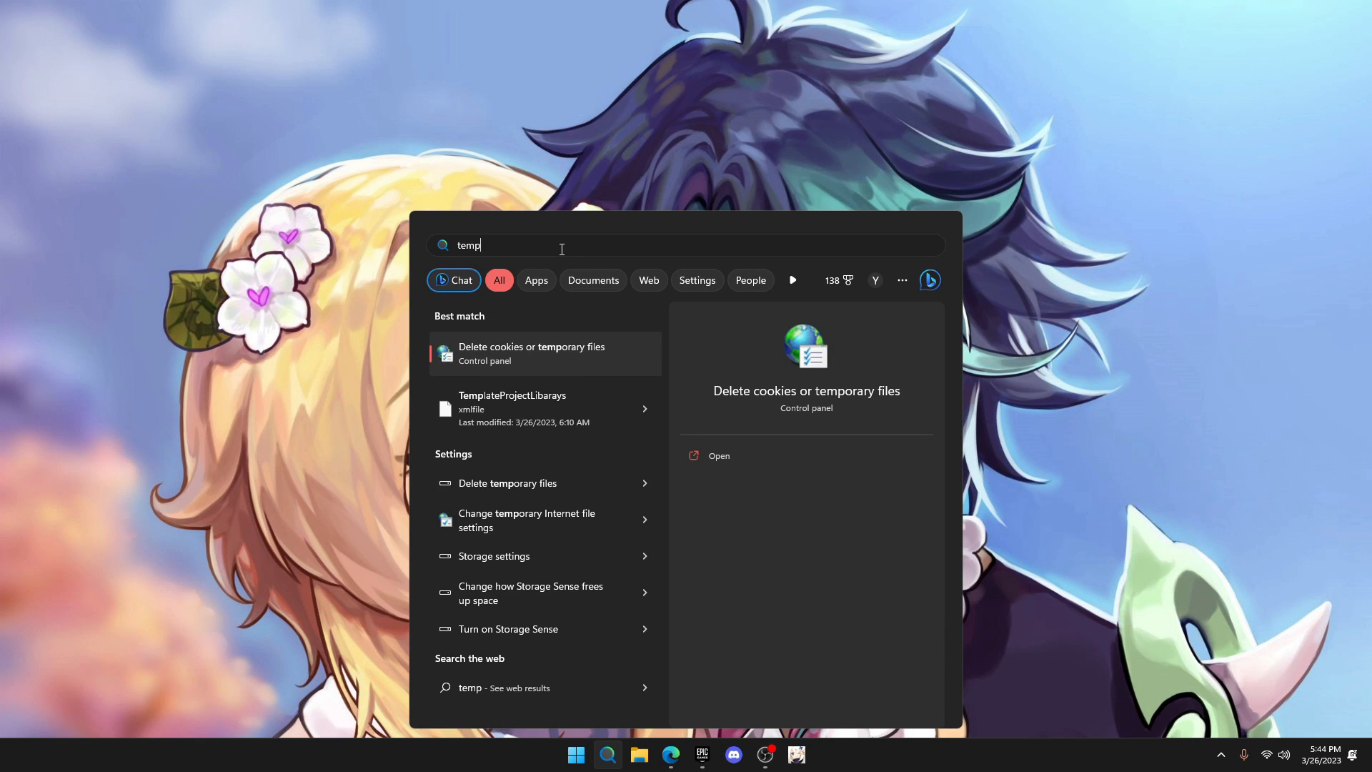
mouse_move(508, 483)
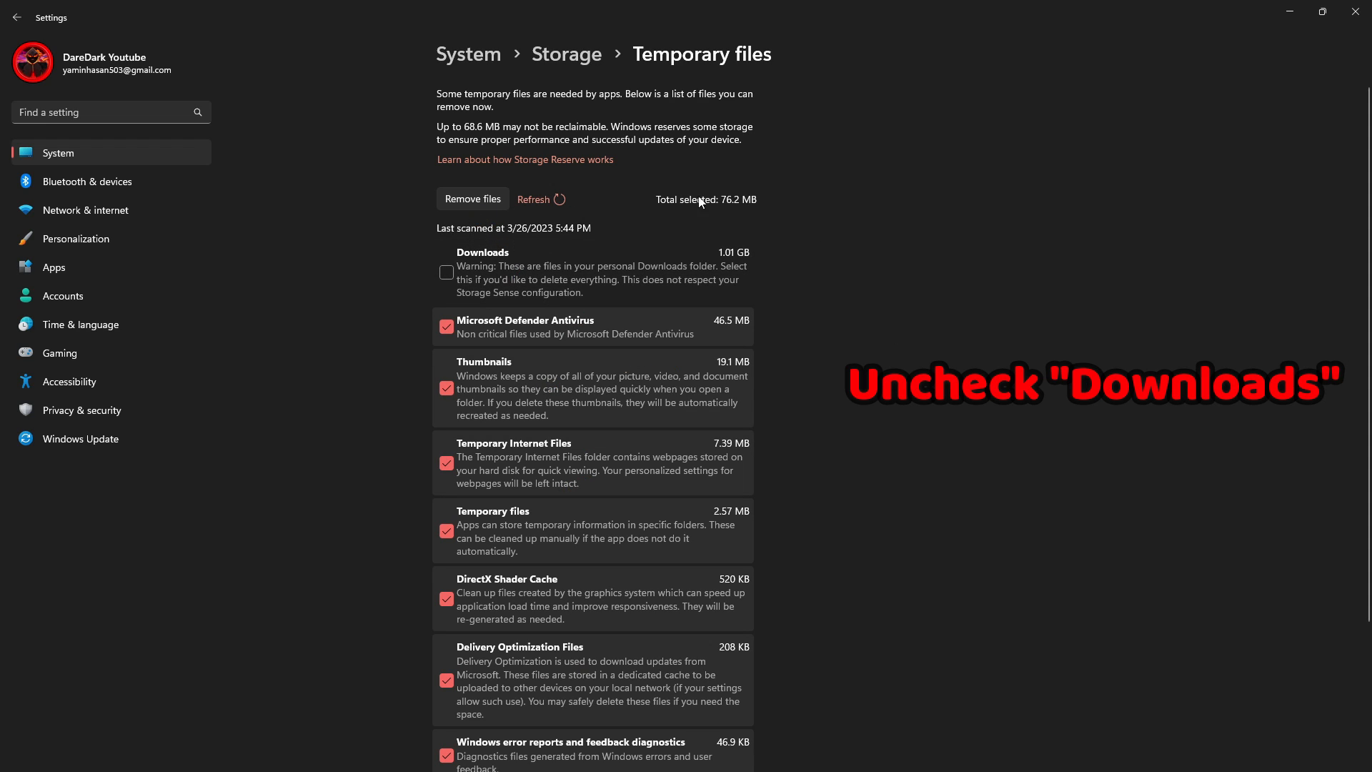
mouse_move(472, 199)
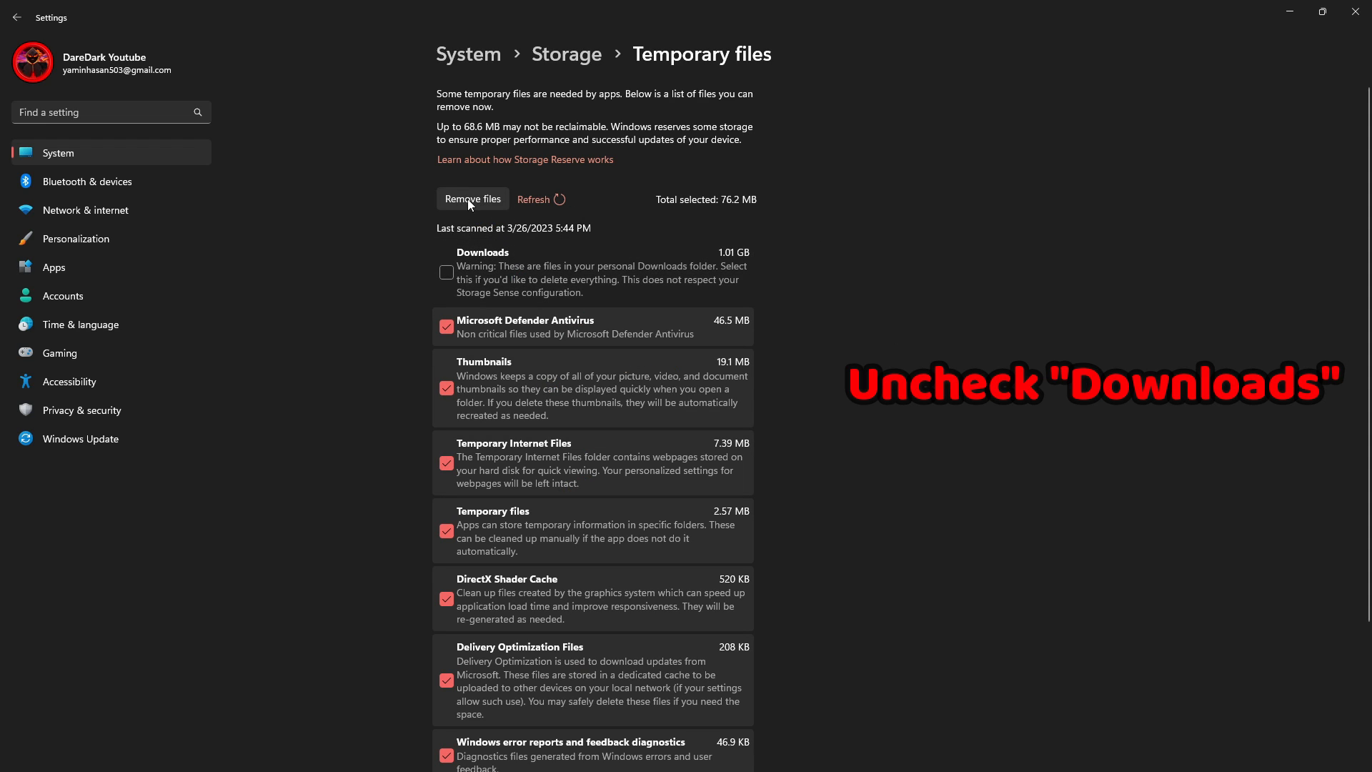
left_click(471, 199)
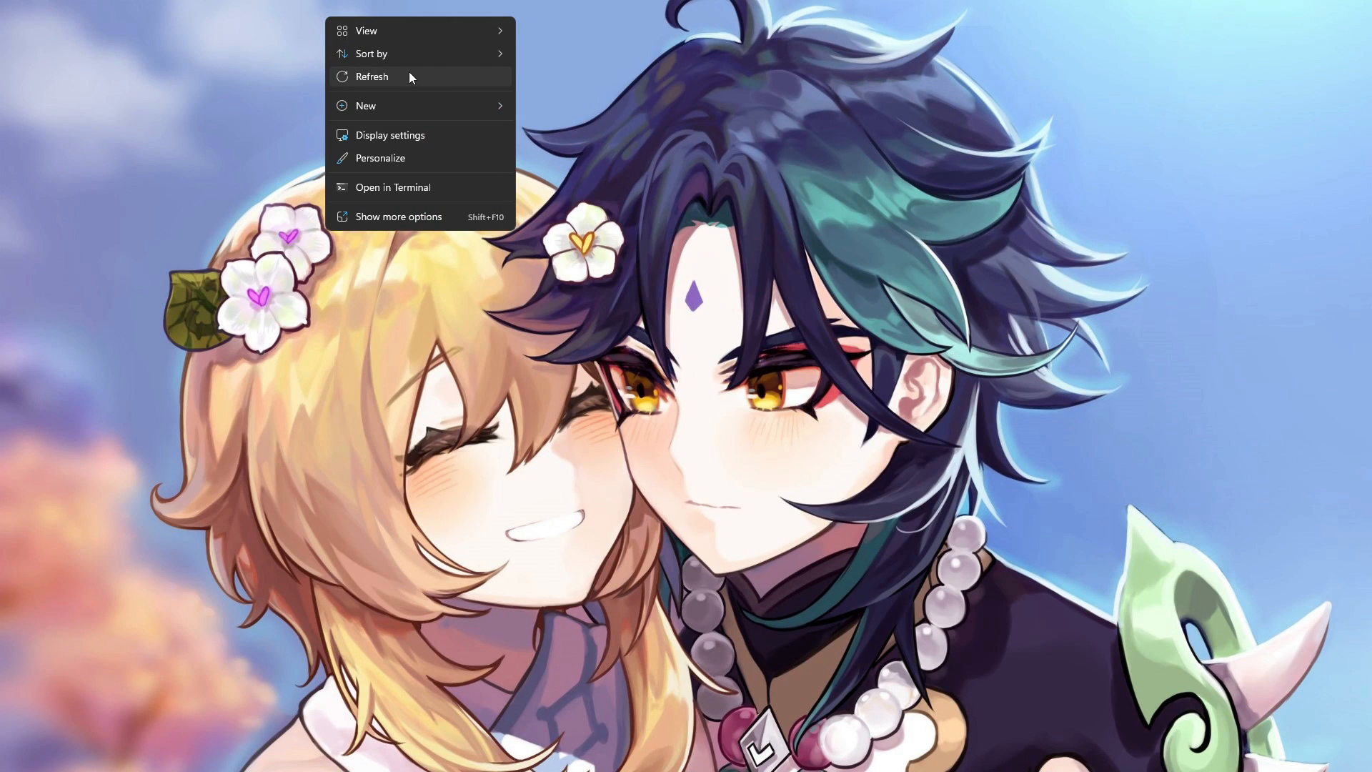
From This PC's Properties, set Performance Options to Adjust for best performance and apply it.
left_click(640, 755)
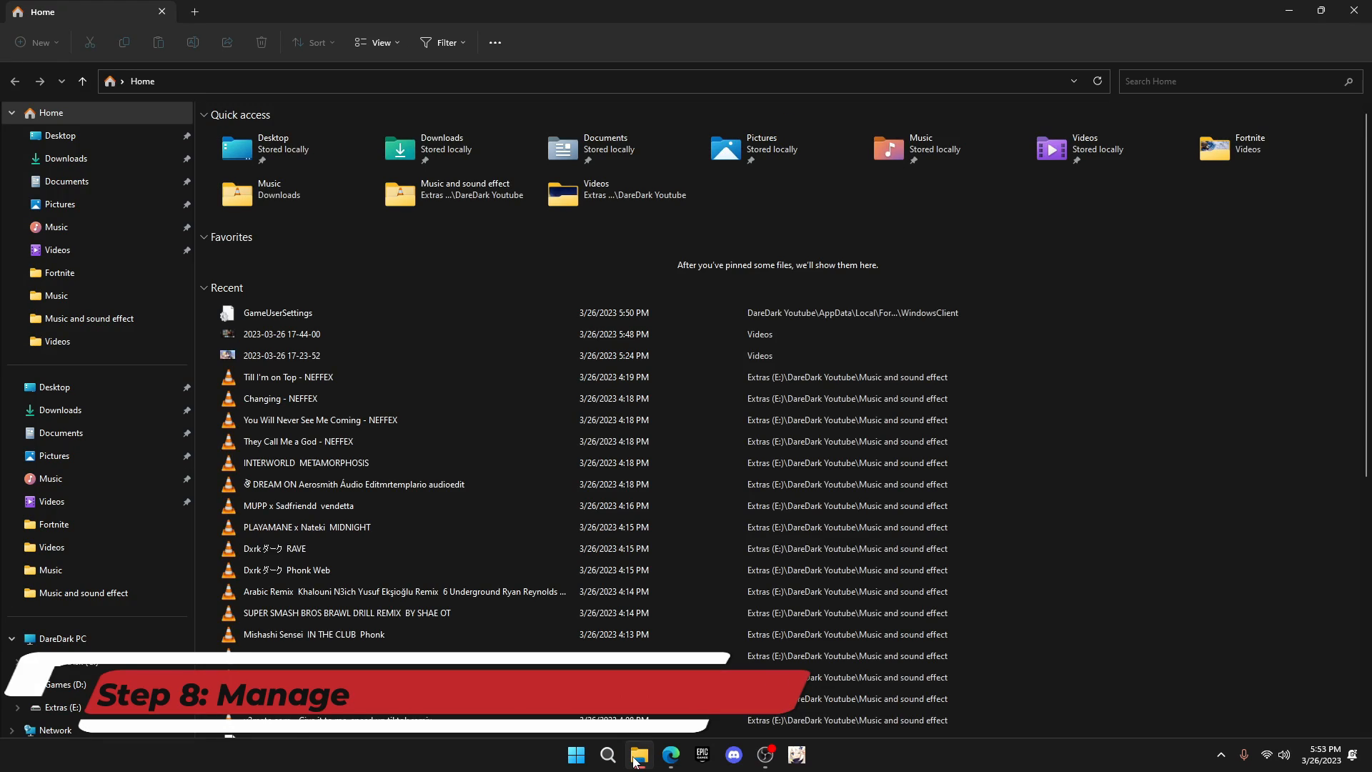
scroll("down", 3)
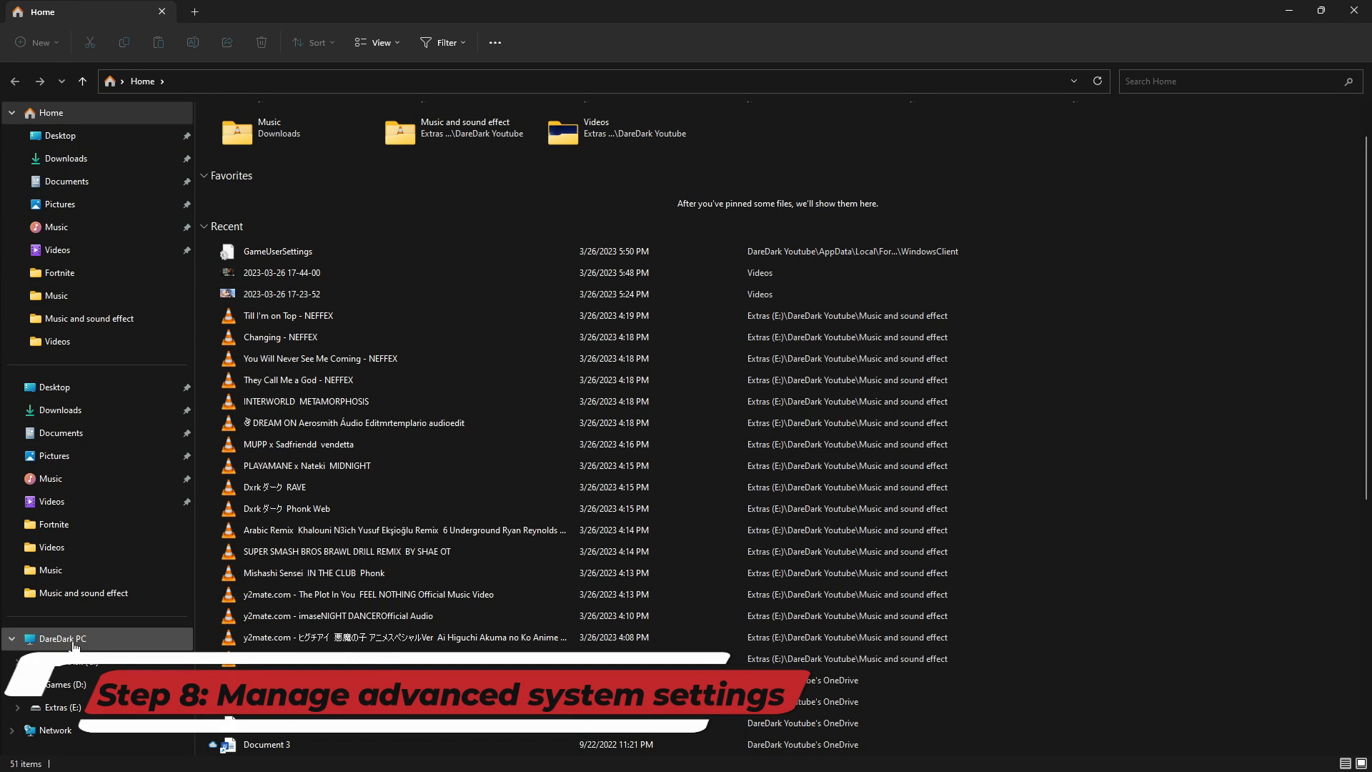
right_click(60, 638)
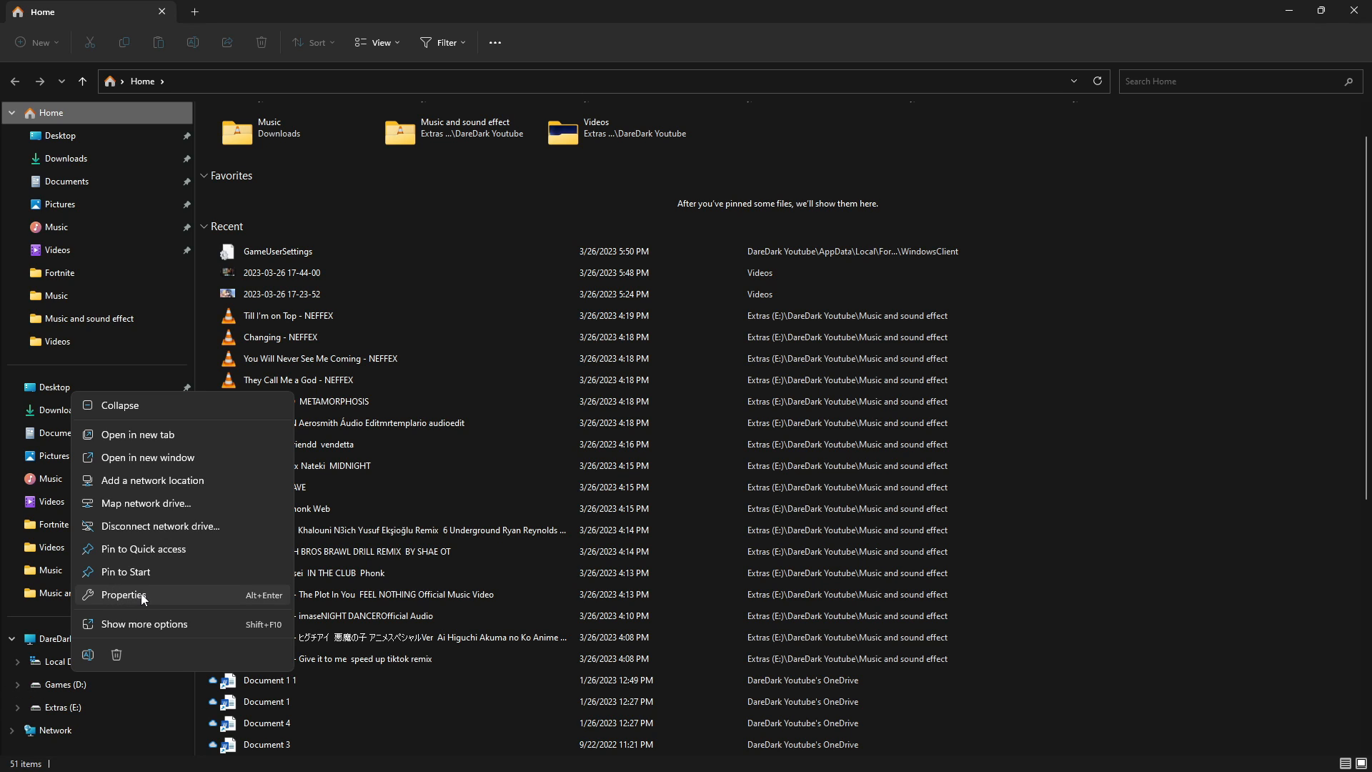
left_click(123, 596)
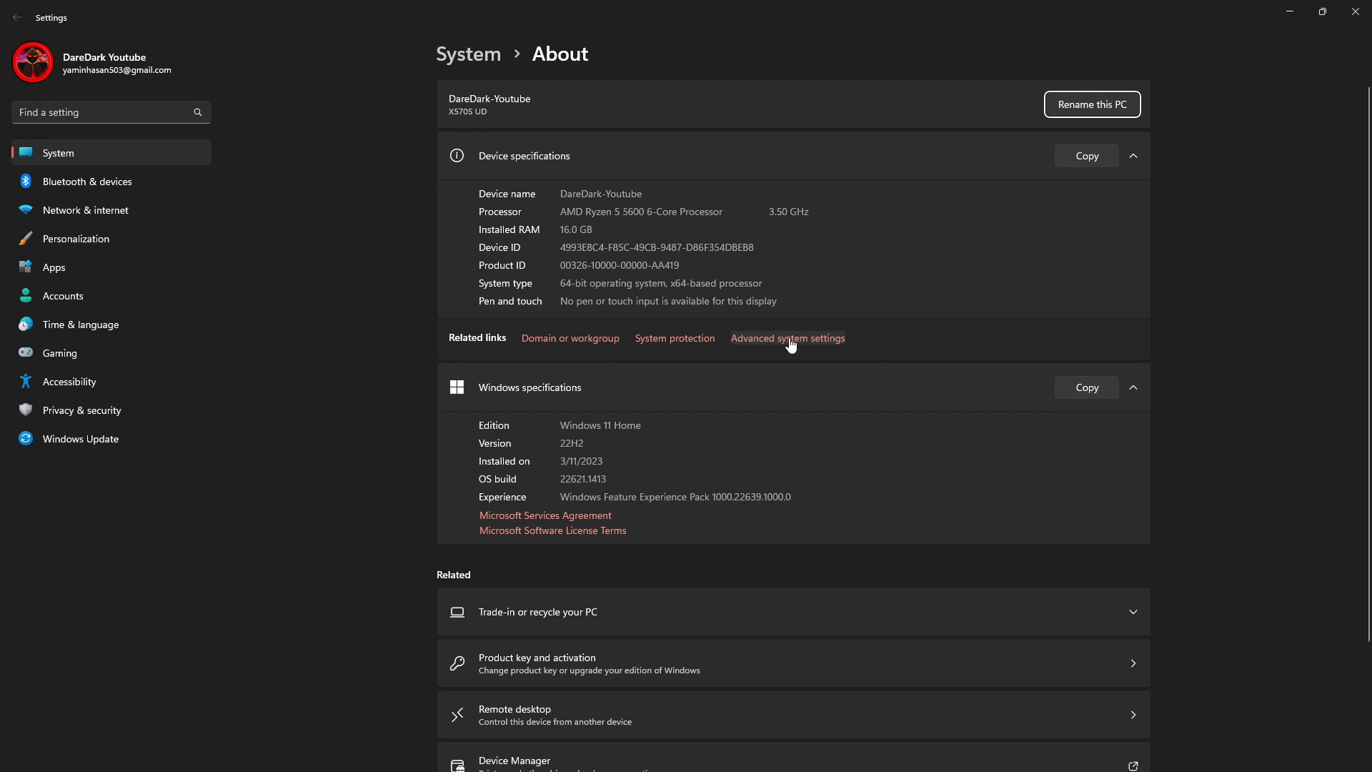
left_click(787, 340)
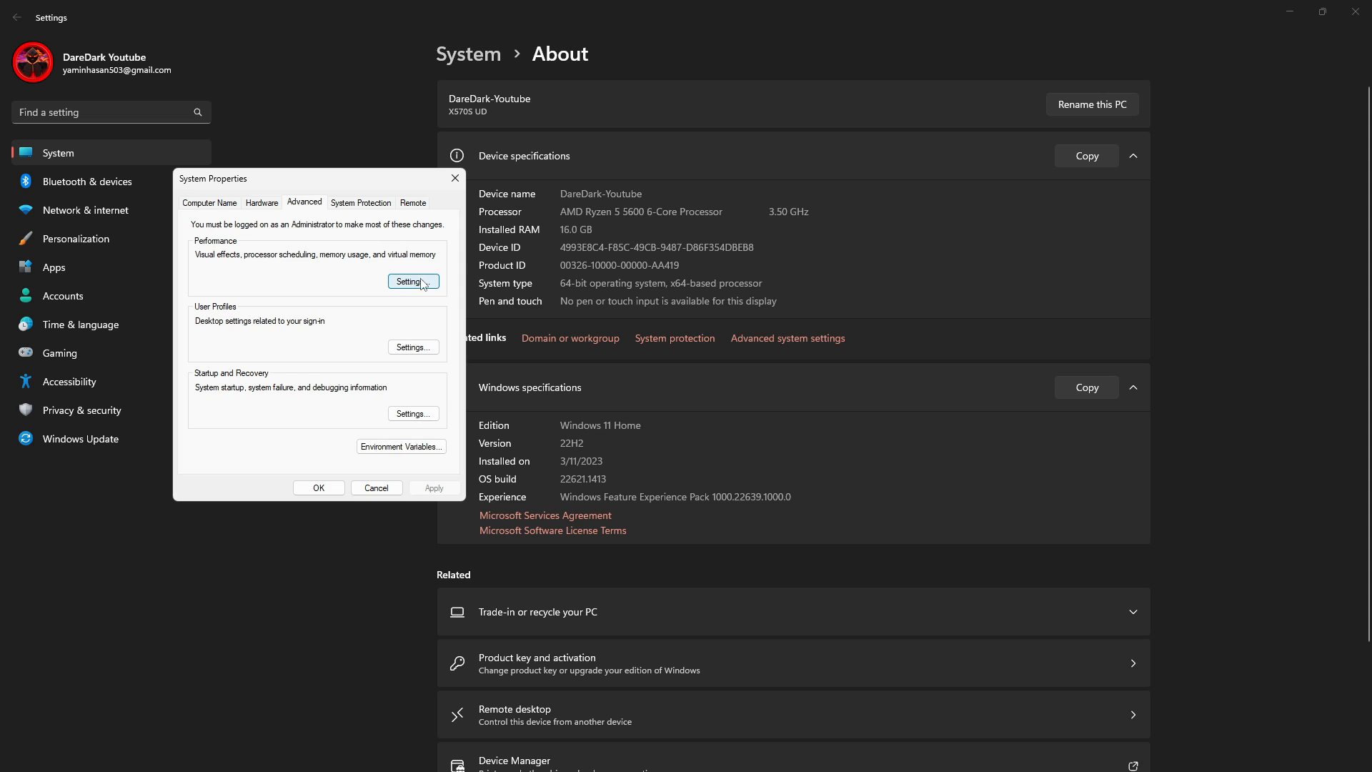
left_click(413, 281)
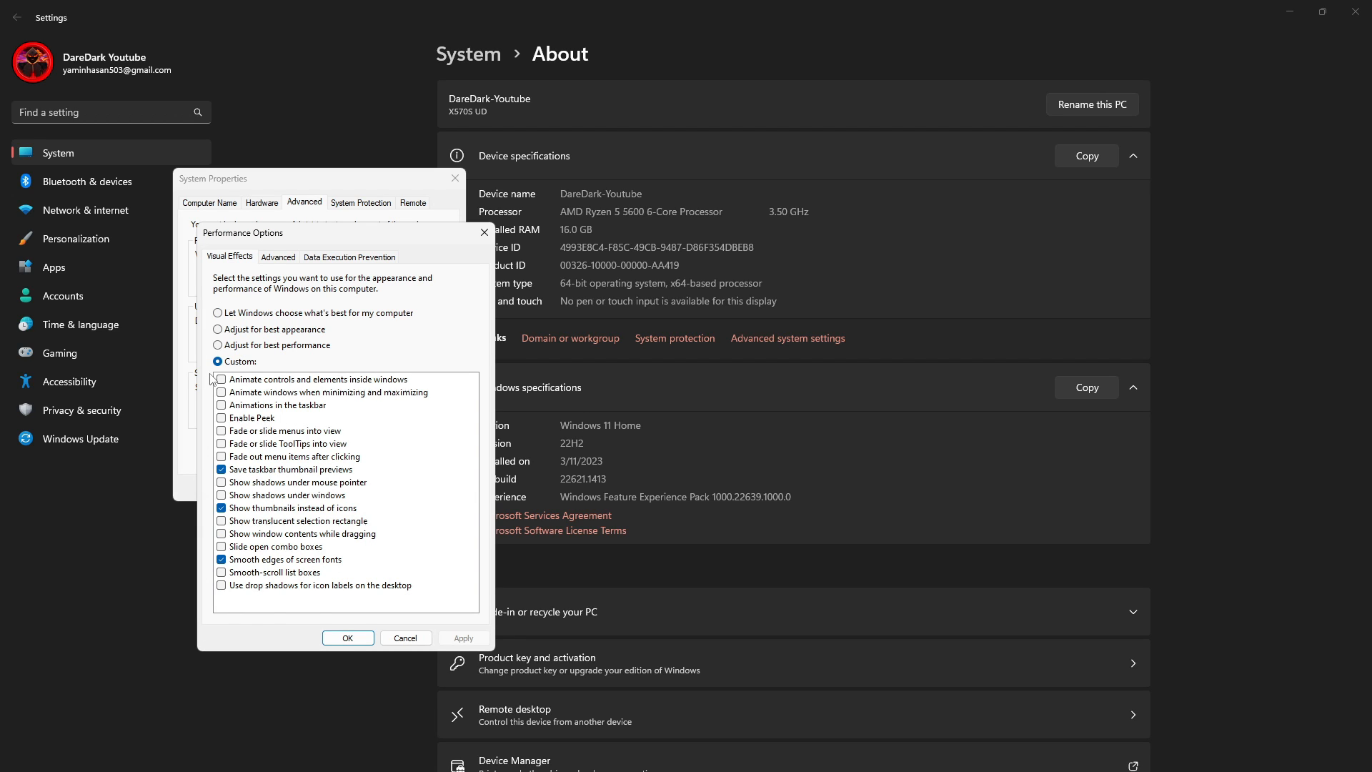
left_click(218, 344)
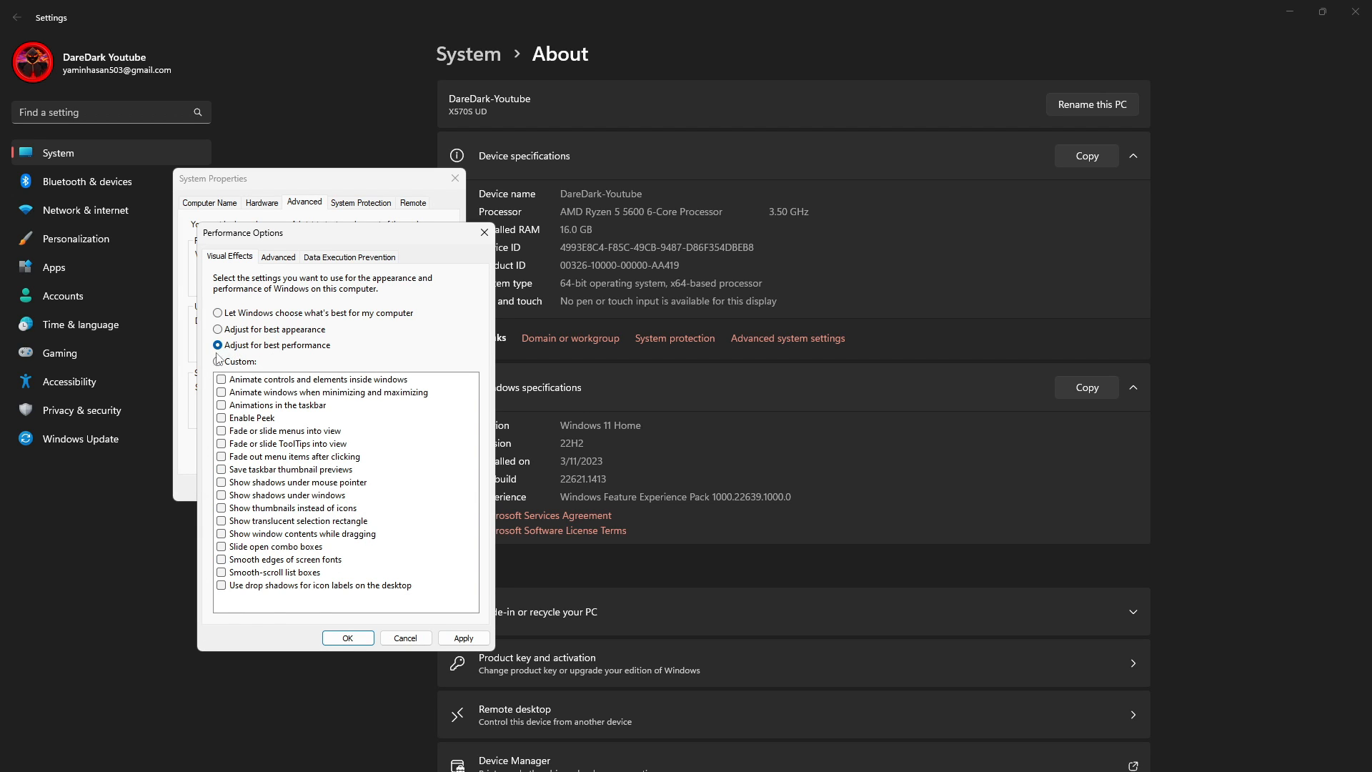
left_click(218, 362)
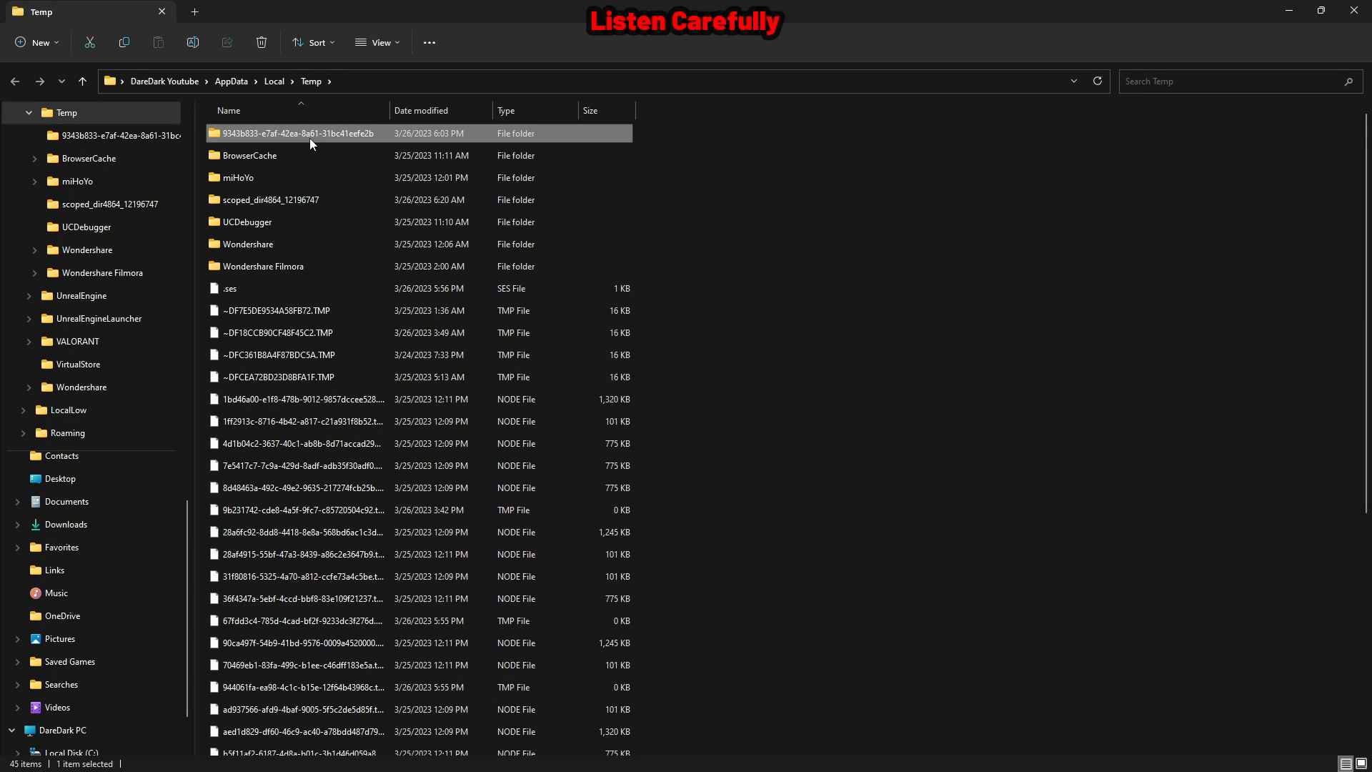
Shift+Delete all 45 selected Temp items and confirm the permanent deletion.
scroll("down", 3)
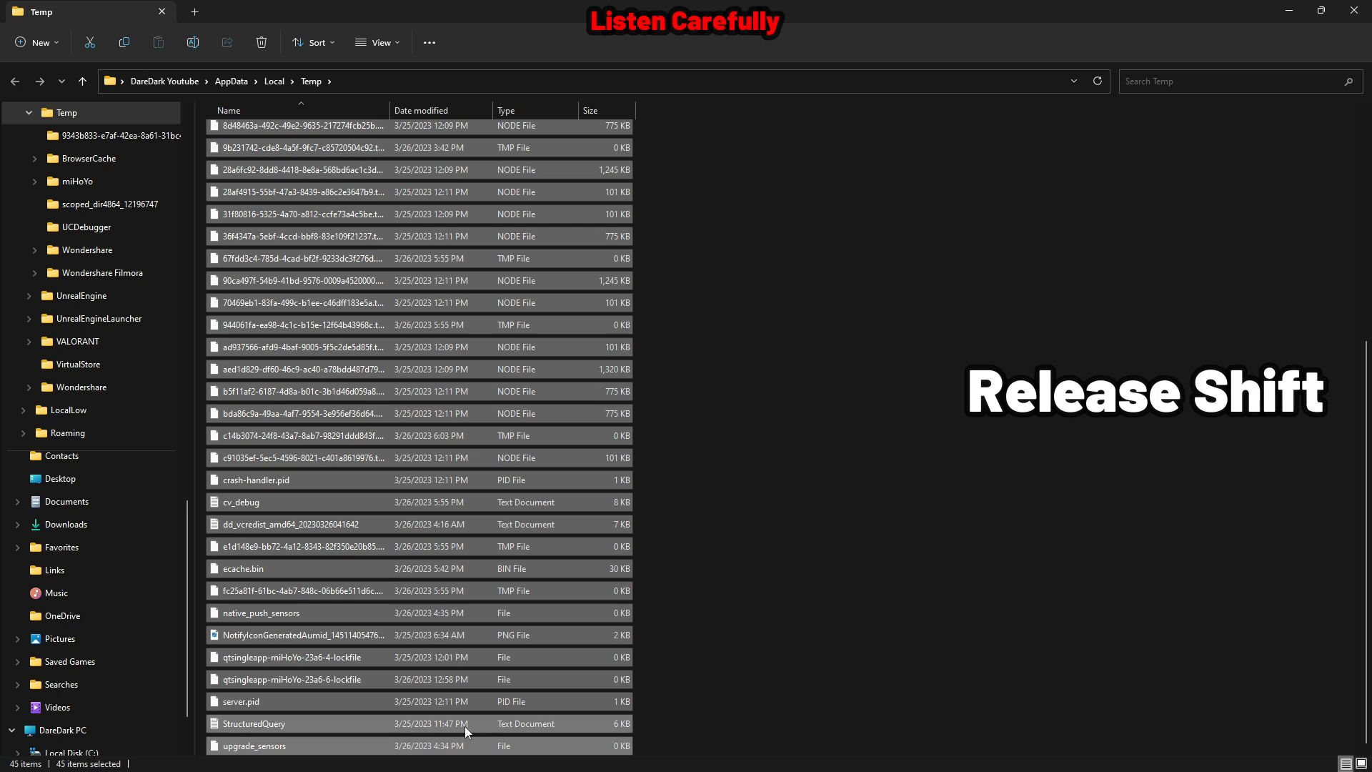
key("shift+delete")
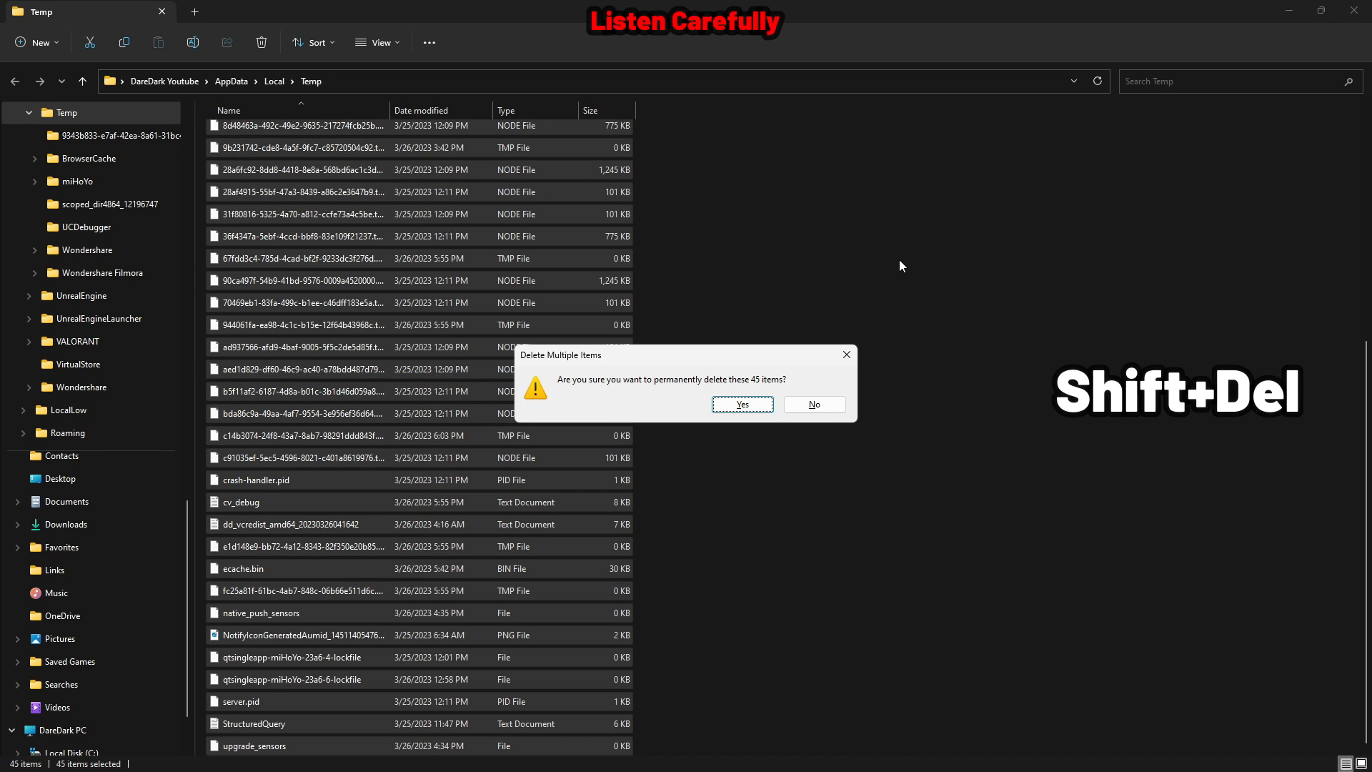
left_click(740, 405)
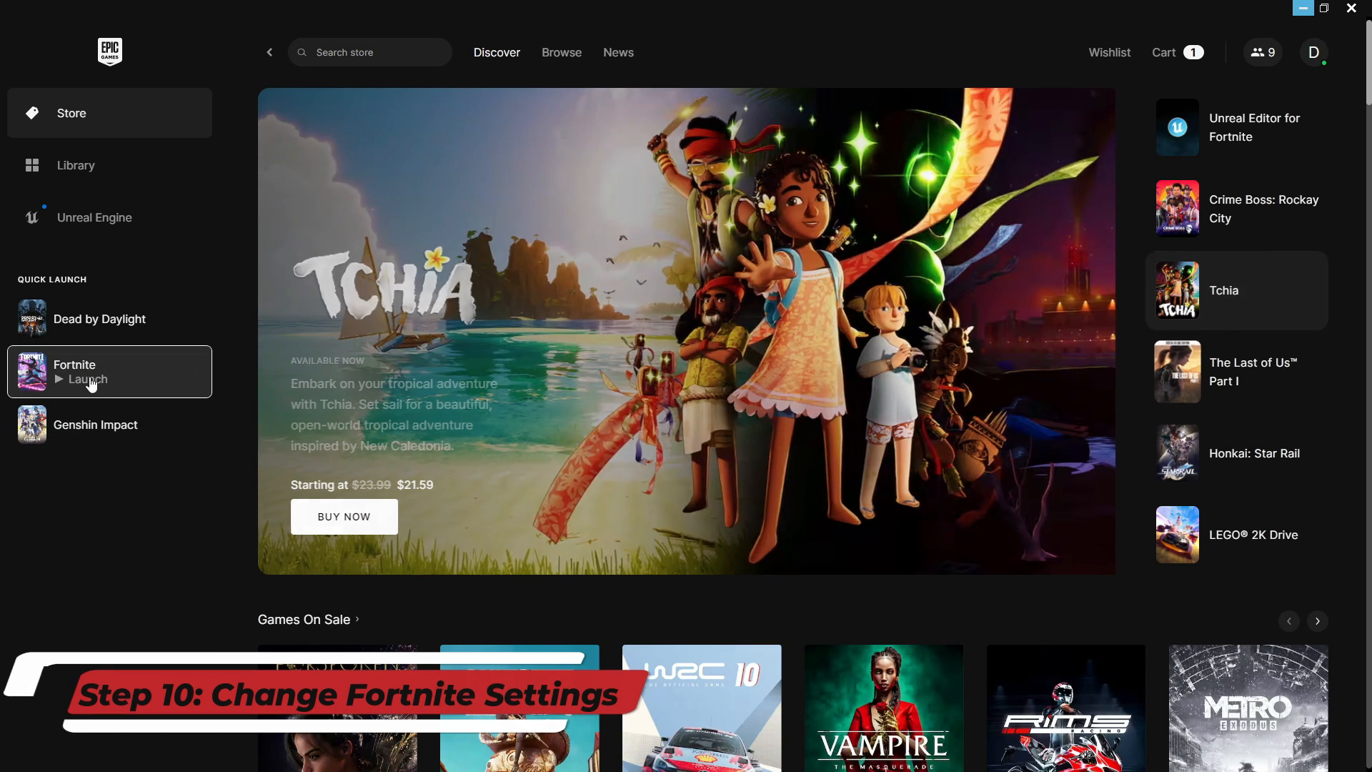
Launch Fortnite from the Epic Games Launcher Quick Launch sidebar.
left_click(86, 378)
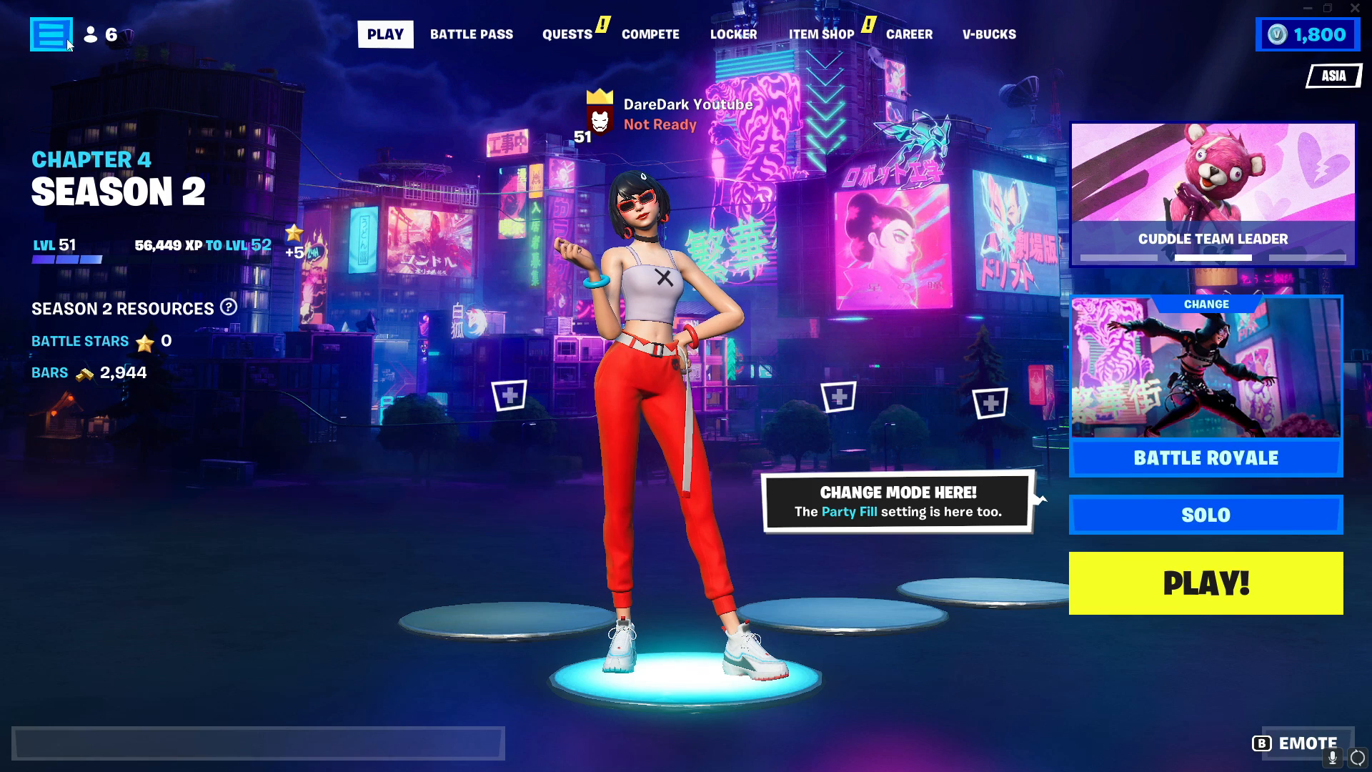
In Fortnite's Video settings, set Window Mode to Fullscreen and Frame Rate Limit to 60 FPS.
left_click(56, 34)
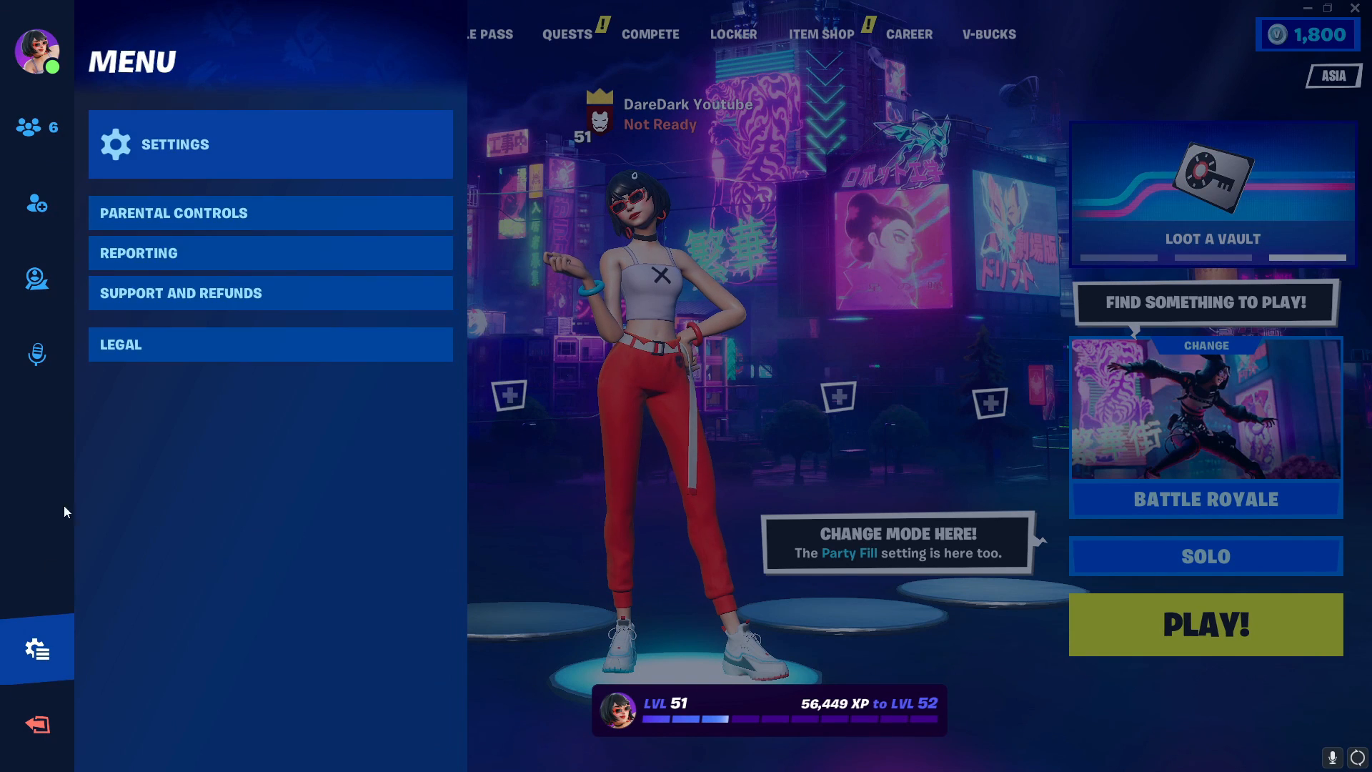
left_click(174, 144)
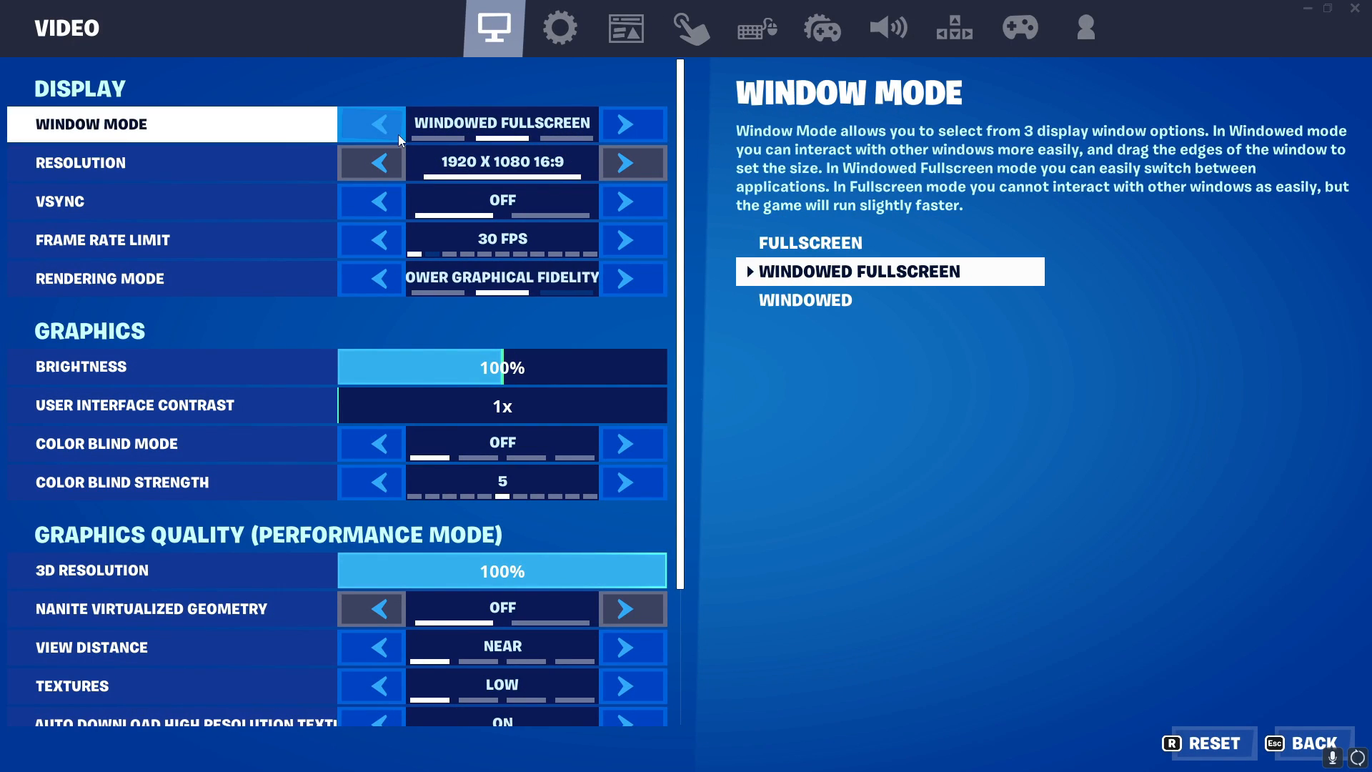
left_click(633, 124)
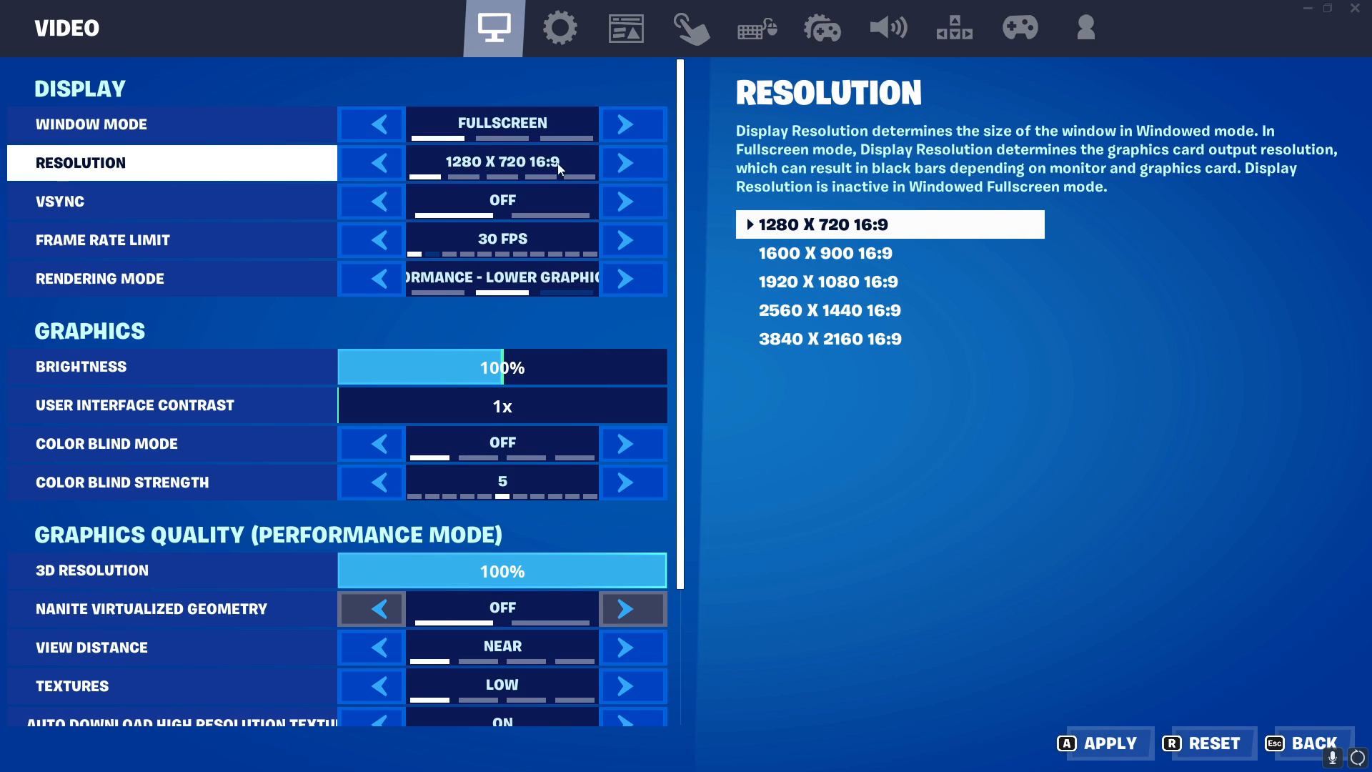
left_click(171, 240)
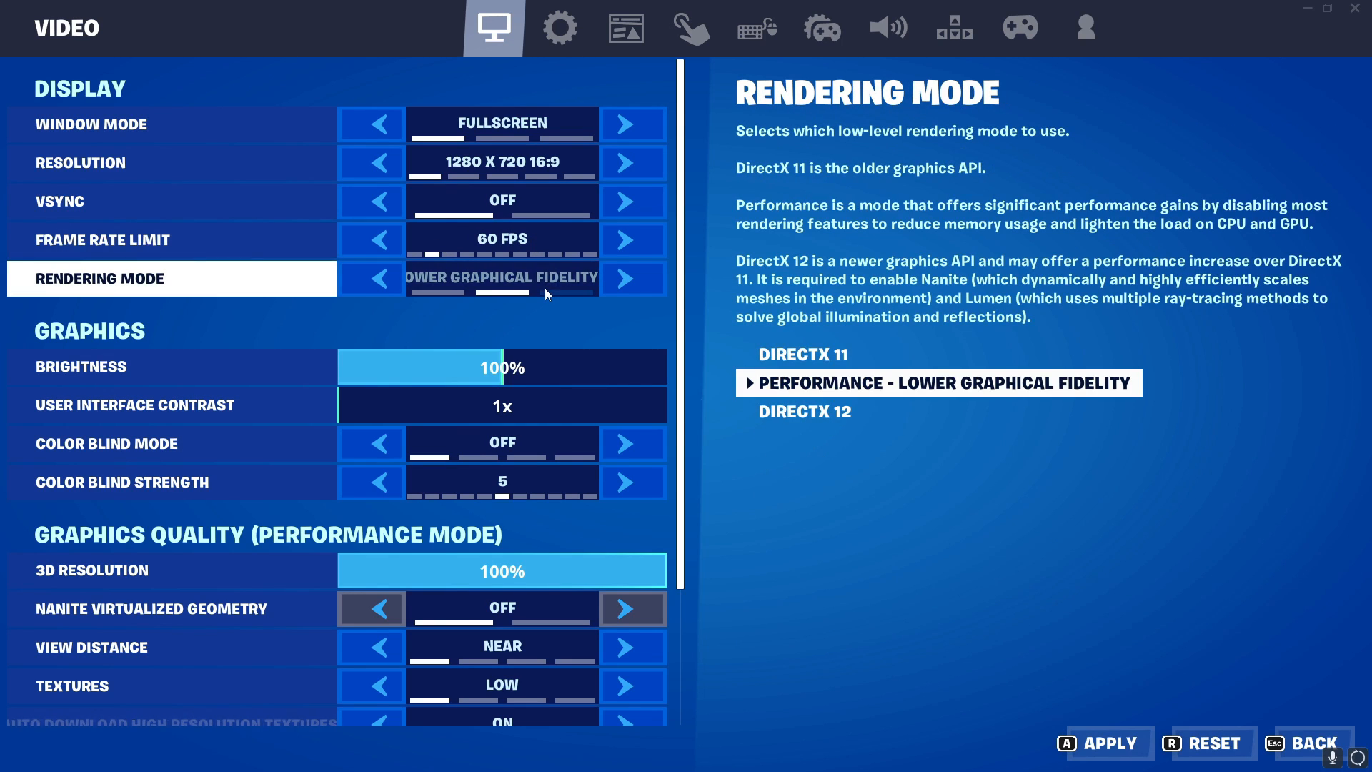
mouse_move(633, 278)
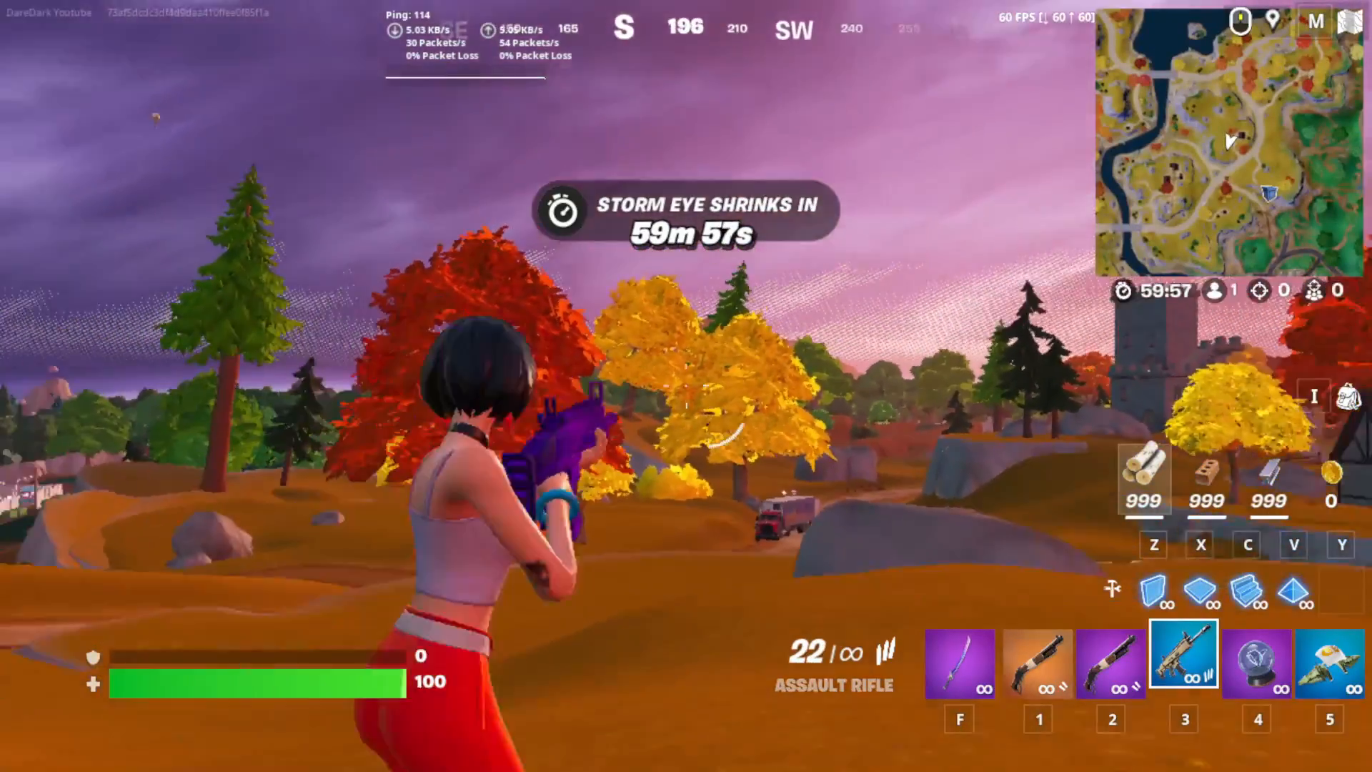
key("Escape")
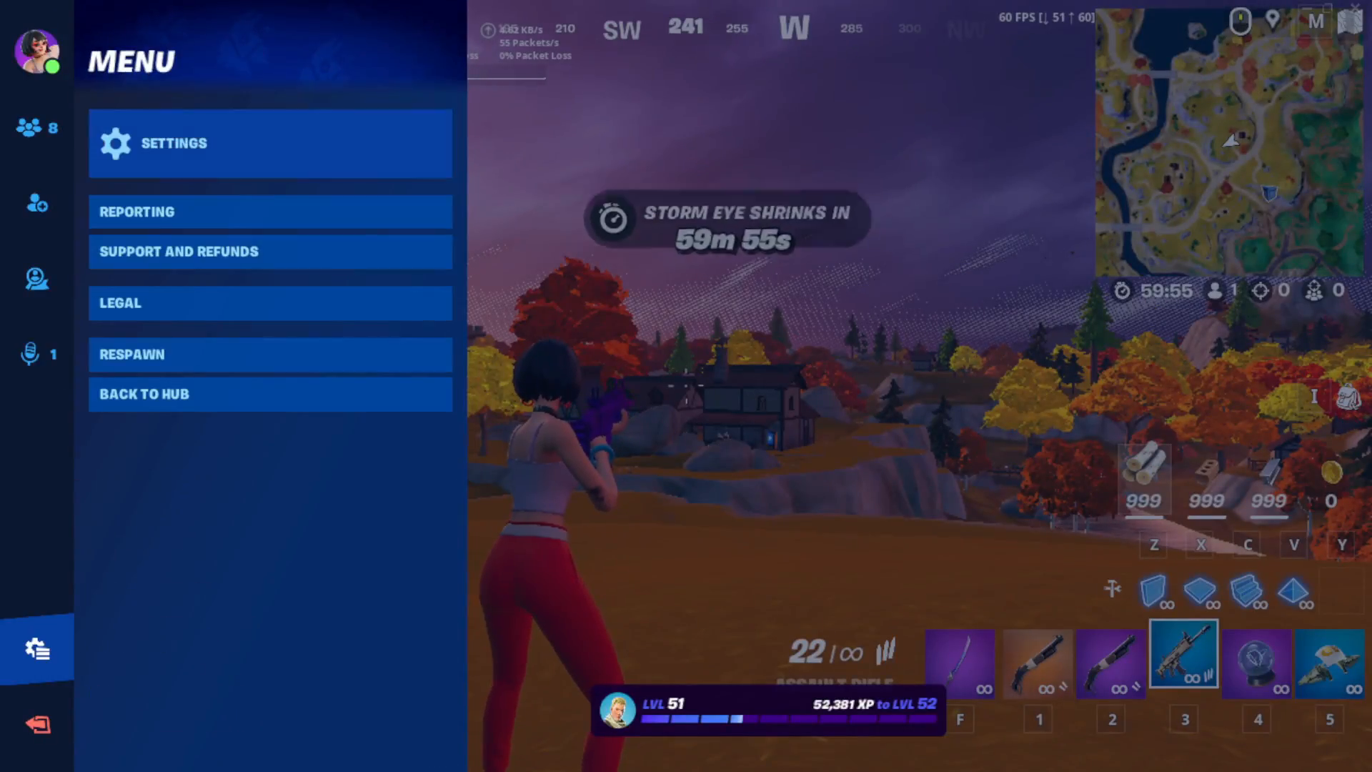
left_click(173, 143)
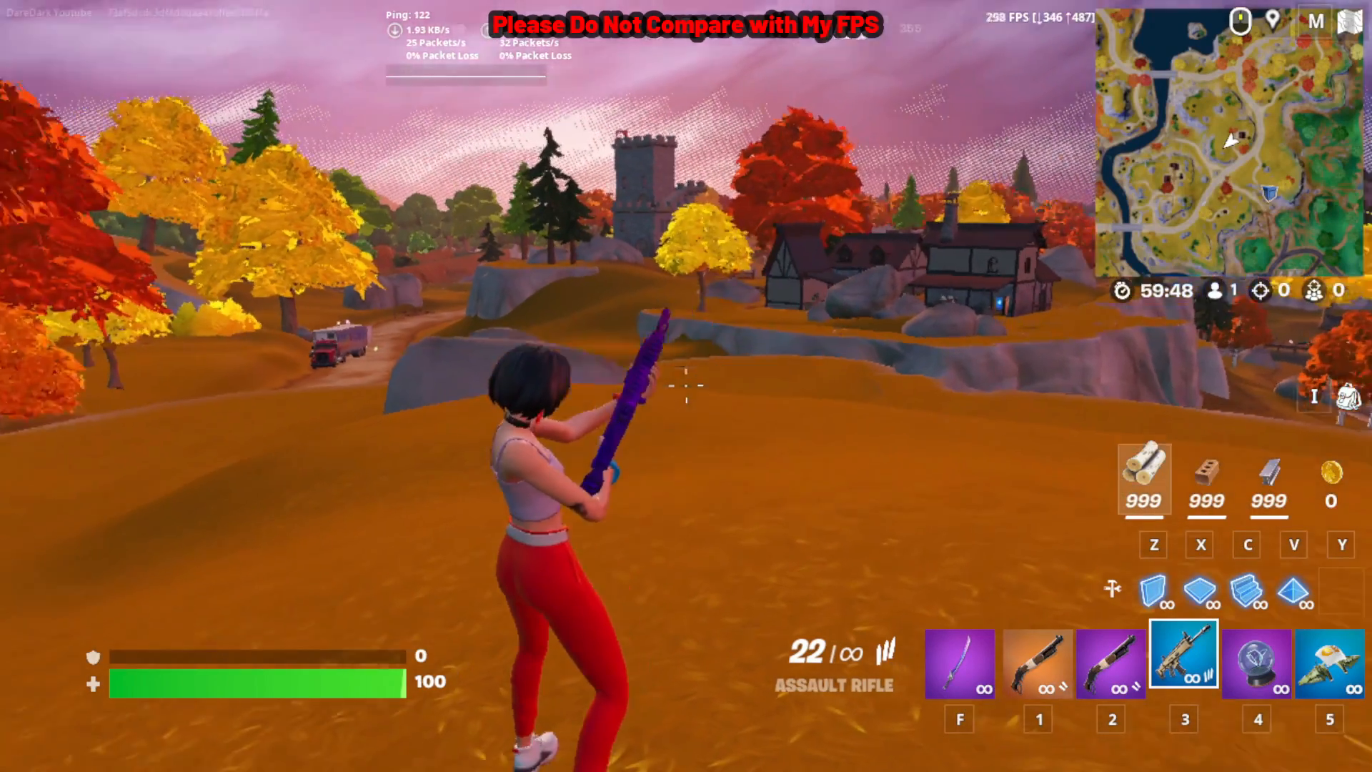
mouse_move(686, 386)
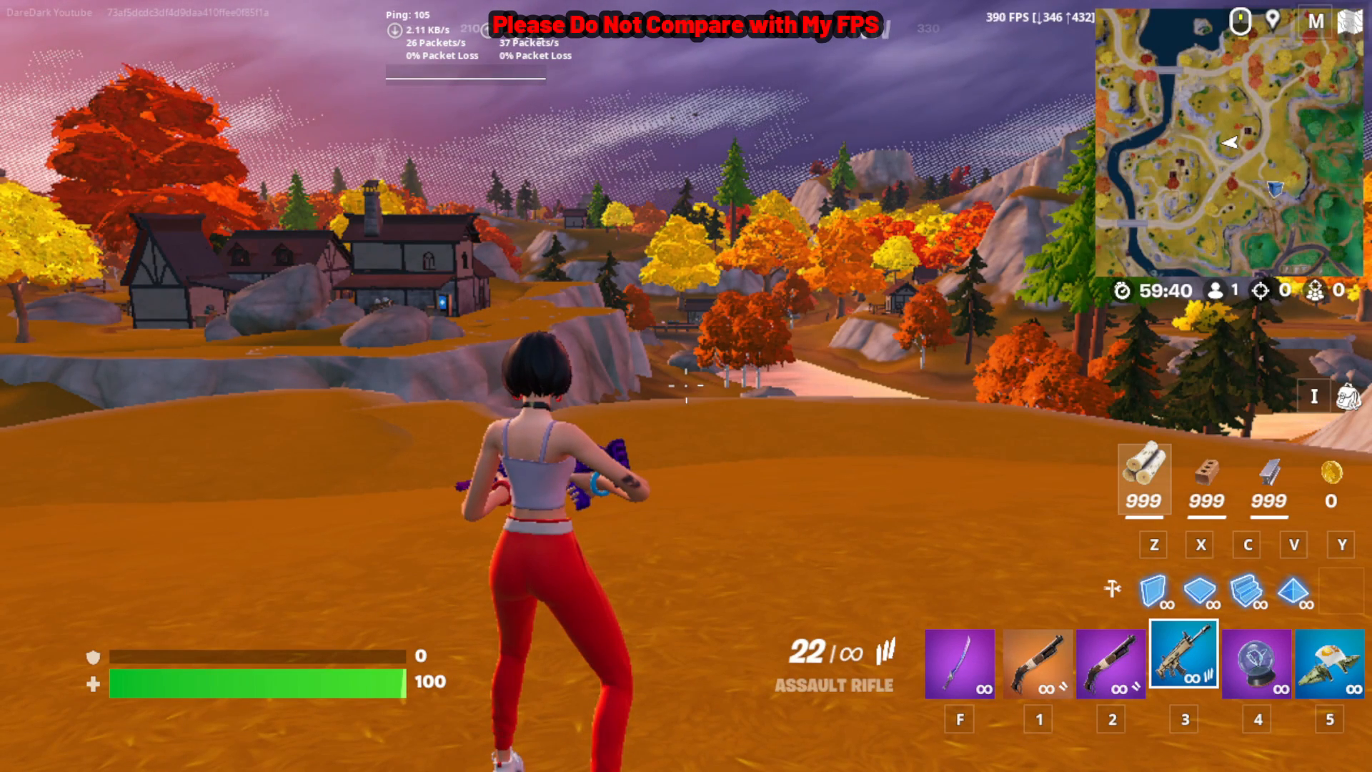
key("Escape")
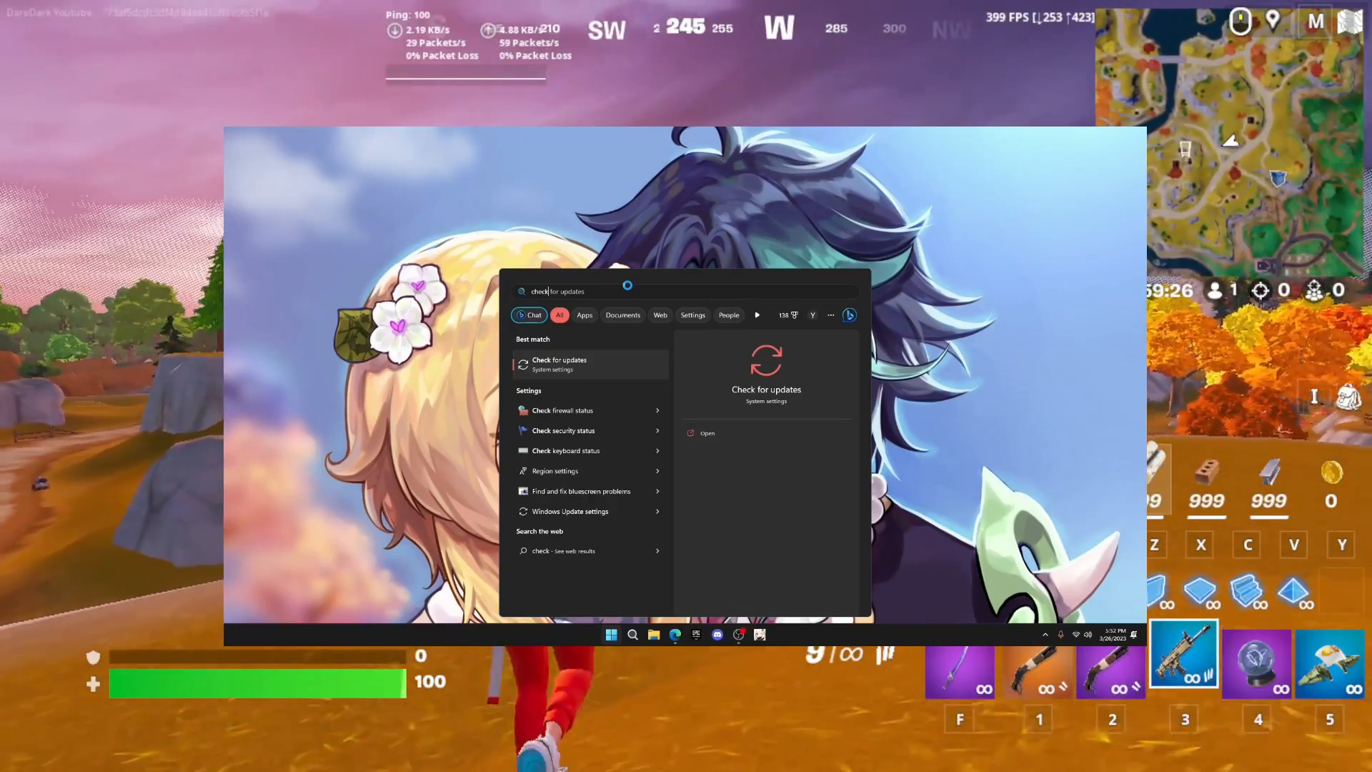
left_click(559, 363)
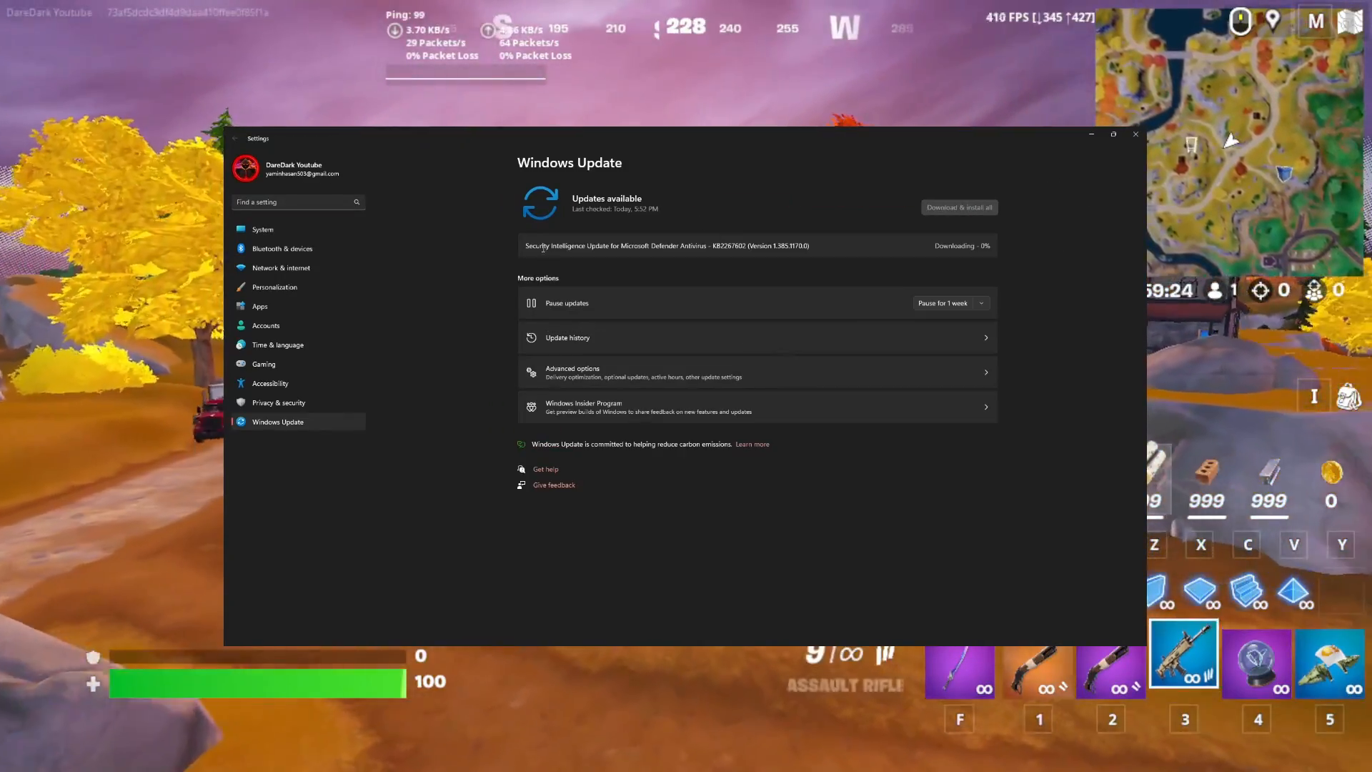
left_click(1135, 134)
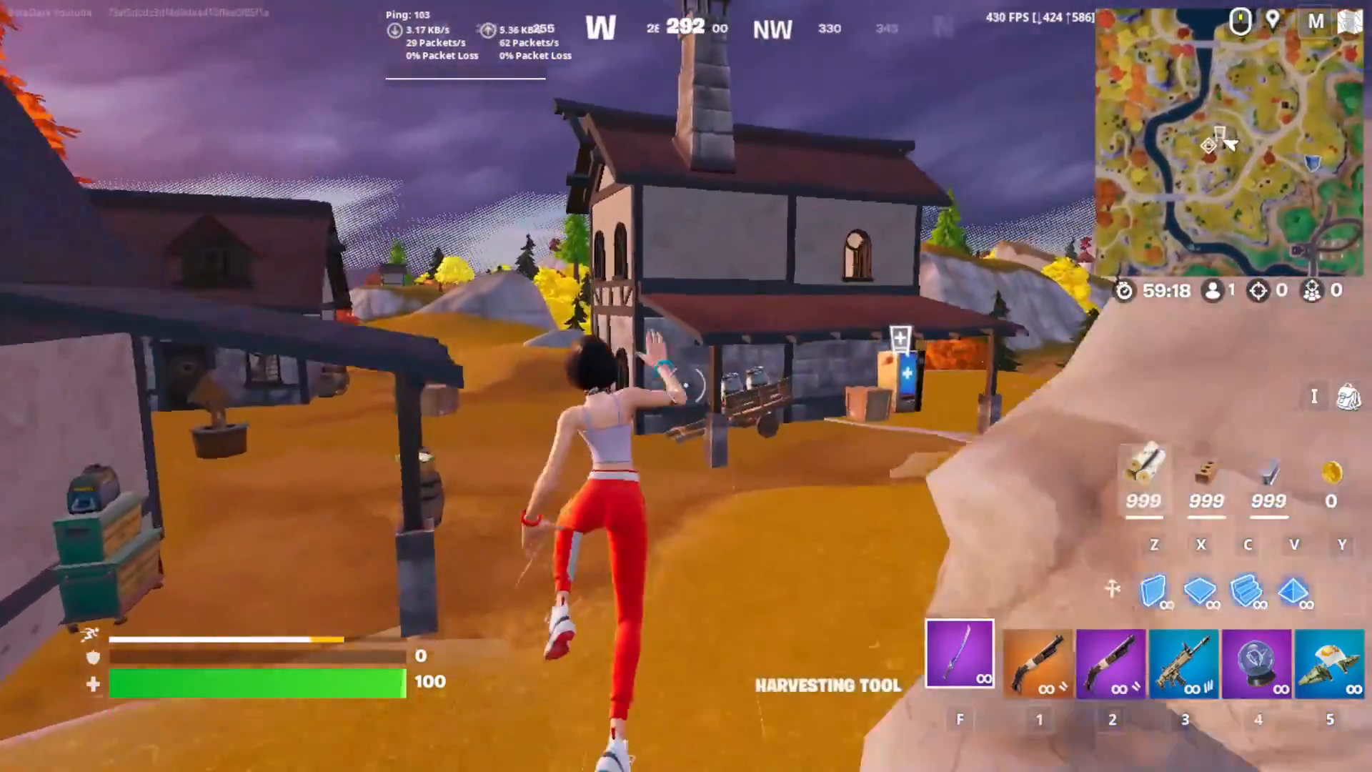
left_click(35, 354)
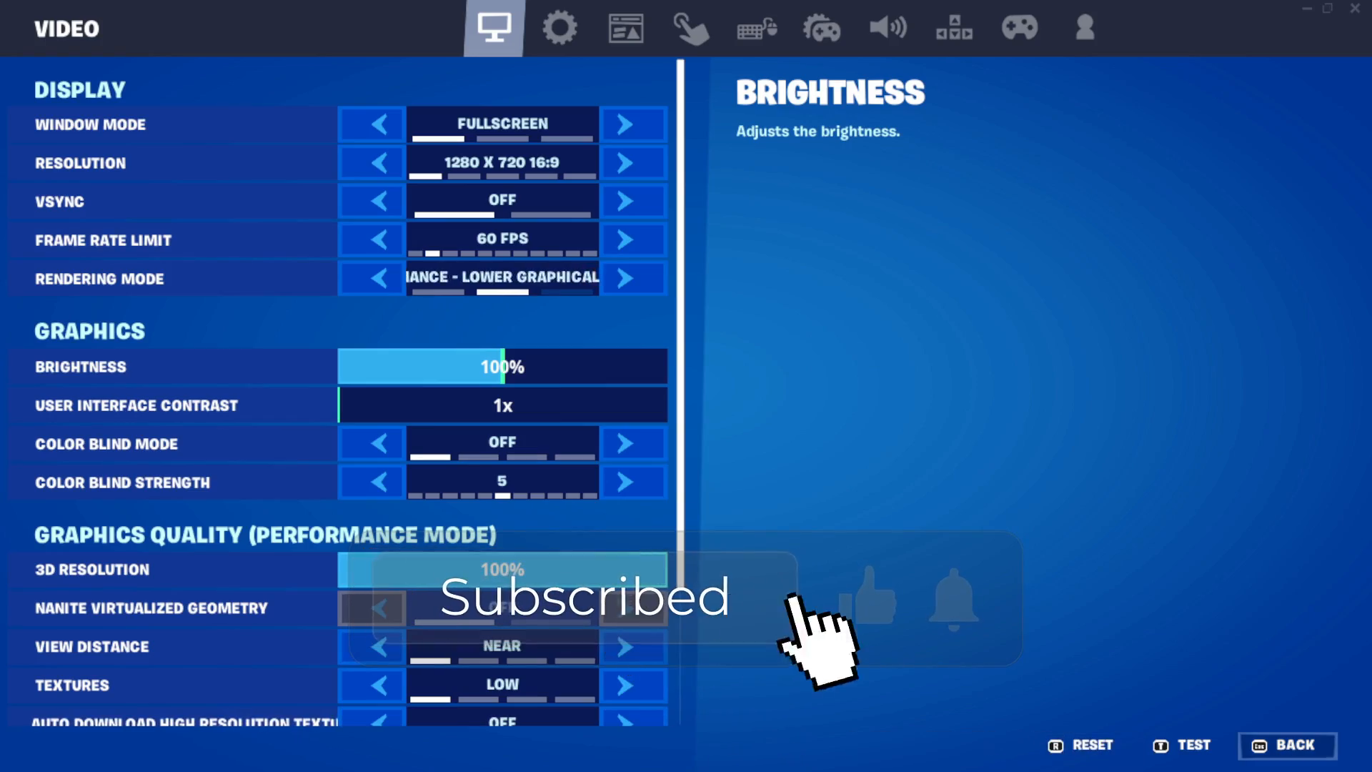
Apply the high-resolution texture download change and go back to the match.
left_click(1286, 745)
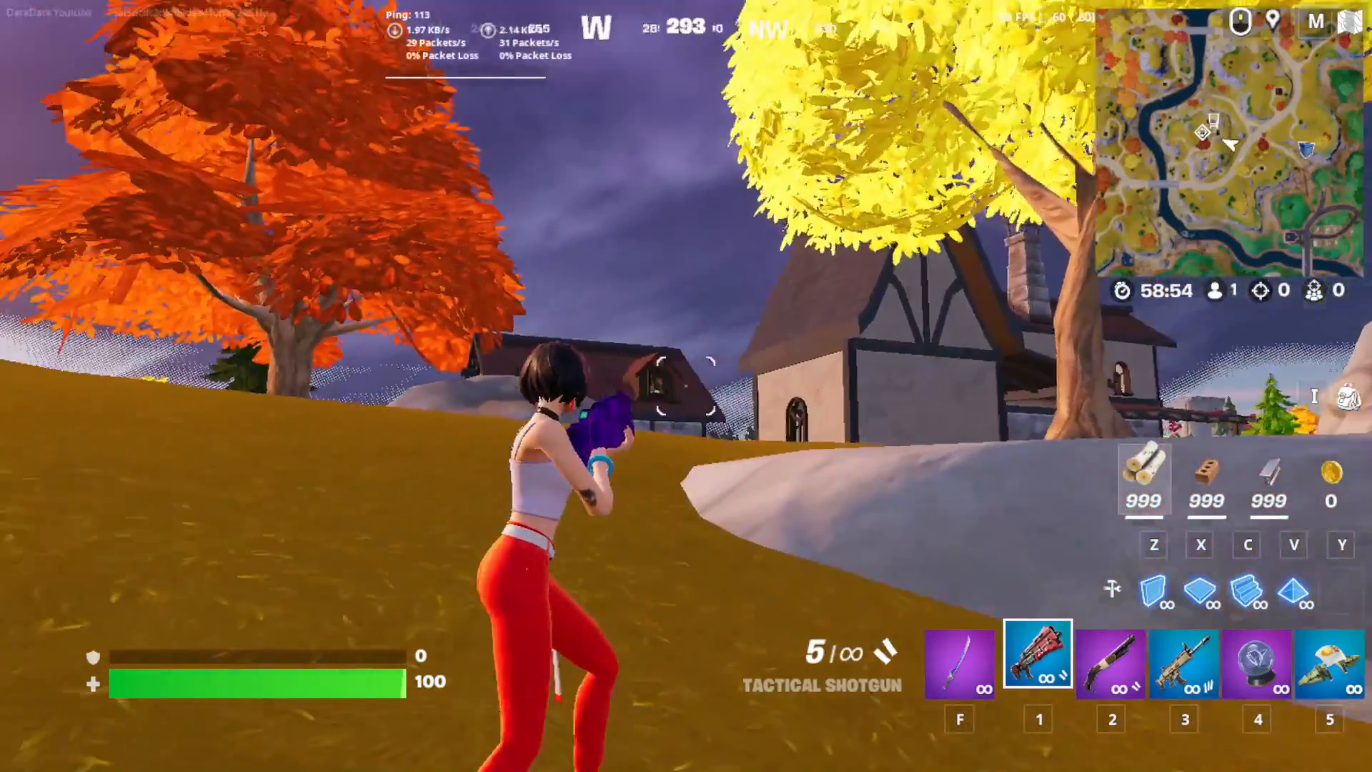
mouse_move(686, 386)
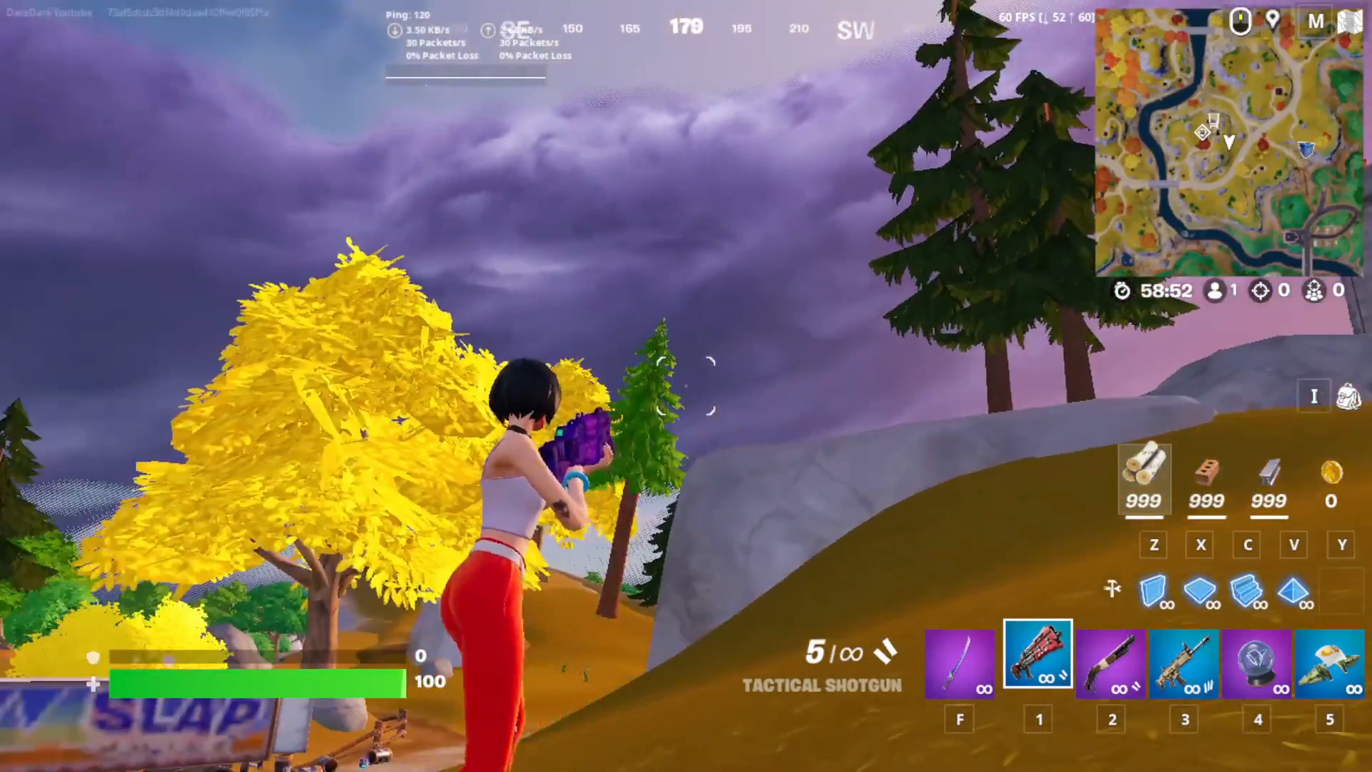